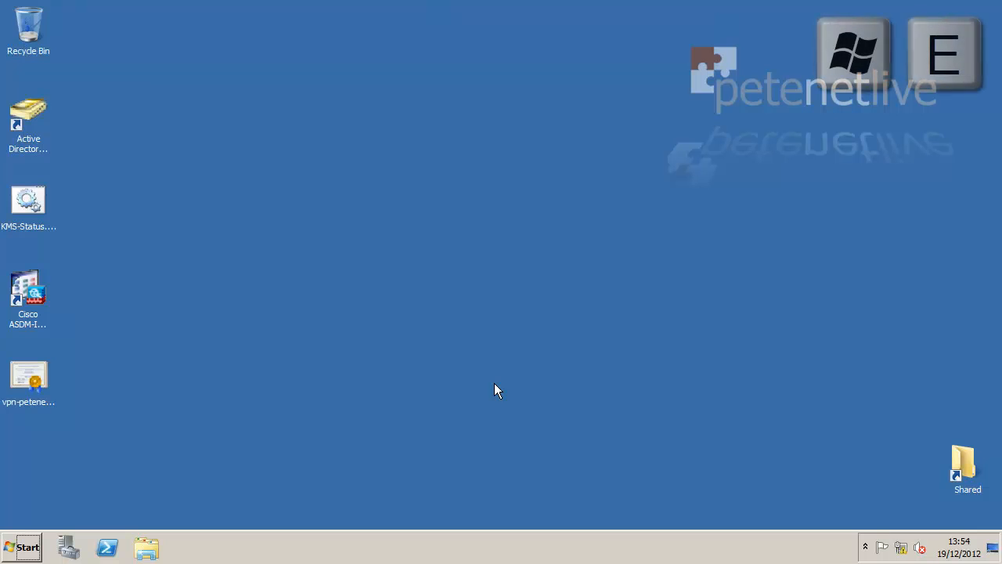
- Open Explorer and create a new folder named Home on PLSTORE (E:), beside Shared
{"action": "left_click", "coordinate": [146, 546]}
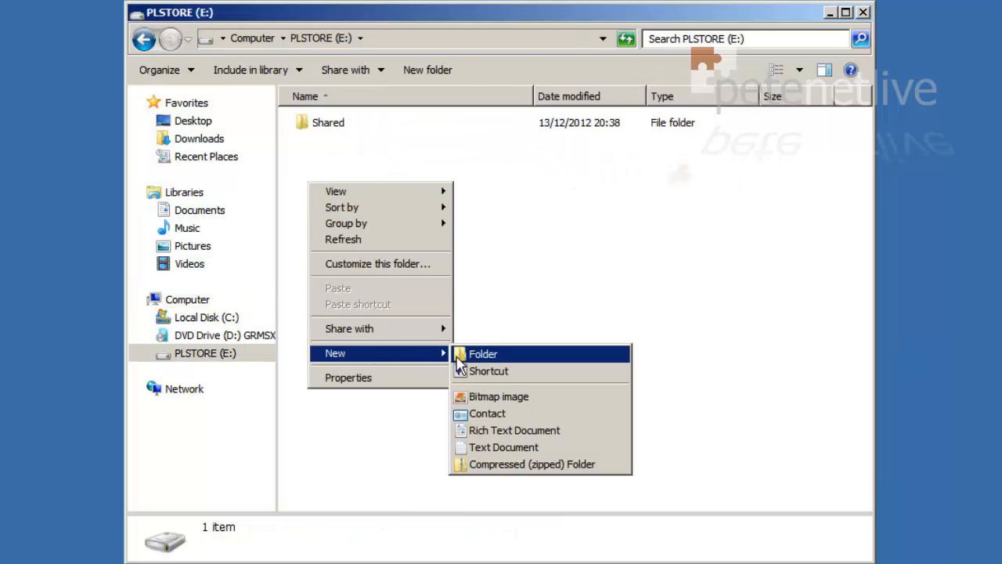
{"action": "left_click", "coordinate": [482, 354]}
{"action": "type", "text": "Home"}
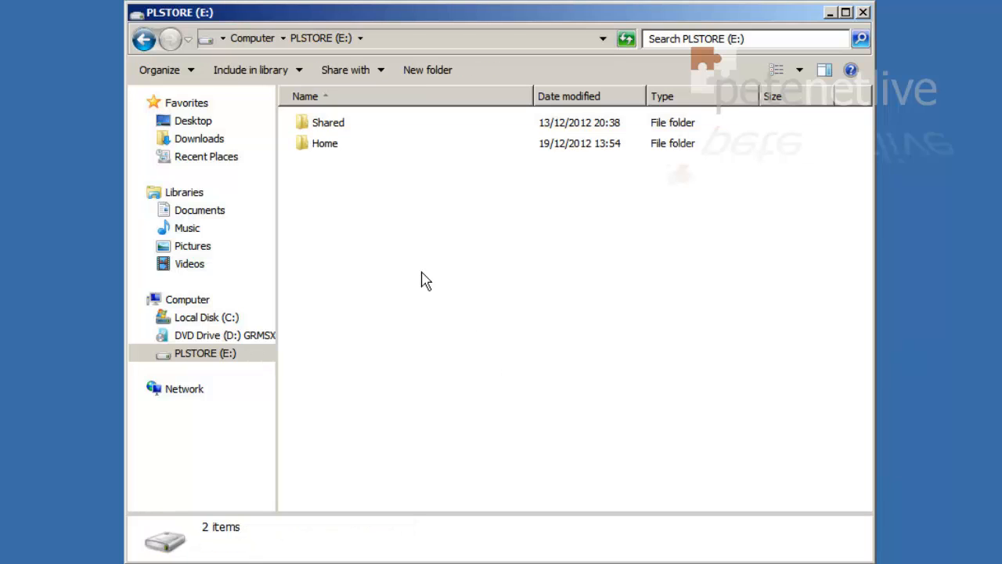
- Reach Advanced Sharing through the Home folder's Properties and Sharing tab
{"action": "right_click", "coordinate": [324, 142]}
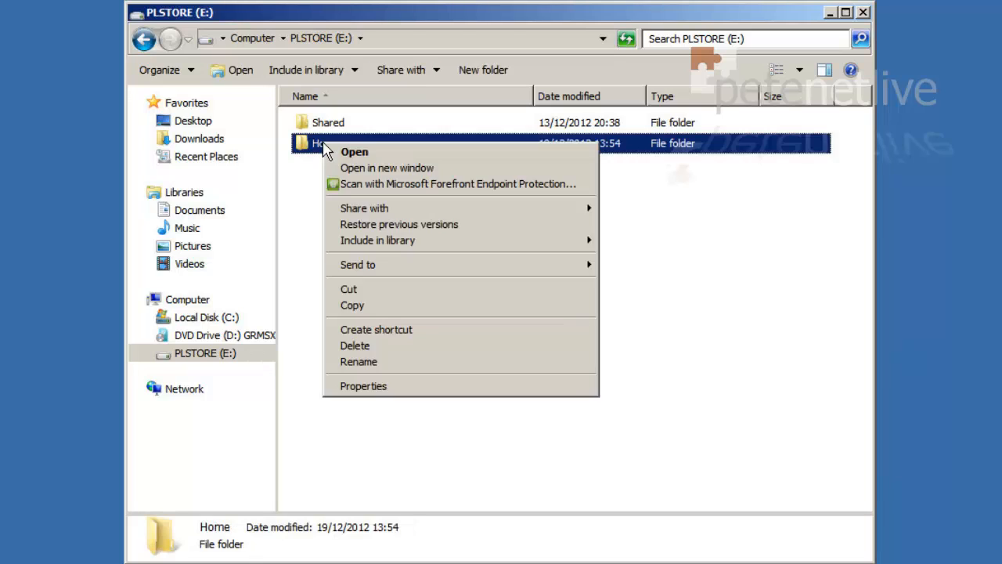
{"action": "mouse_move", "coordinate": [362, 385]}
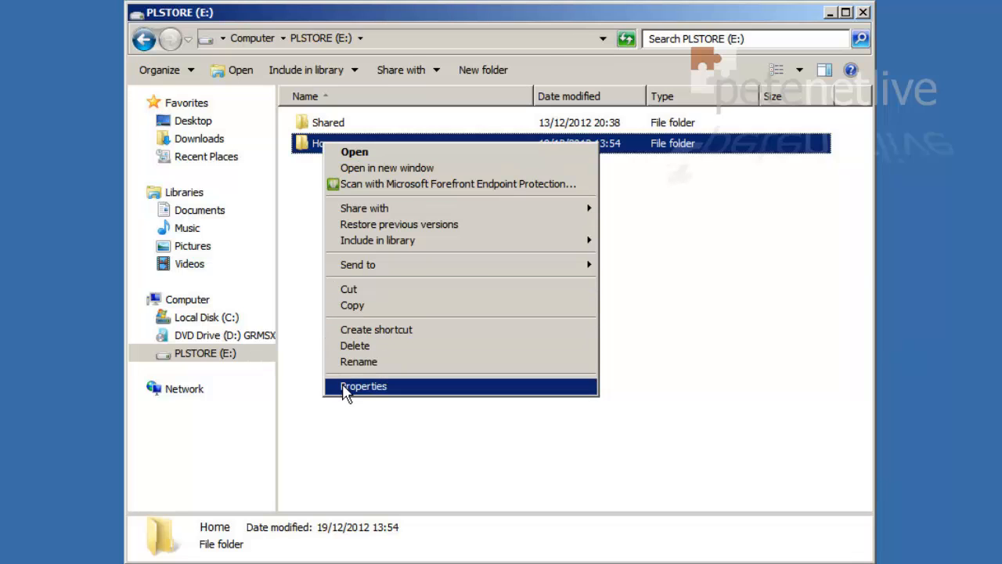
{"action": "left_click", "coordinate": [364, 386]}
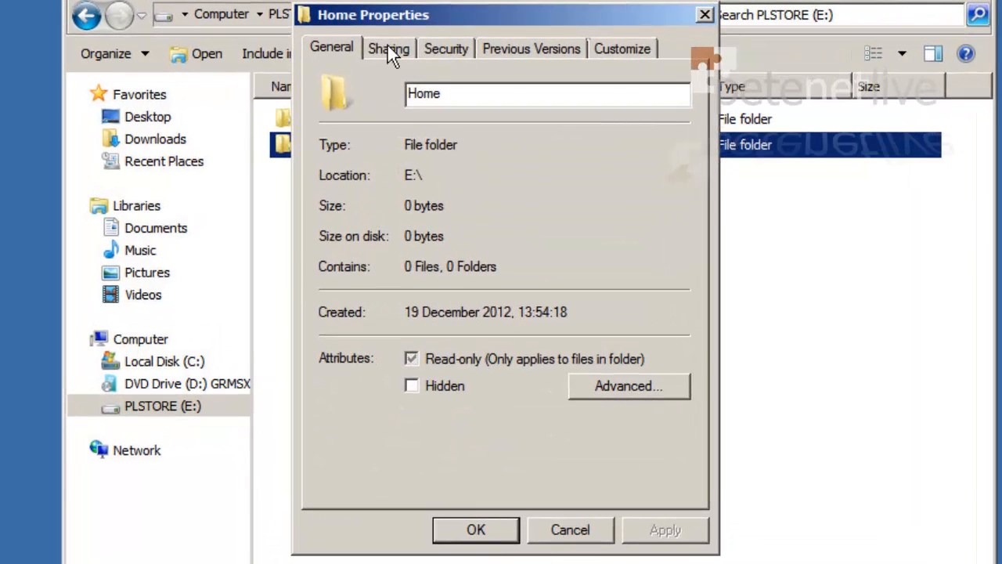
{"action": "left_click", "coordinate": [388, 48]}
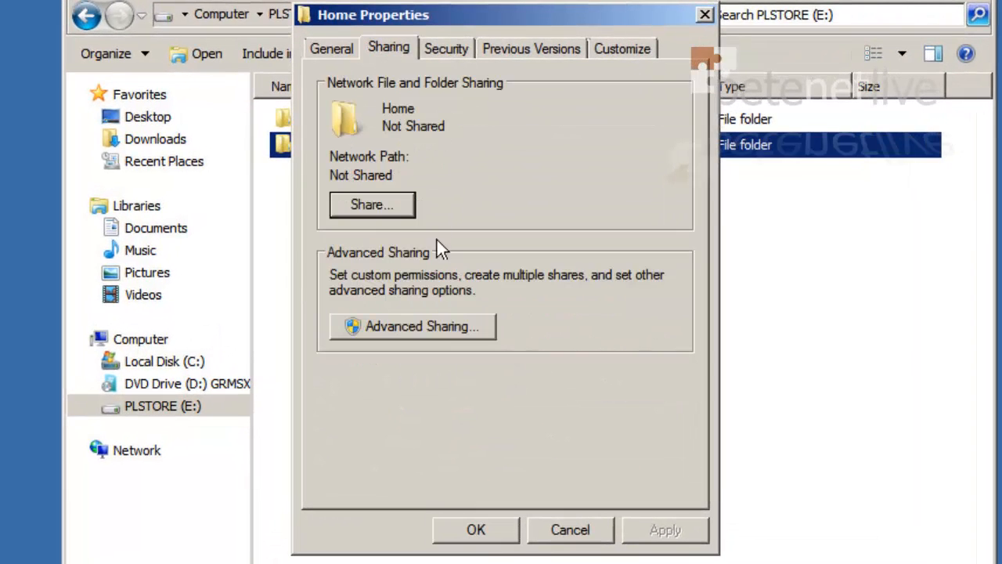
{"action": "left_click", "coordinate": [413, 326]}
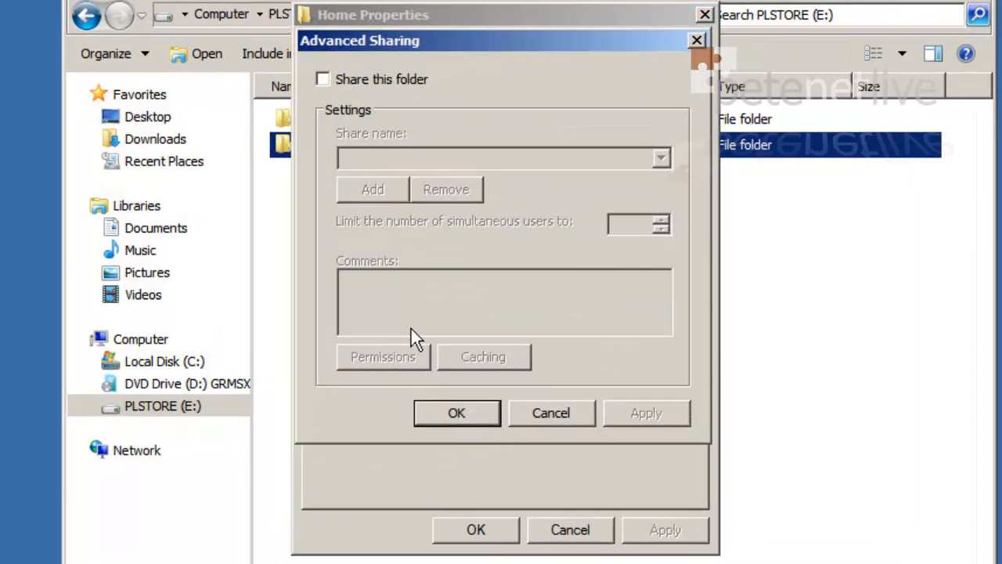
- Enable sharing on Home, rename the share to Home$, and grant Everyone Full Control
{"action": "left_click", "coordinate": [322, 78]}
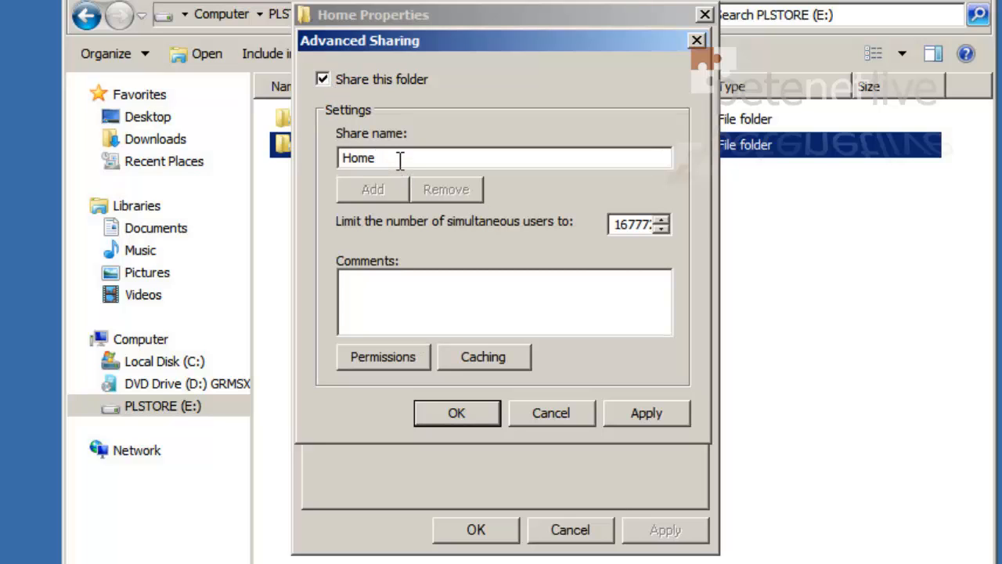
{"action": "type", "text": "$"}
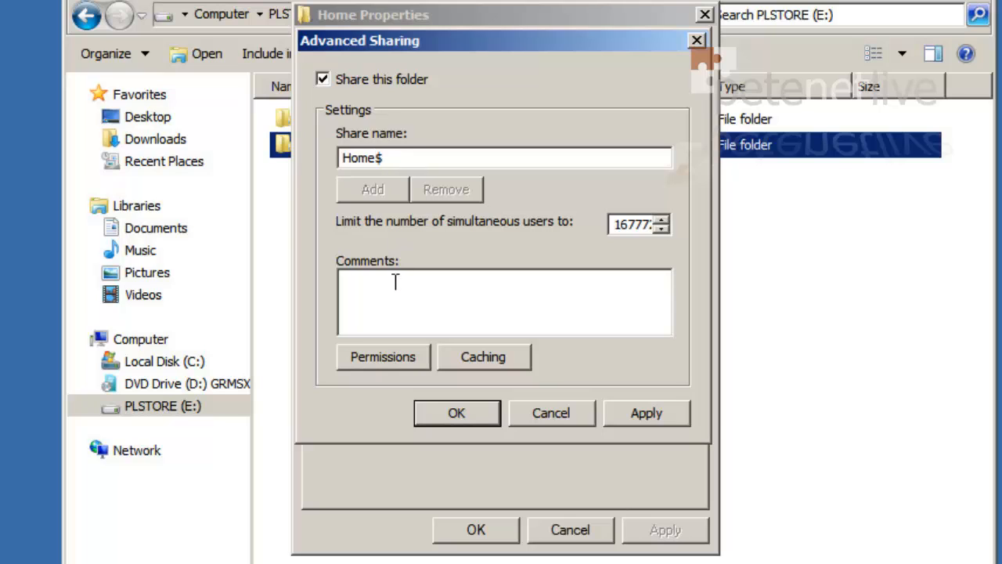
{"action": "left_click", "coordinate": [382, 356]}
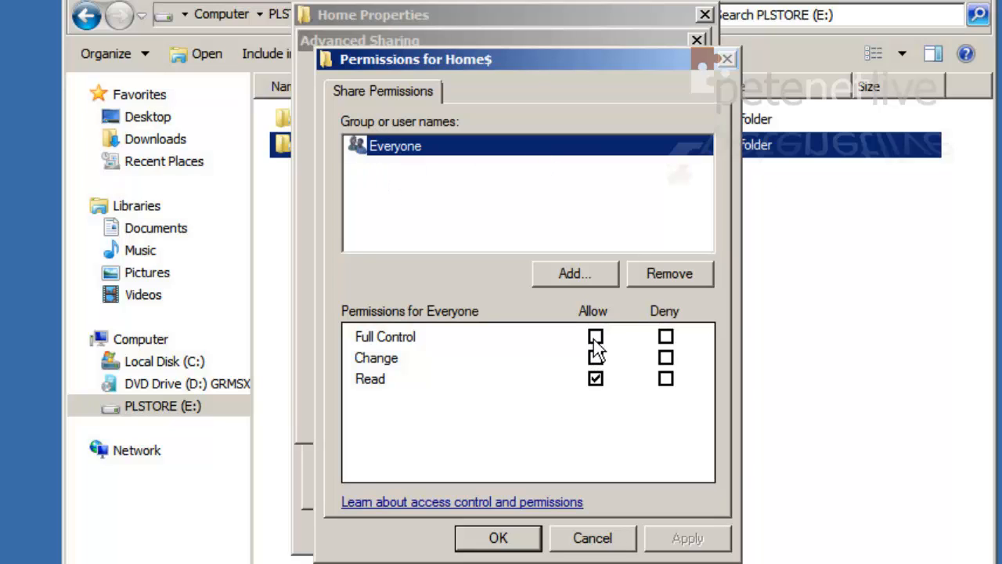
{"action": "left_click", "coordinate": [595, 336]}
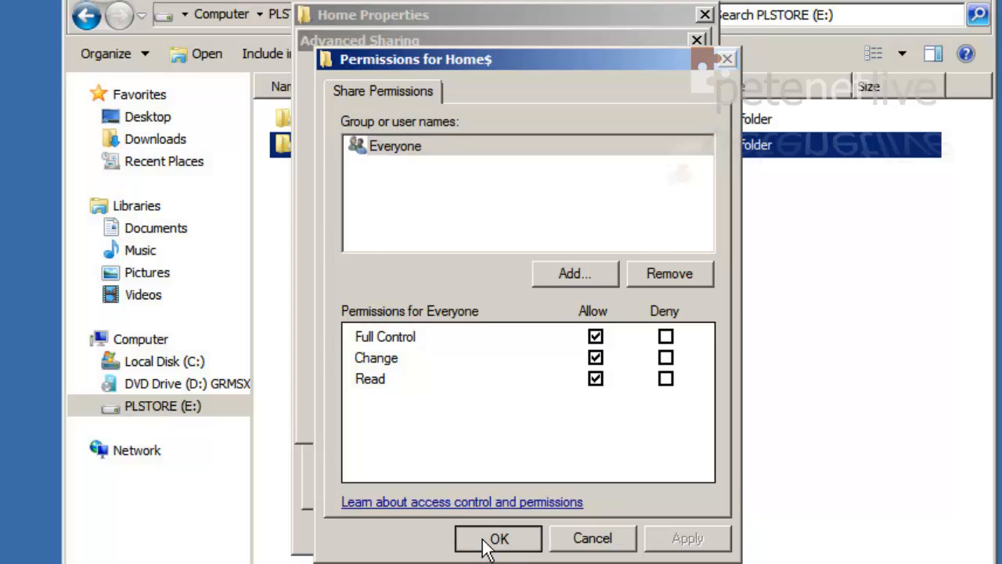
{"action": "left_click", "coordinate": [499, 538]}
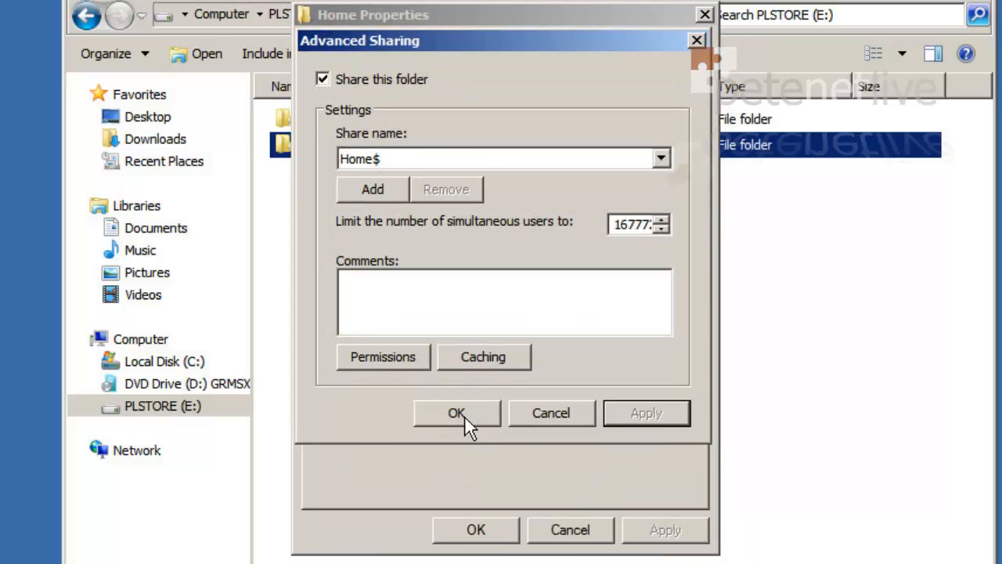
{"action": "left_click", "coordinate": [456, 413]}
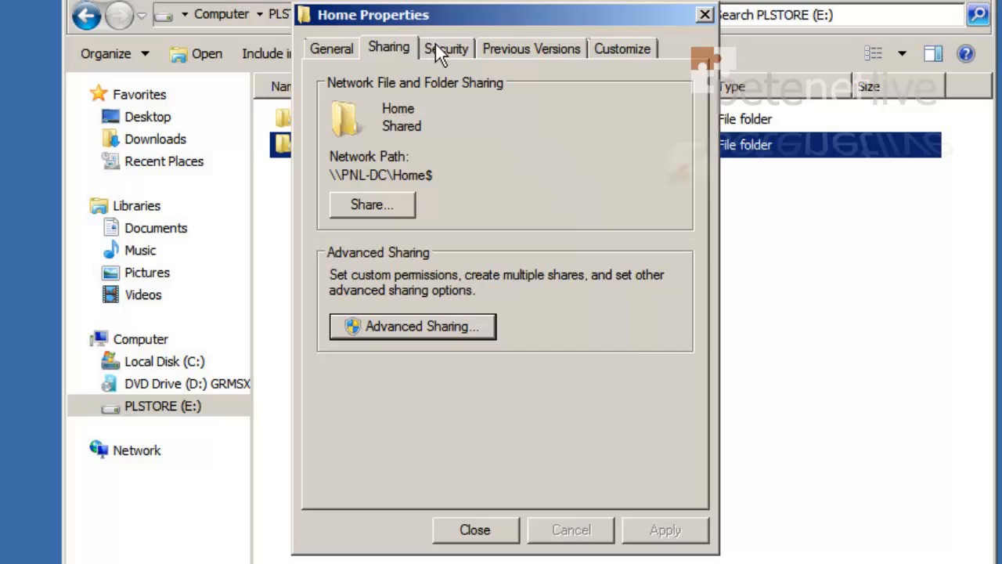
- Open Advanced security settings from the Home folder's Security tab
{"action": "left_click", "coordinate": [446, 49]}
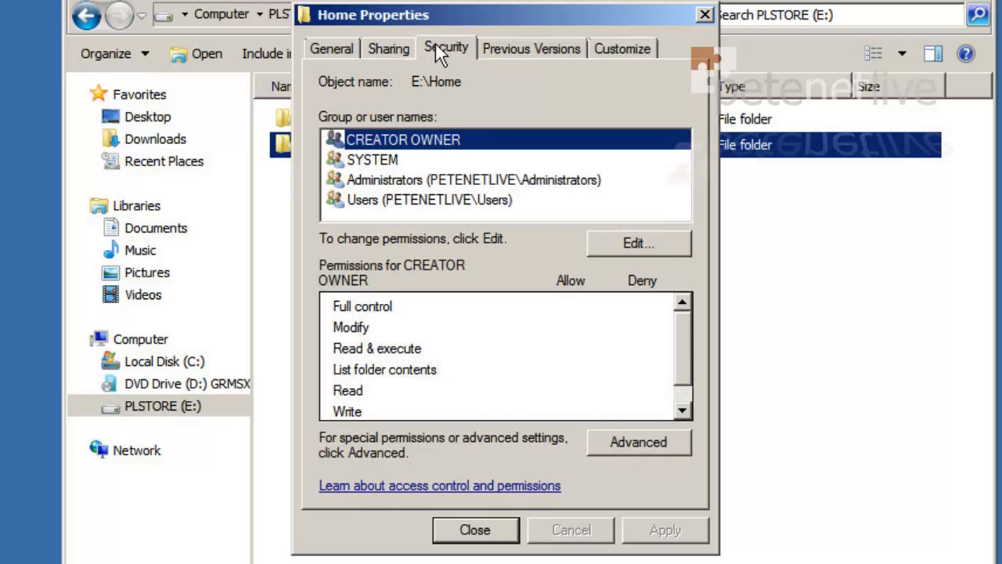
{"action": "mouse_move", "coordinate": [622, 446]}
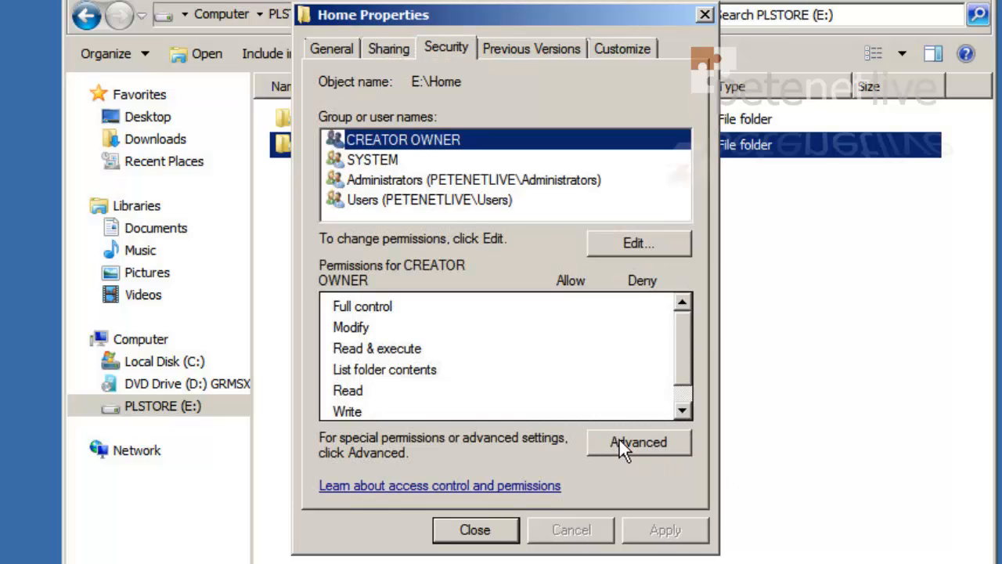
{"action": "left_click", "coordinate": [638, 442]}
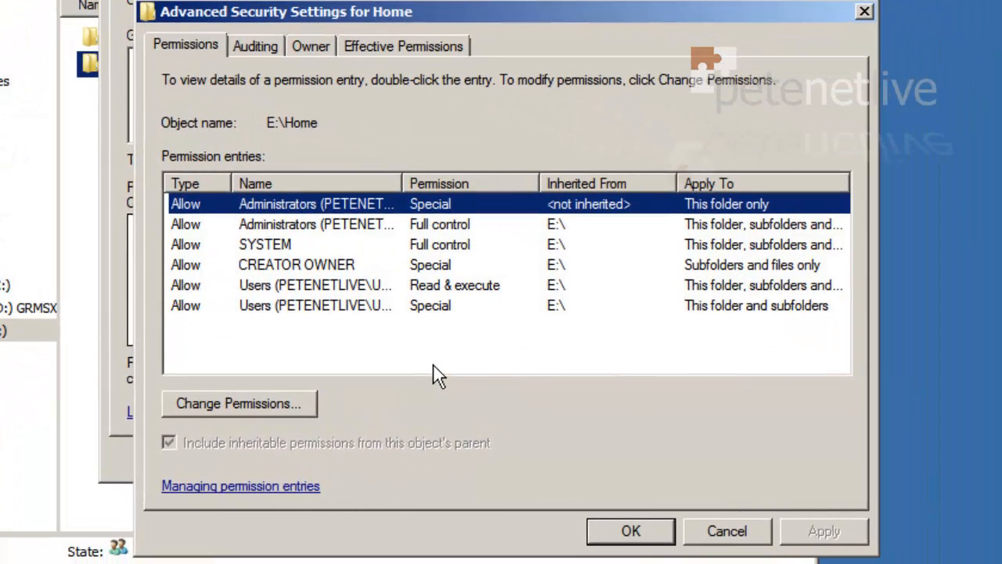
{"action": "mouse_move", "coordinate": [430, 374]}
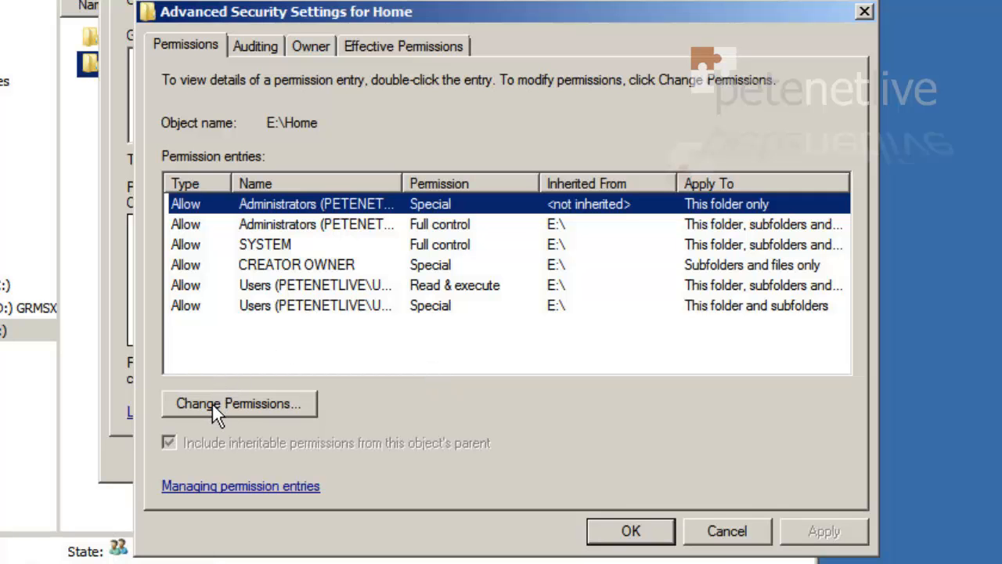
- Disable inheritance on Home, adding the inherited entries back as explicit permissions
{"action": "left_click", "coordinate": [239, 402]}
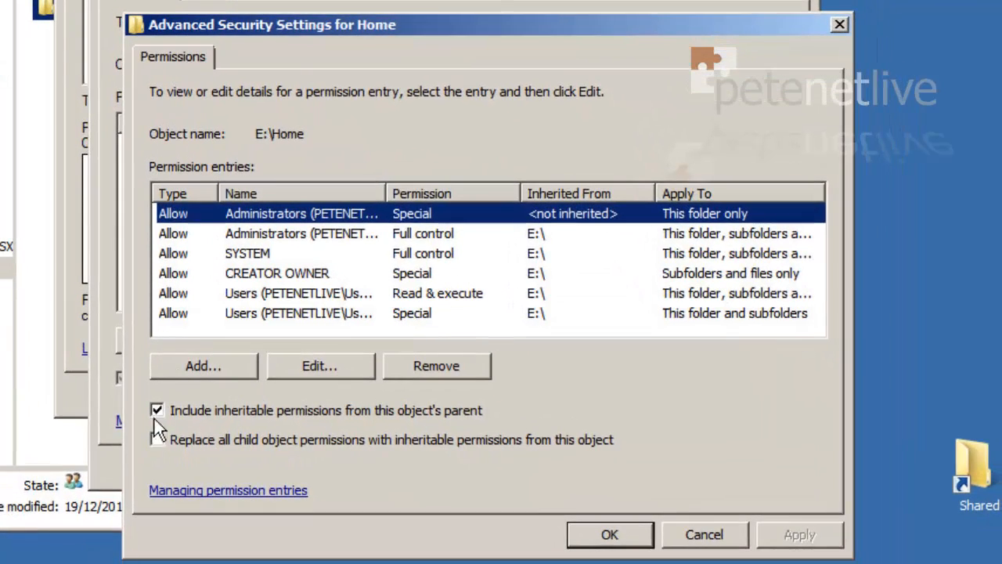
{"action": "left_click", "coordinate": [156, 410]}
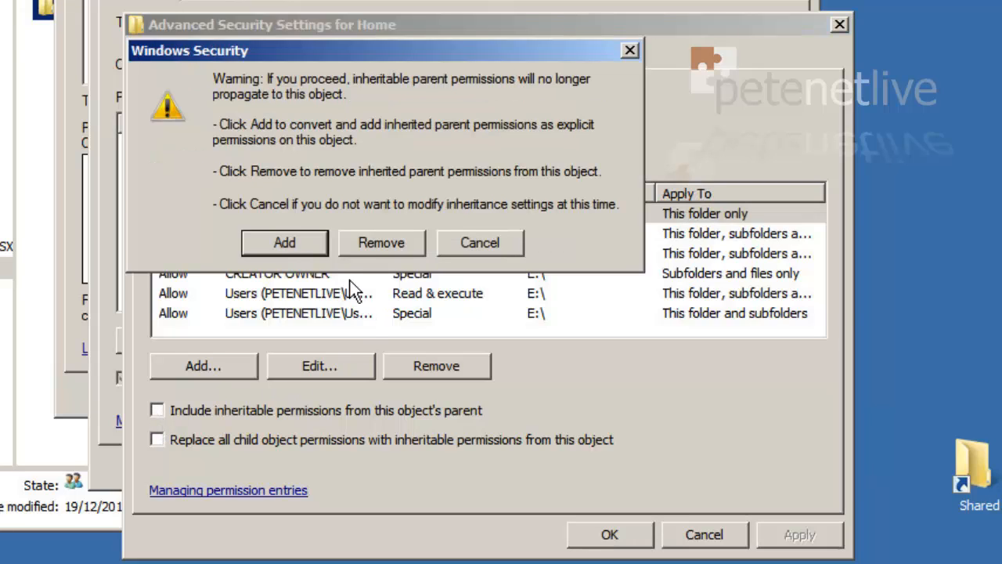
{"action": "left_click", "coordinate": [381, 242]}
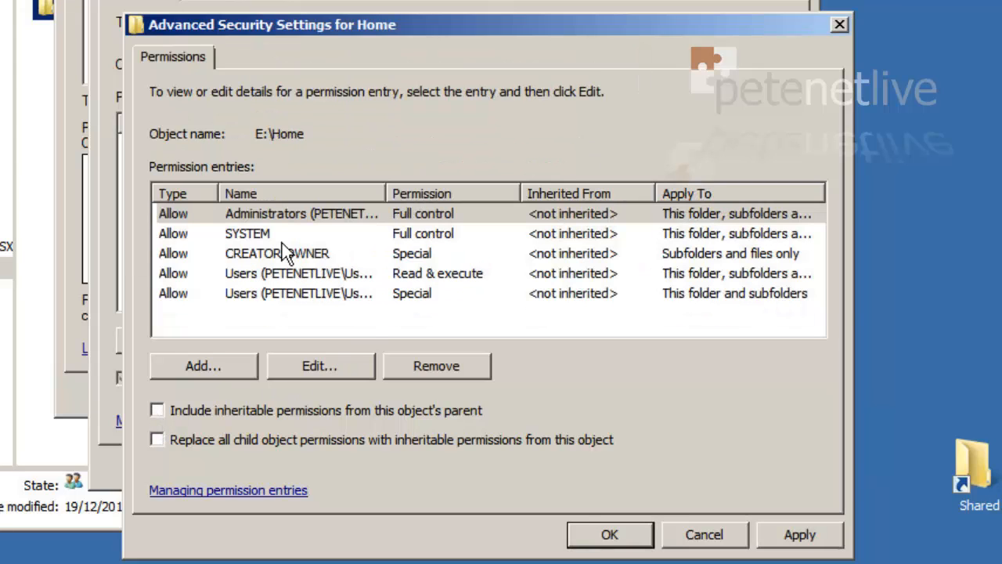
{"action": "mouse_move", "coordinate": [360, 296]}
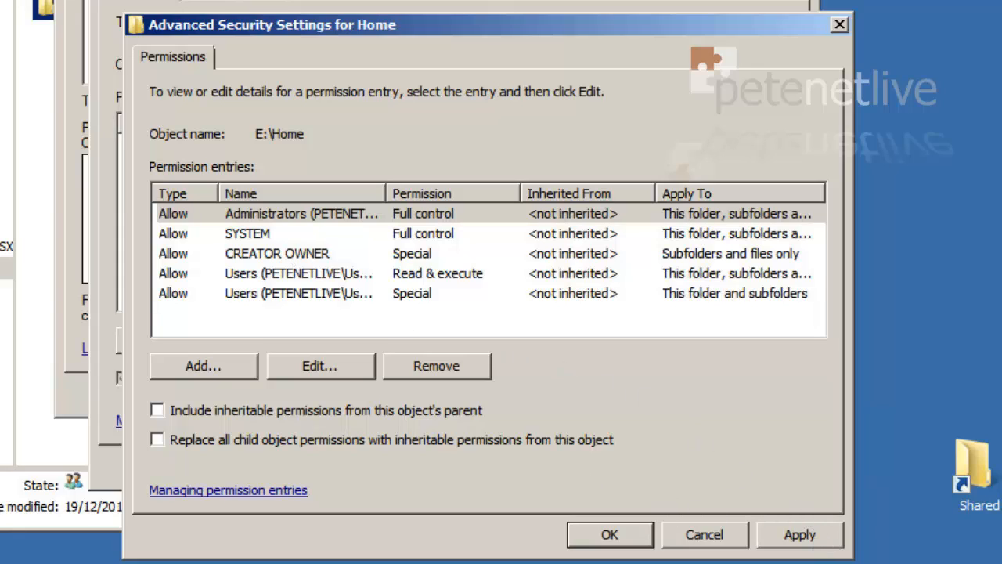
{"action": "mouse_move", "coordinate": [242, 282]}
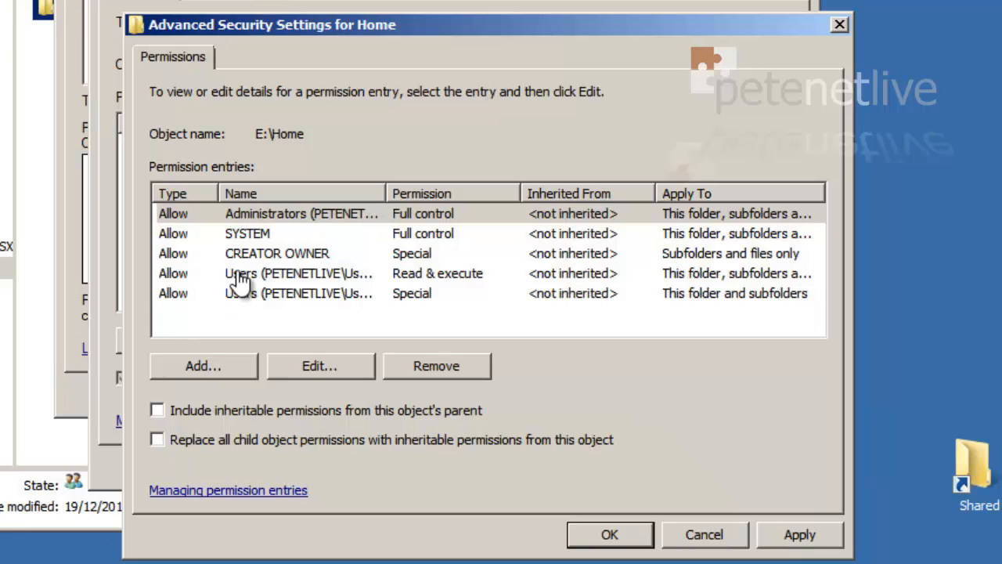
- Review the CREATOR OWNER entry: Full control applied to subfolders and files only
{"action": "left_click", "coordinate": [278, 253]}
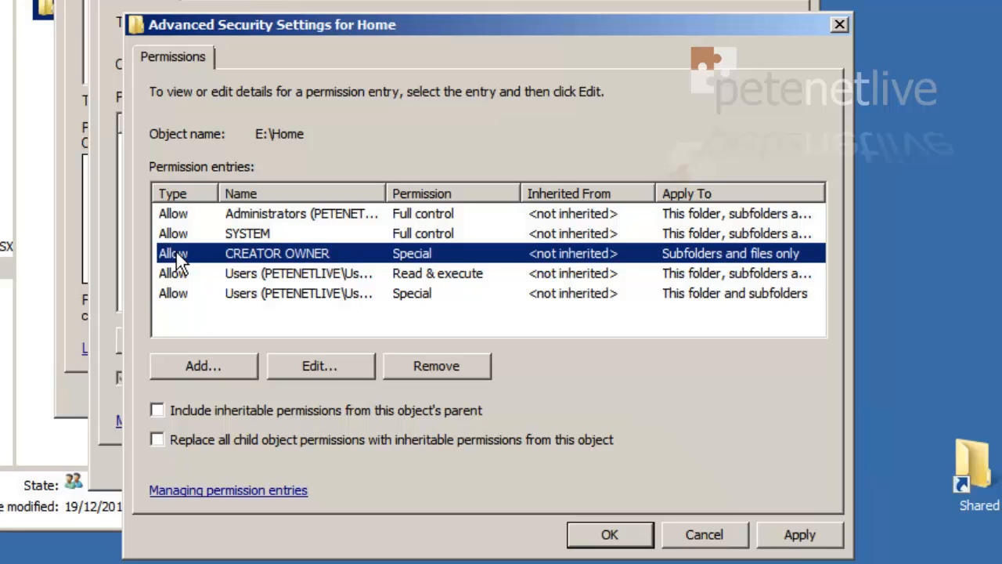
{"action": "left_click", "coordinate": [319, 366]}
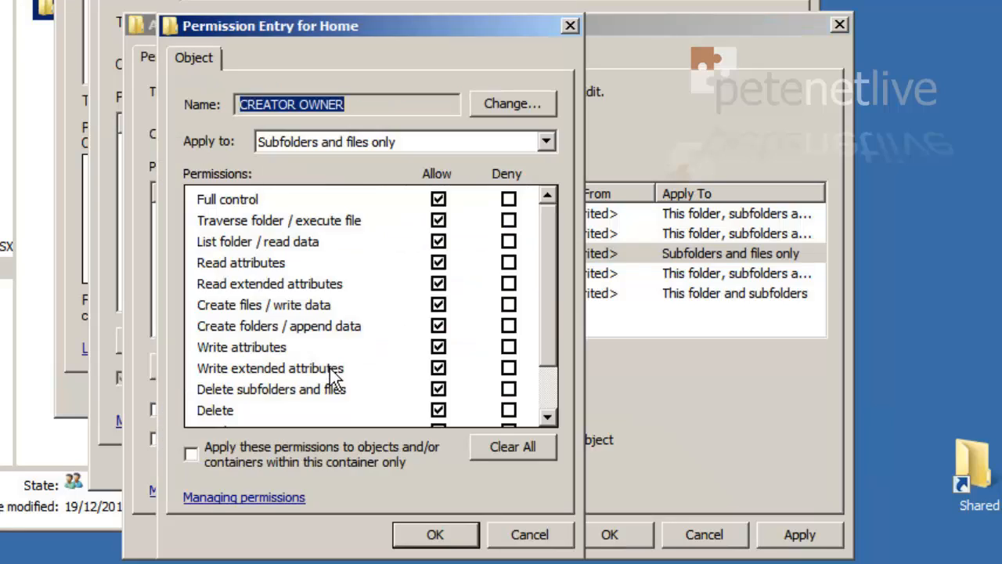
{"action": "mouse_move", "coordinate": [368, 325]}
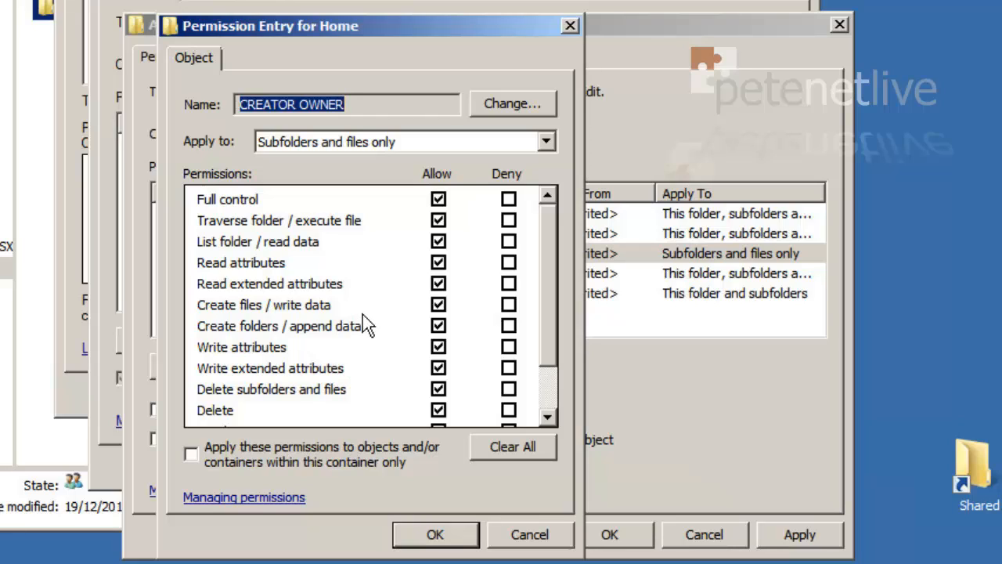
{"action": "mouse_move", "coordinate": [329, 188]}
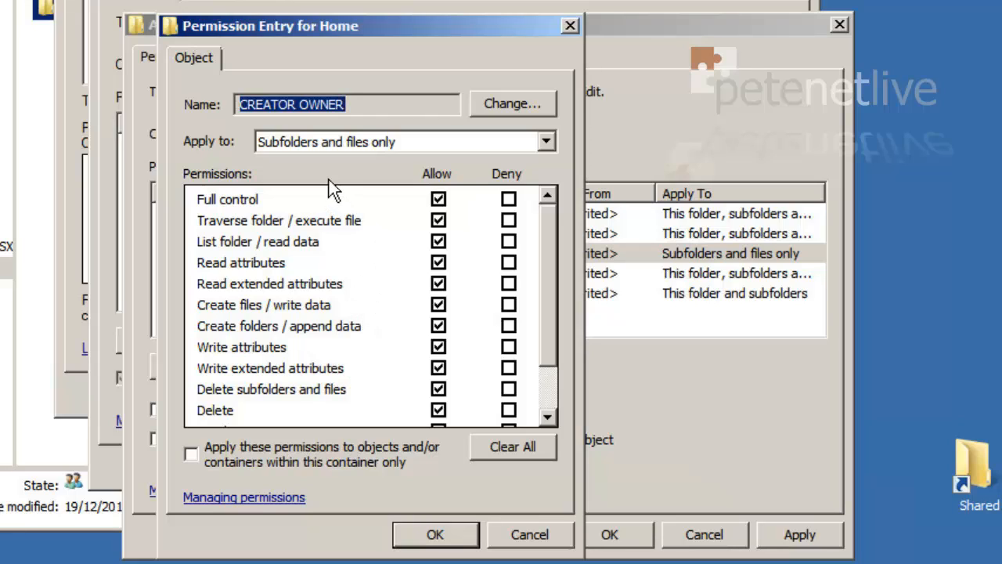
{"action": "mouse_move", "coordinate": [204, 207]}
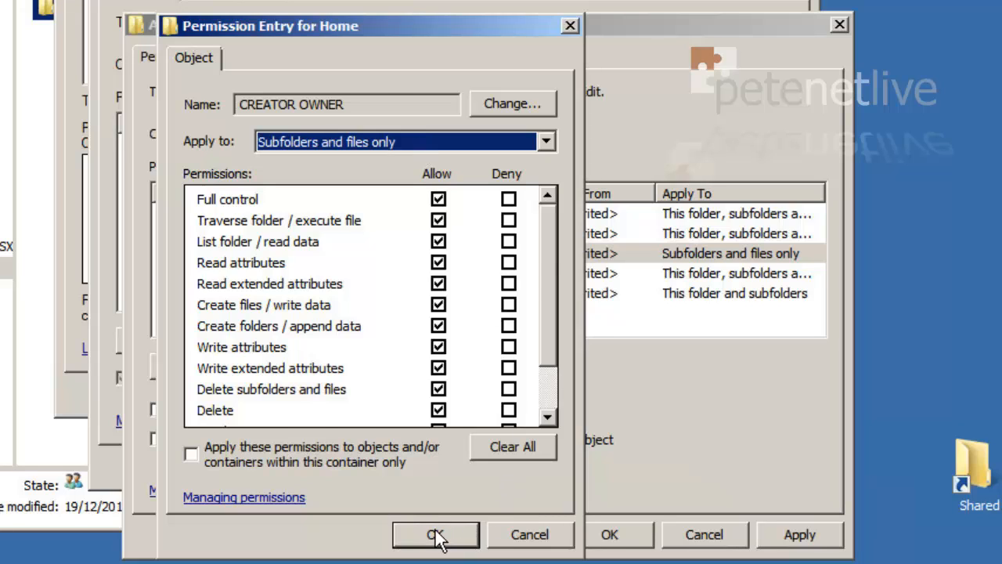
{"action": "left_click", "coordinate": [436, 535]}
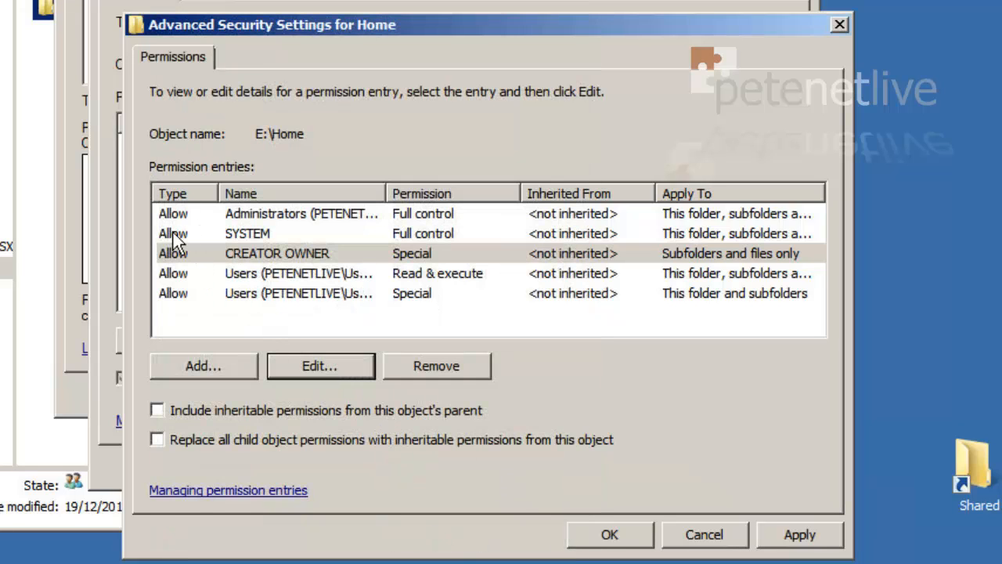
{"action": "left_click", "coordinate": [246, 232]}
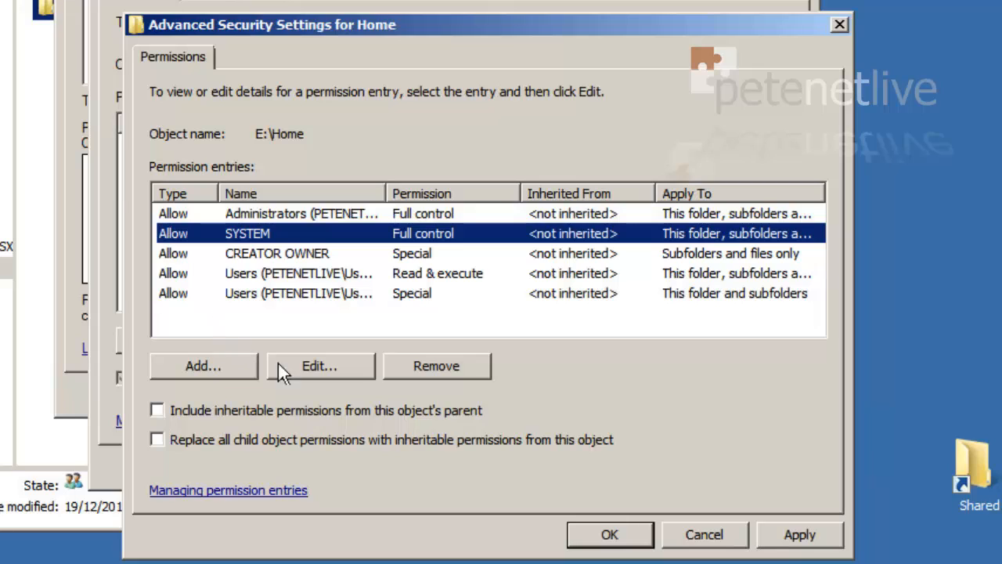
{"action": "mouse_move", "coordinate": [321, 374]}
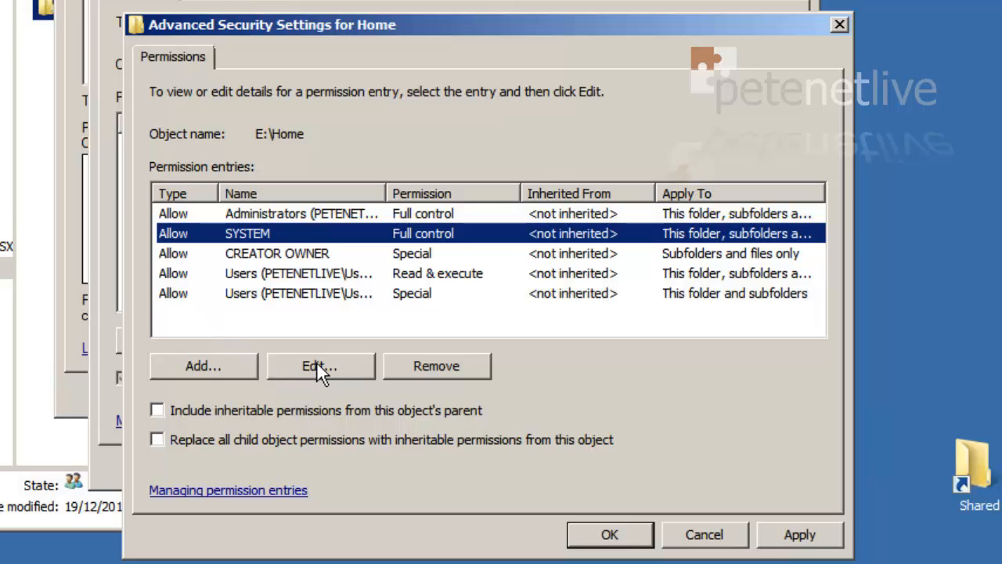
{"action": "left_click", "coordinate": [319, 366]}
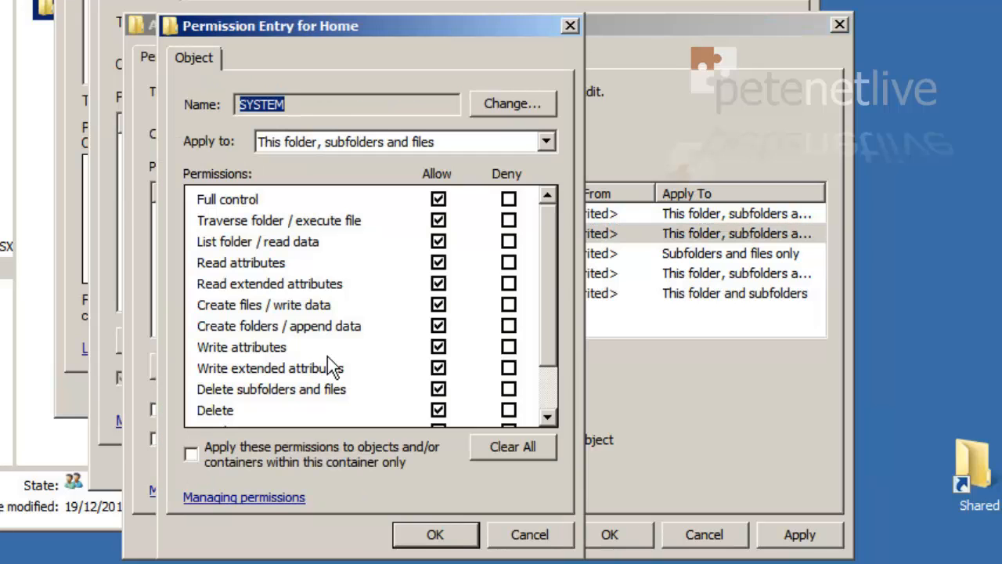
{"action": "mouse_move", "coordinate": [270, 208]}
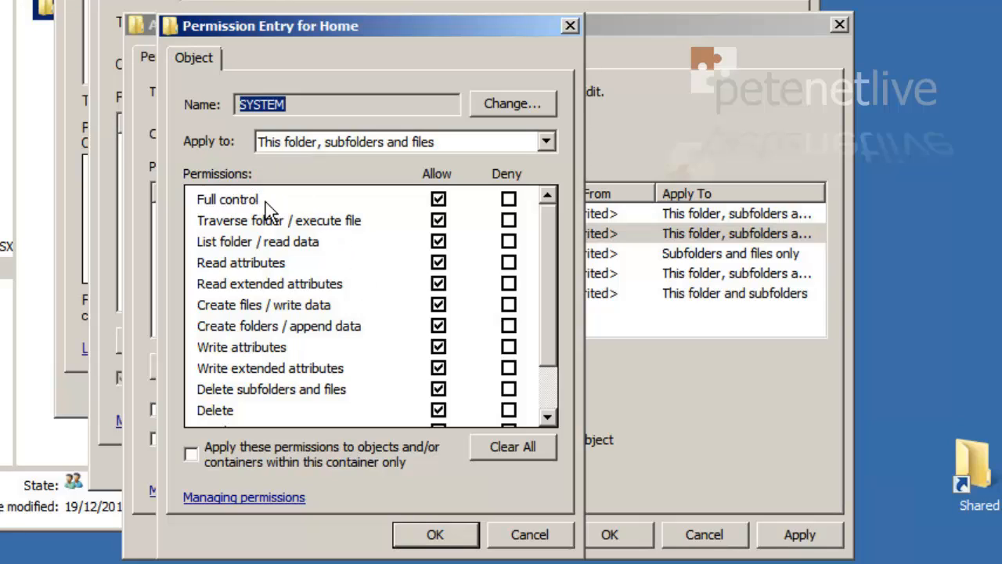
{"action": "mouse_move", "coordinate": [356, 155]}
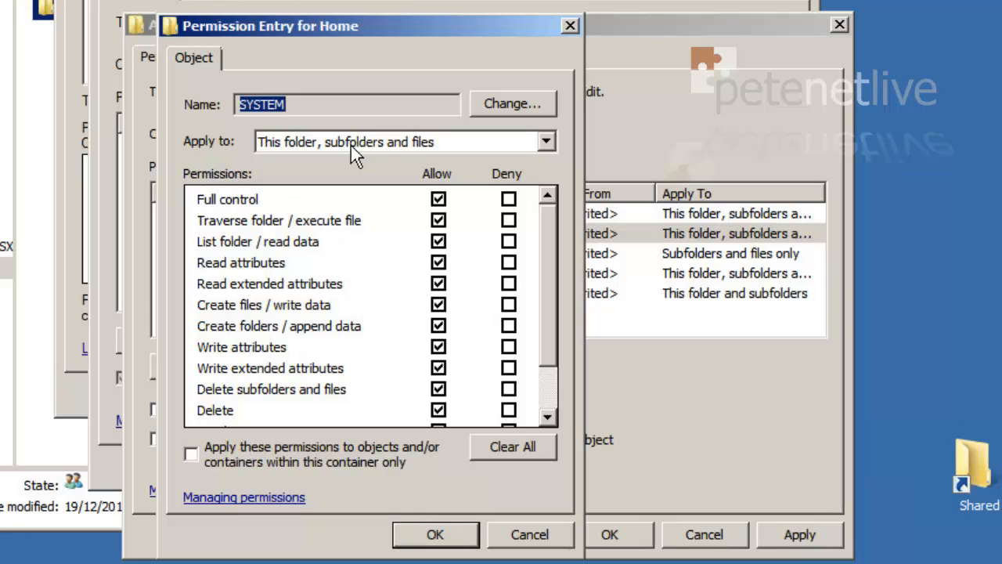
{"action": "mouse_move", "coordinate": [476, 158]}
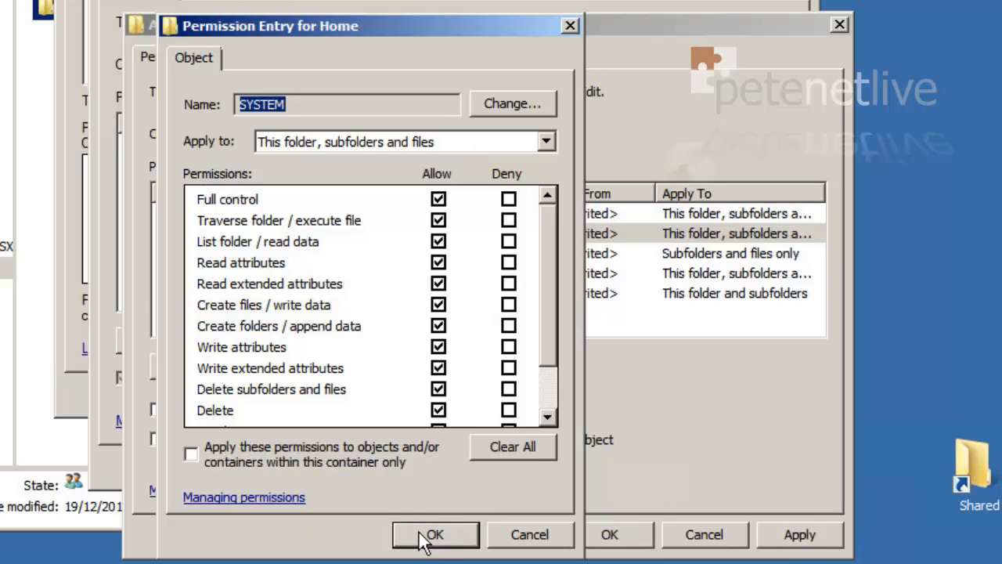
{"action": "left_click", "coordinate": [435, 535]}
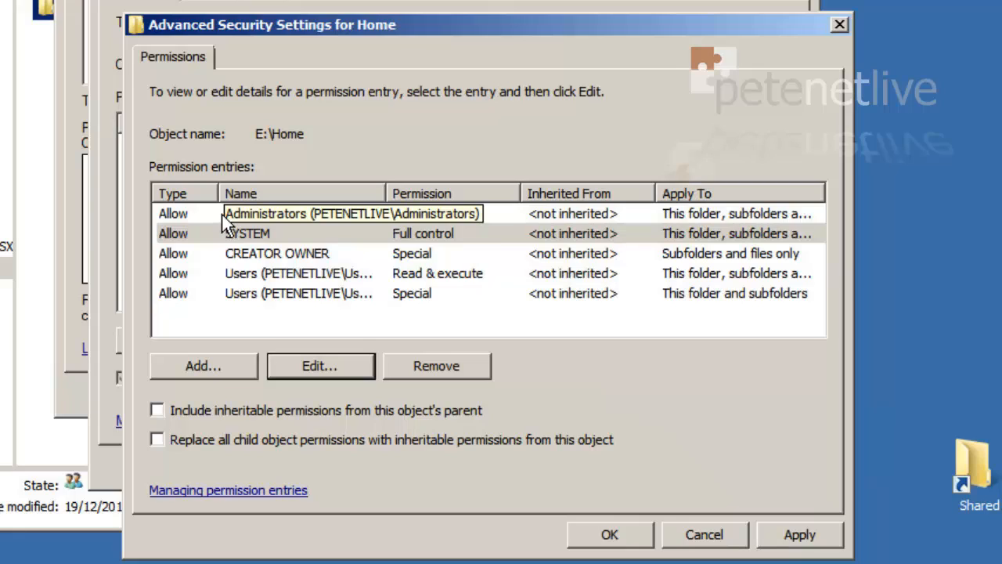
{"action": "left_click", "coordinate": [302, 213]}
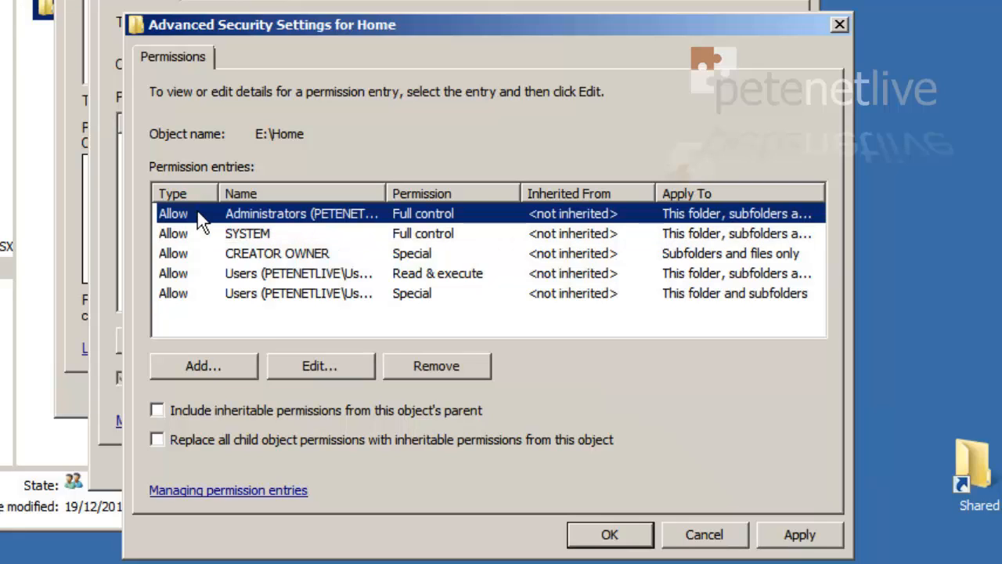
{"action": "mouse_move", "coordinate": [321, 366]}
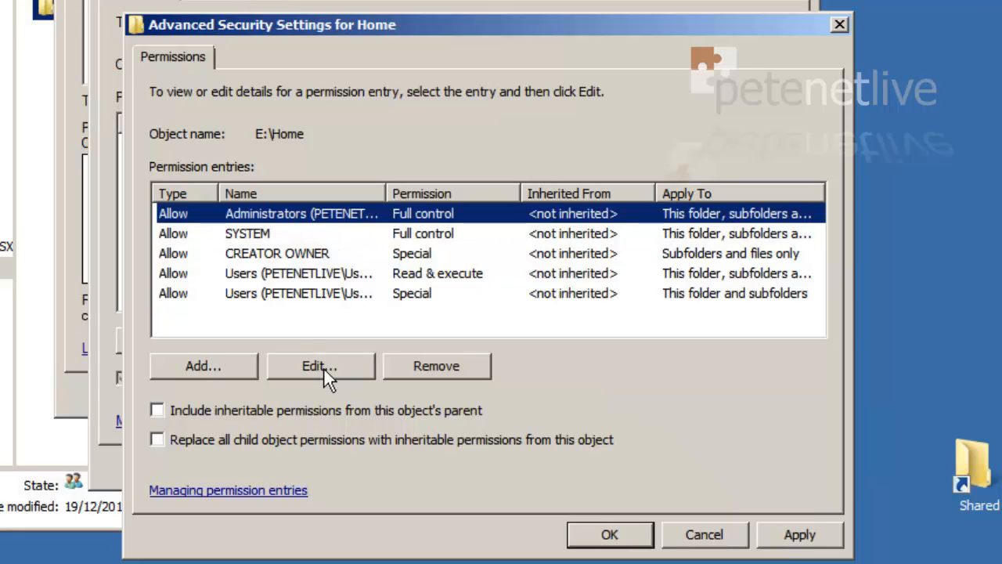
{"action": "left_click", "coordinate": [319, 365]}
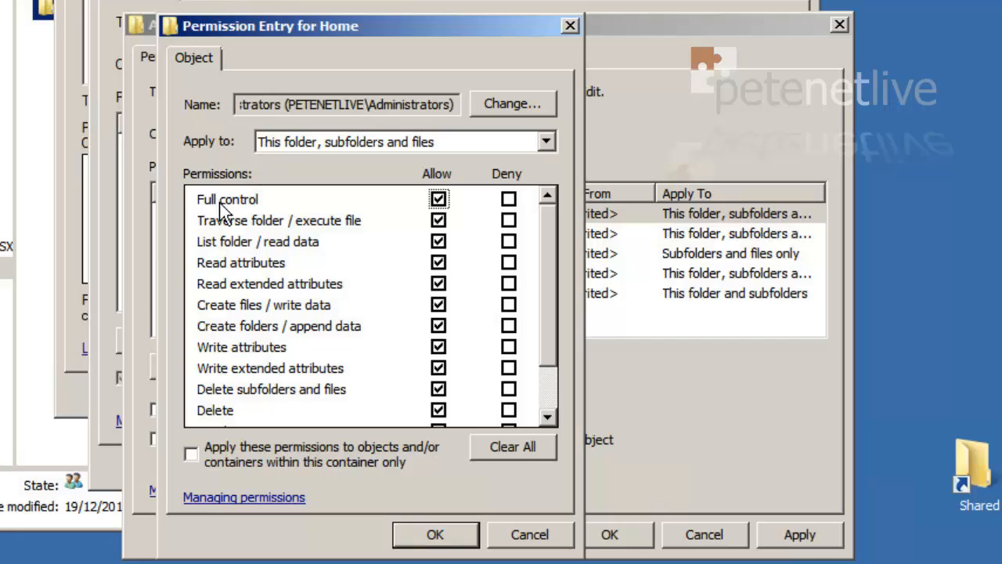
{"action": "mouse_move", "coordinate": [403, 156]}
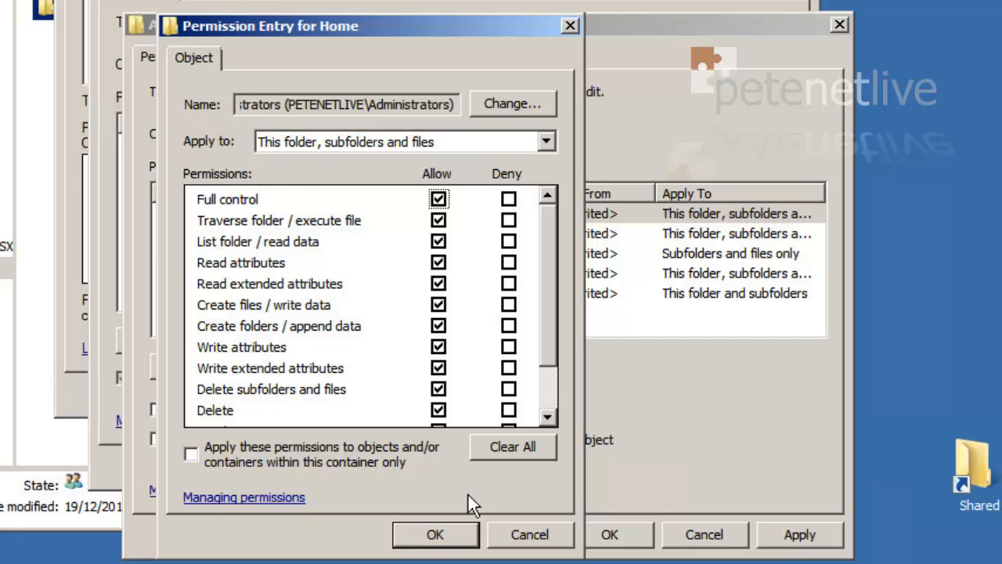
{"action": "left_click", "coordinate": [434, 534]}
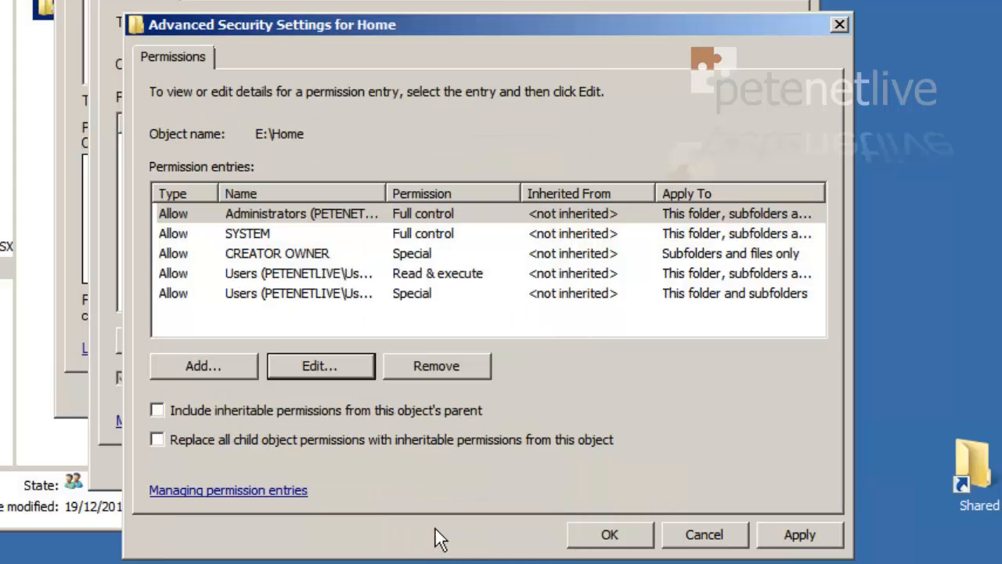
{"action": "mouse_move", "coordinate": [442, 440]}
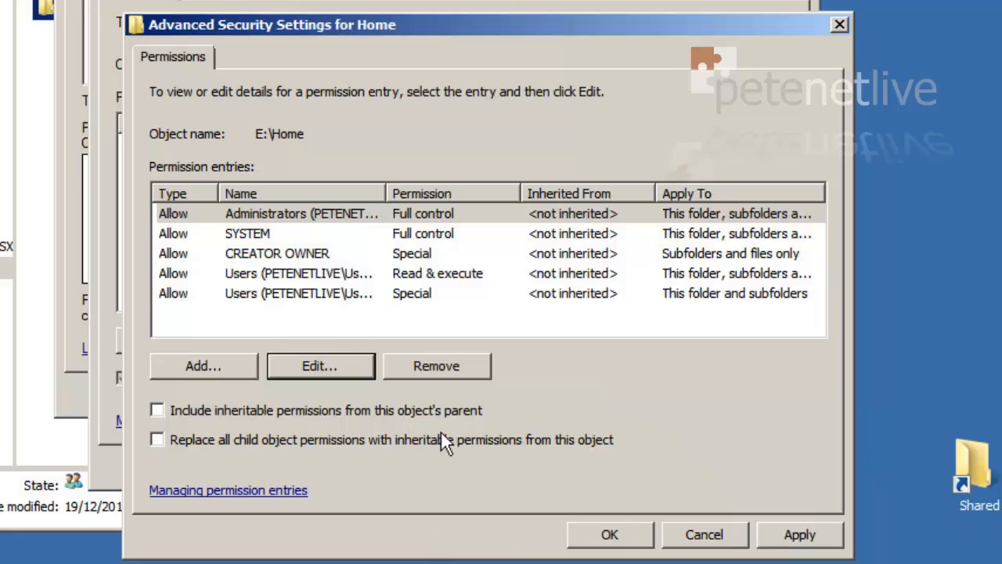
{"action": "mouse_move", "coordinate": [398, 393]}
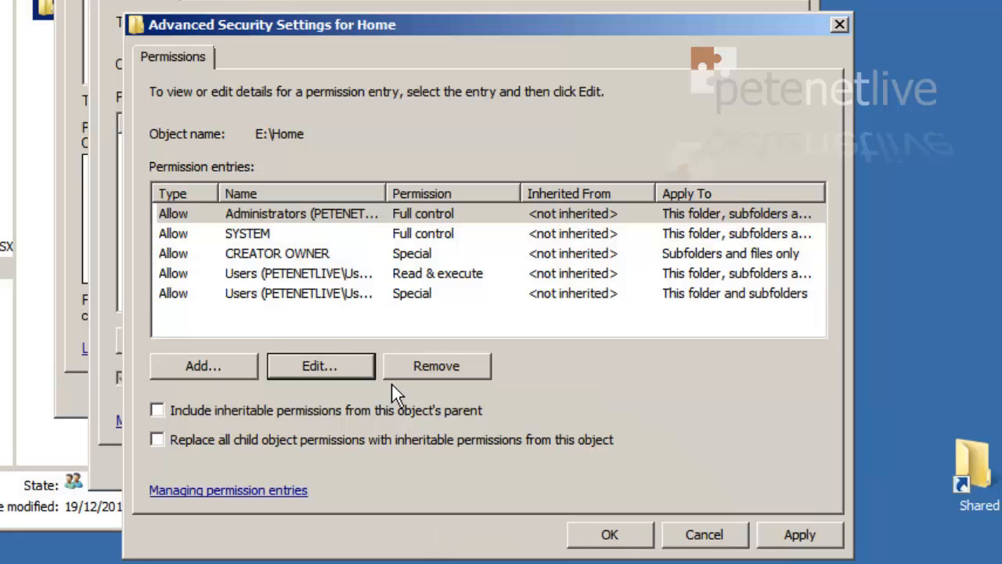
- Remove both PETENETLIVE\Users entries, leaving Administrators, SYSTEM and CREATOR OWNER
{"action": "left_click", "coordinate": [302, 273]}
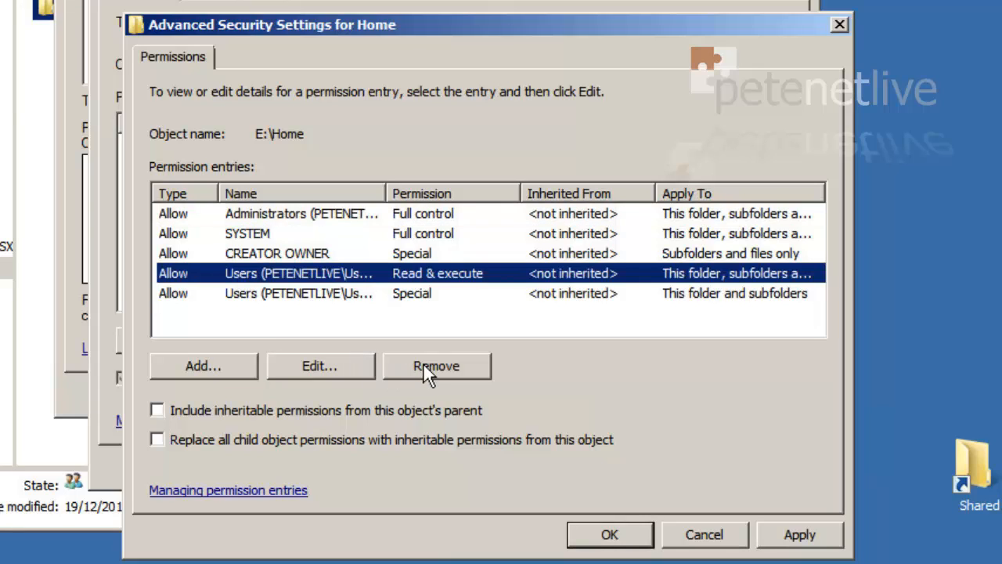
{"action": "left_click", "coordinate": [436, 366]}
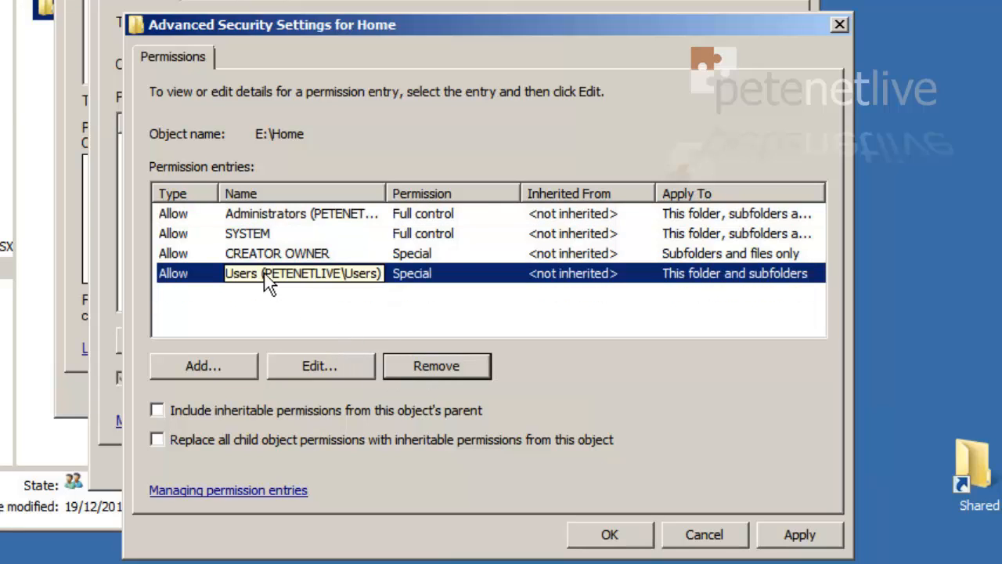
{"action": "left_click", "coordinate": [436, 365]}
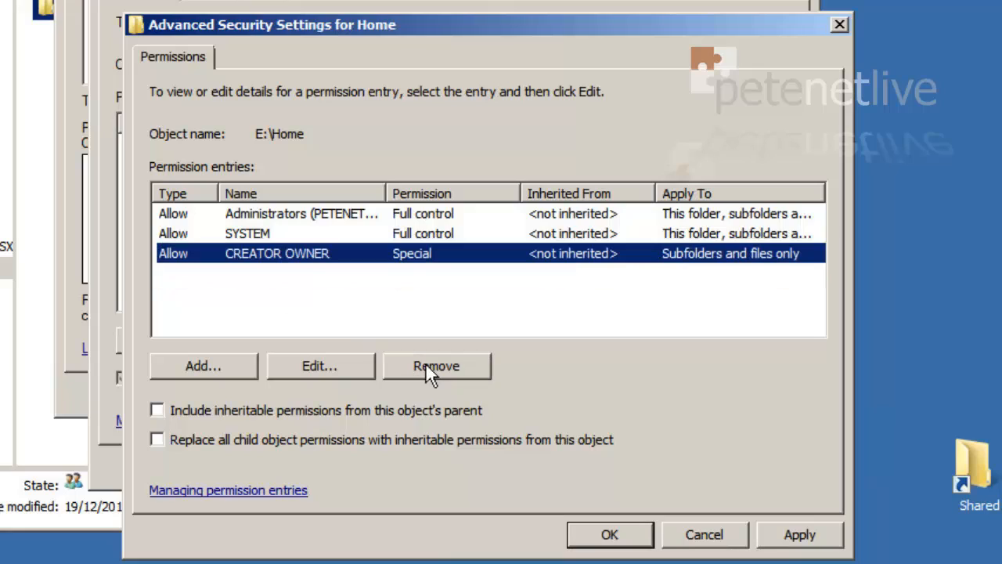
{"action": "mouse_move", "coordinate": [200, 371]}
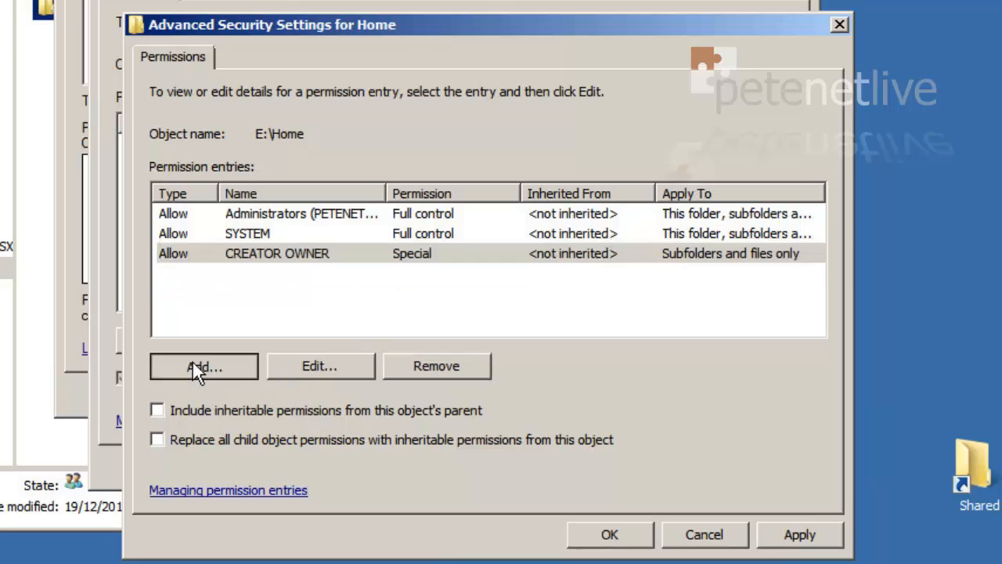
- Add a permission entry and resolve the typed name 'everyone' to the Everyone group
{"action": "left_click", "coordinate": [203, 366]}
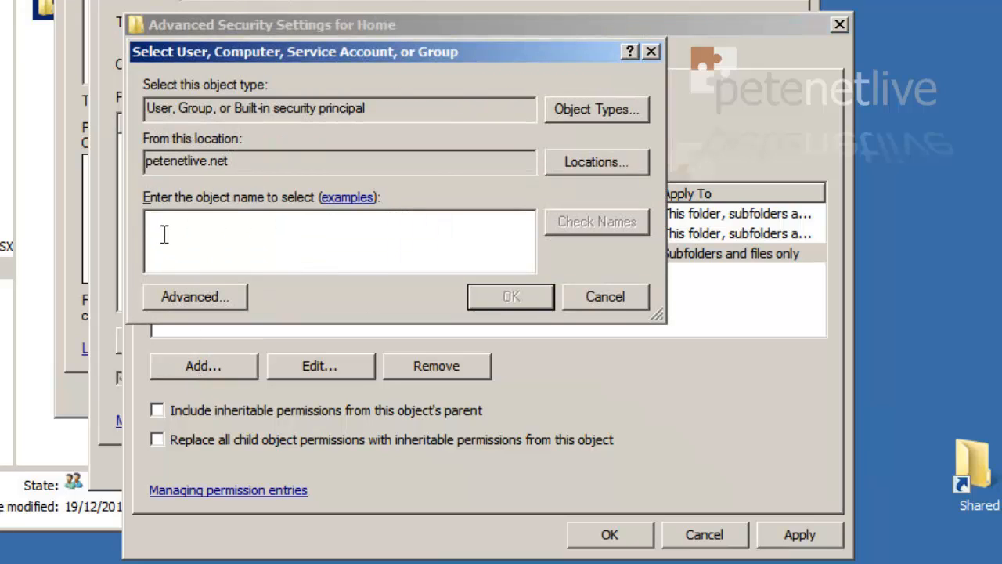
{"action": "type", "text": "everyo"}
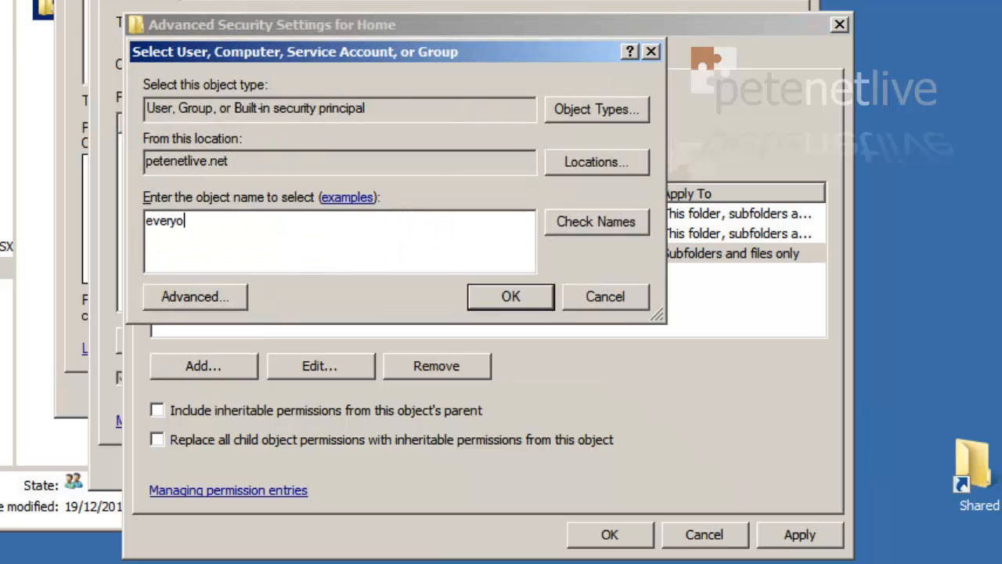
{"action": "type", "text": "ne"}
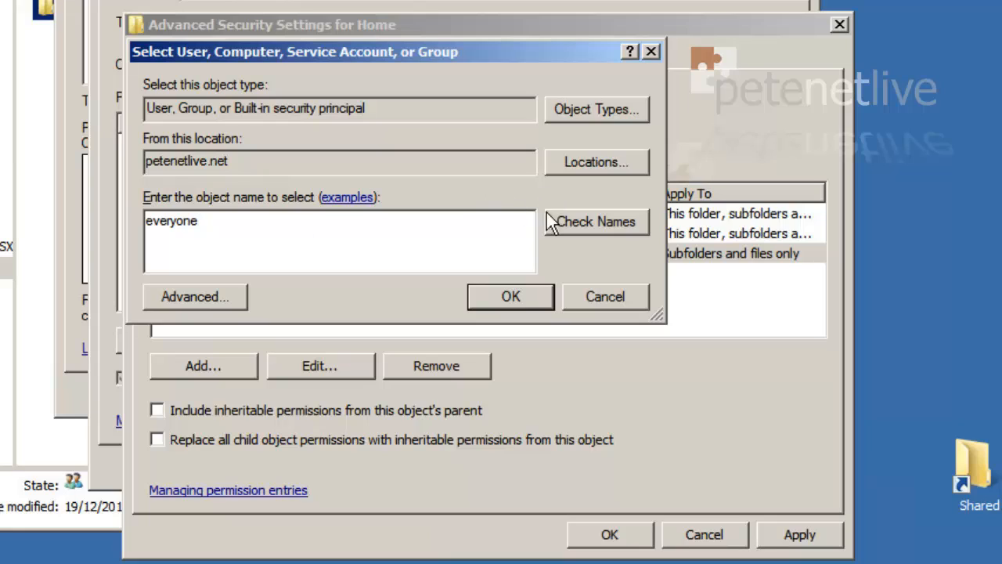
{"action": "left_click", "coordinate": [596, 221]}
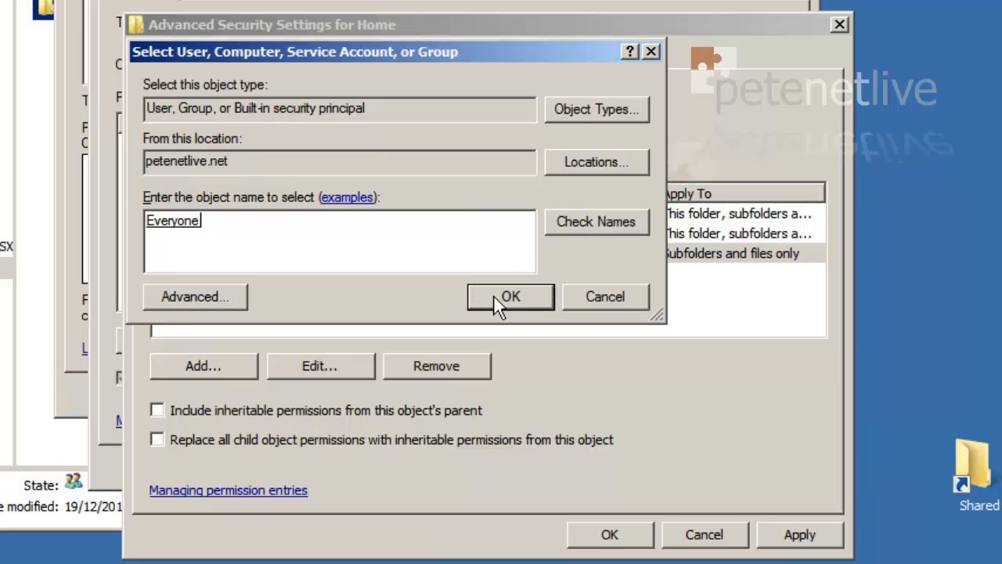
{"action": "left_click", "coordinate": [510, 296]}
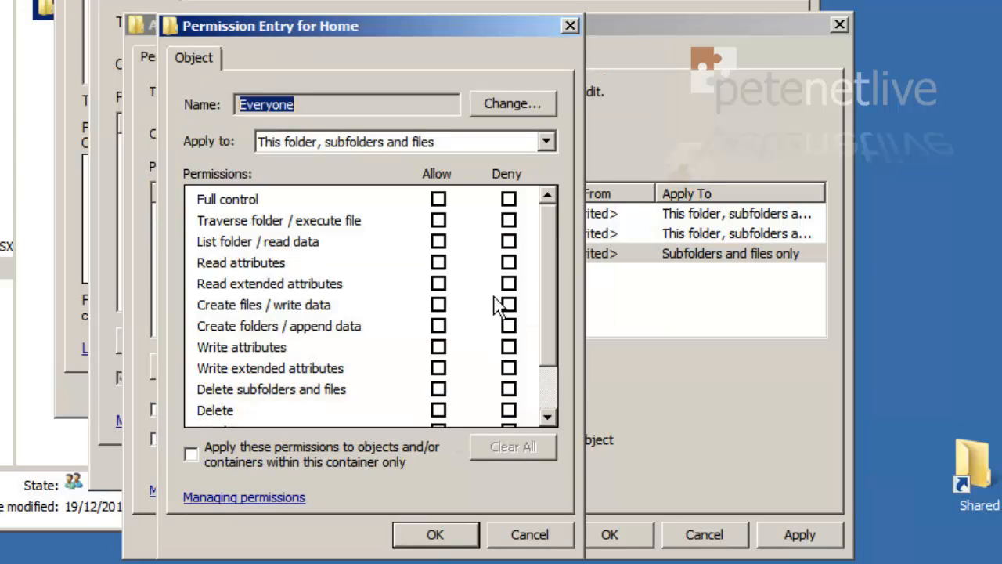
- Allow Everyone Traverse, List folder, Read attributes and Create folders on this folder only
{"action": "left_click", "coordinate": [546, 142]}
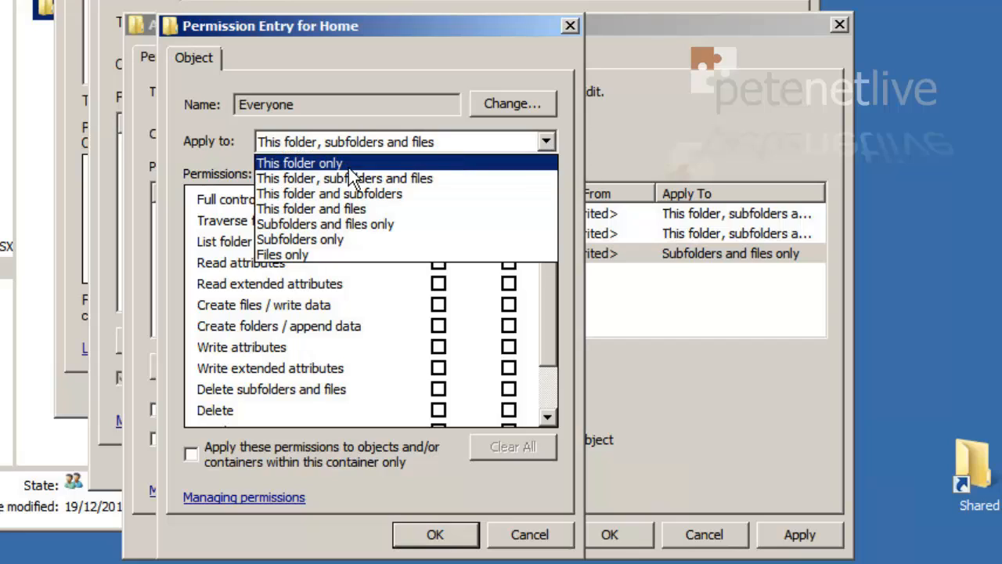
{"action": "left_click", "coordinate": [299, 163]}
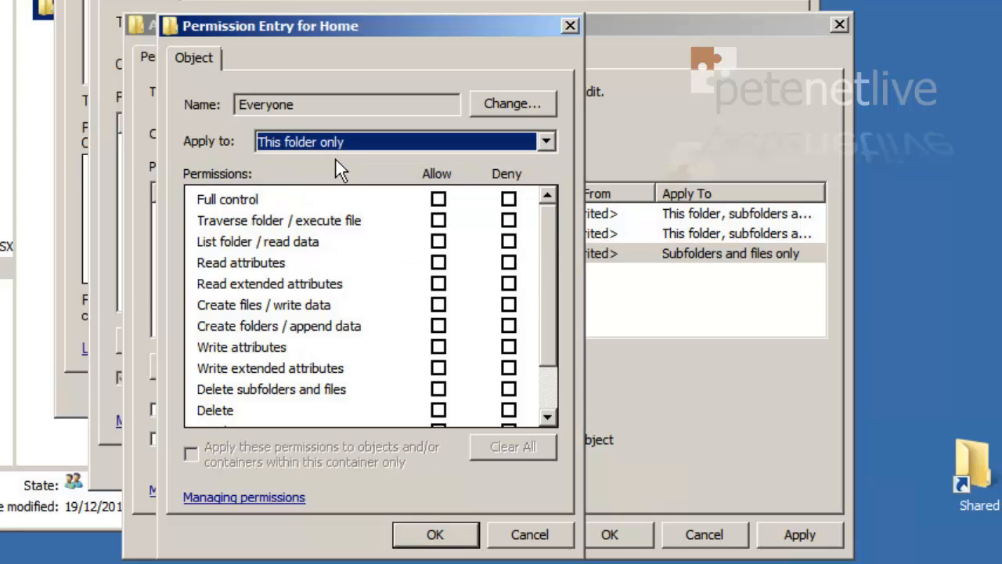
{"action": "mouse_move", "coordinate": [433, 339]}
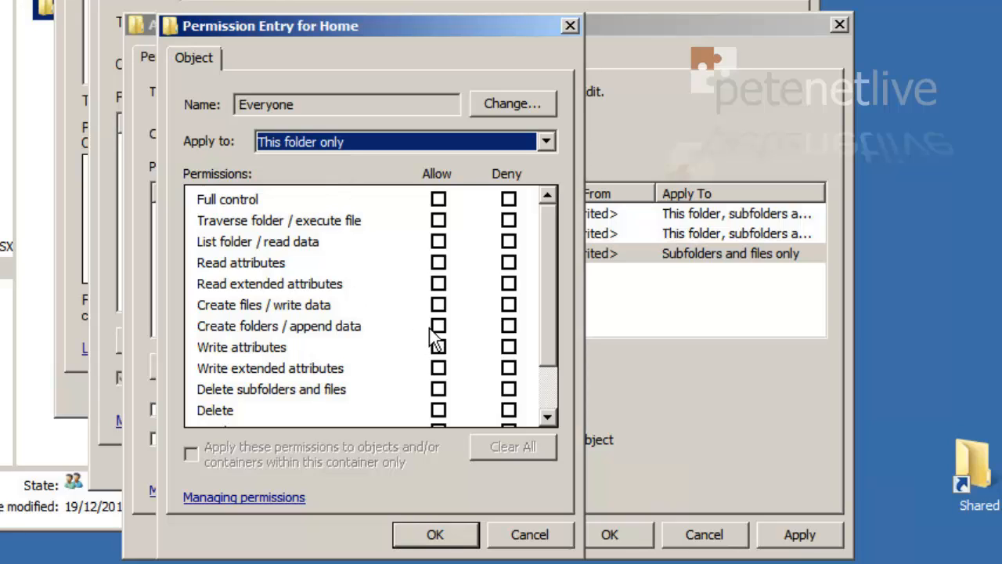
{"action": "left_click", "coordinate": [438, 326]}
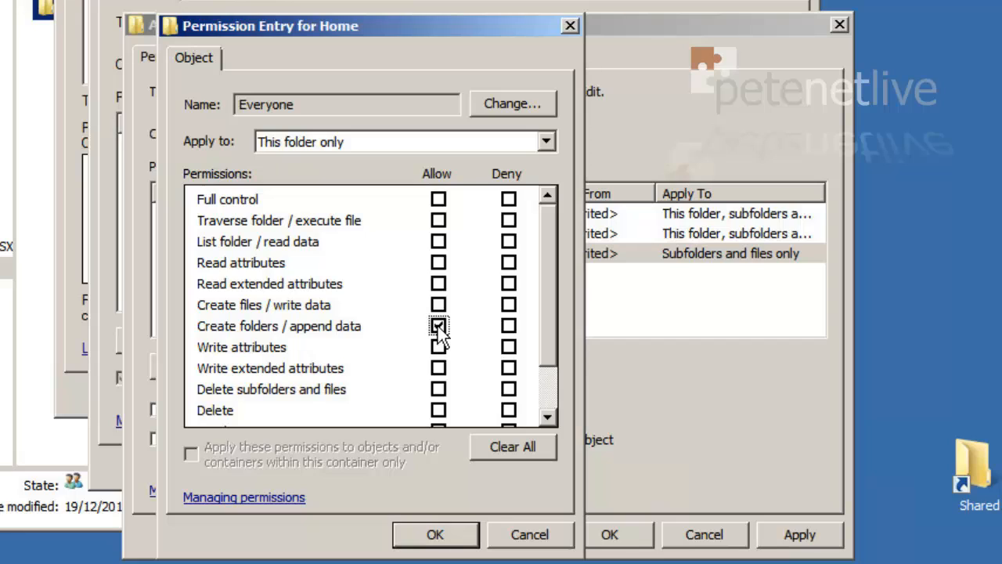
{"action": "mouse_move", "coordinate": [442, 243]}
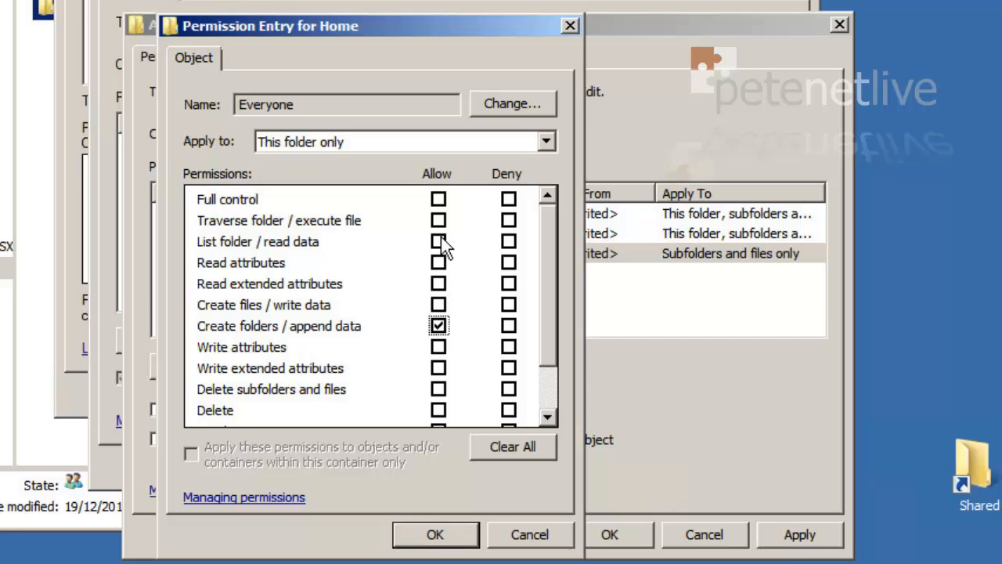
{"action": "left_click", "coordinate": [438, 241]}
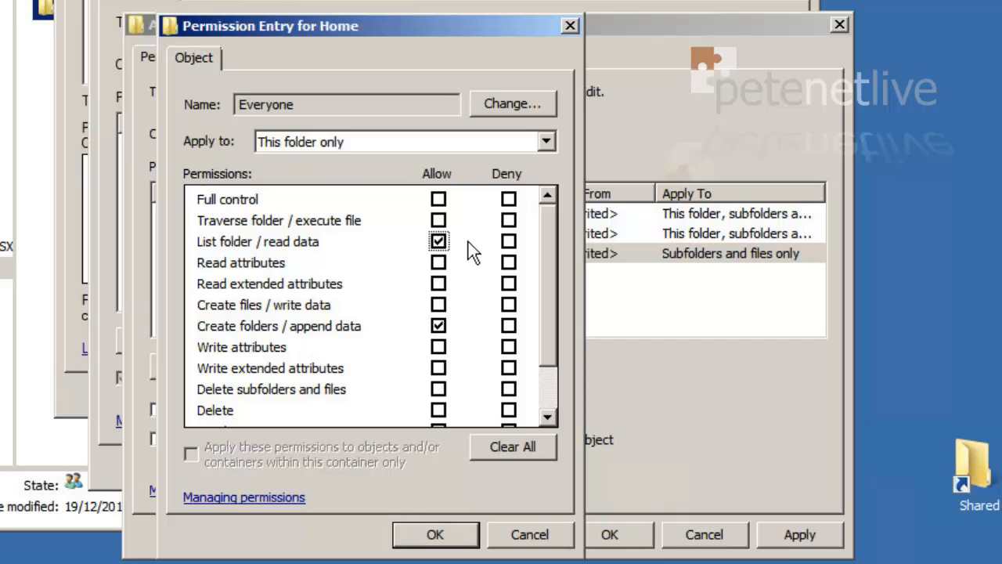
{"action": "left_click", "coordinate": [438, 262]}
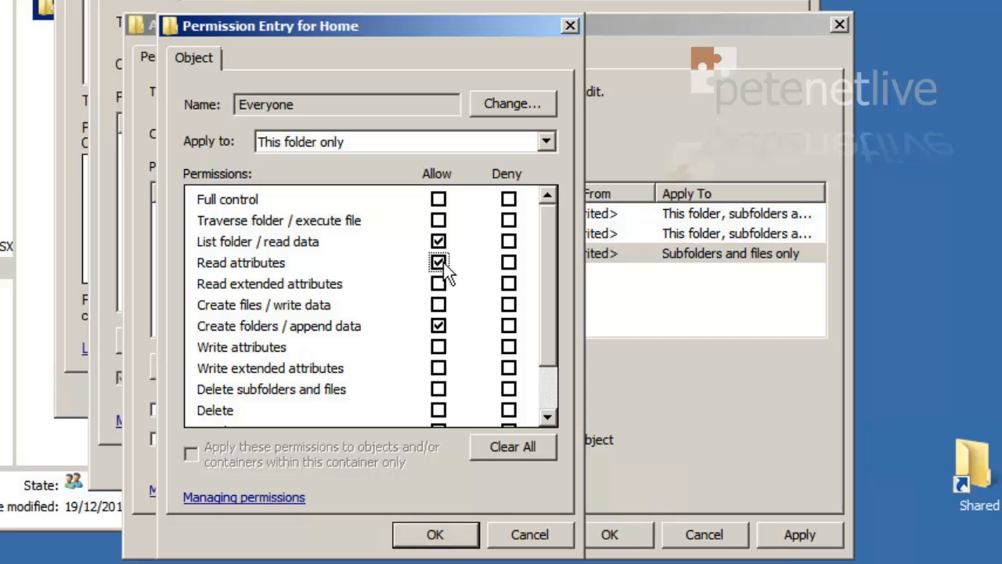
{"action": "mouse_move", "coordinate": [440, 224]}
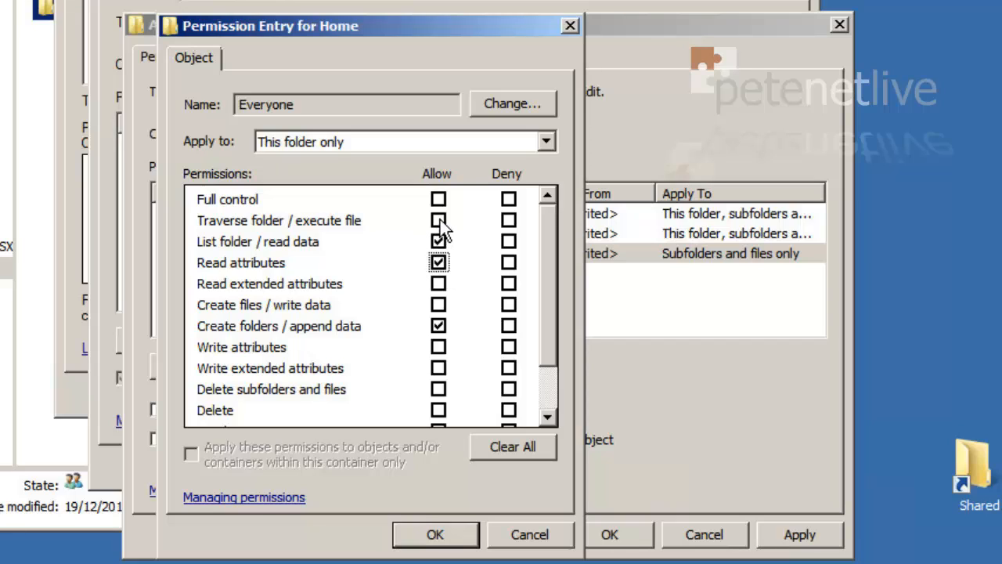
{"action": "left_click", "coordinate": [439, 220]}
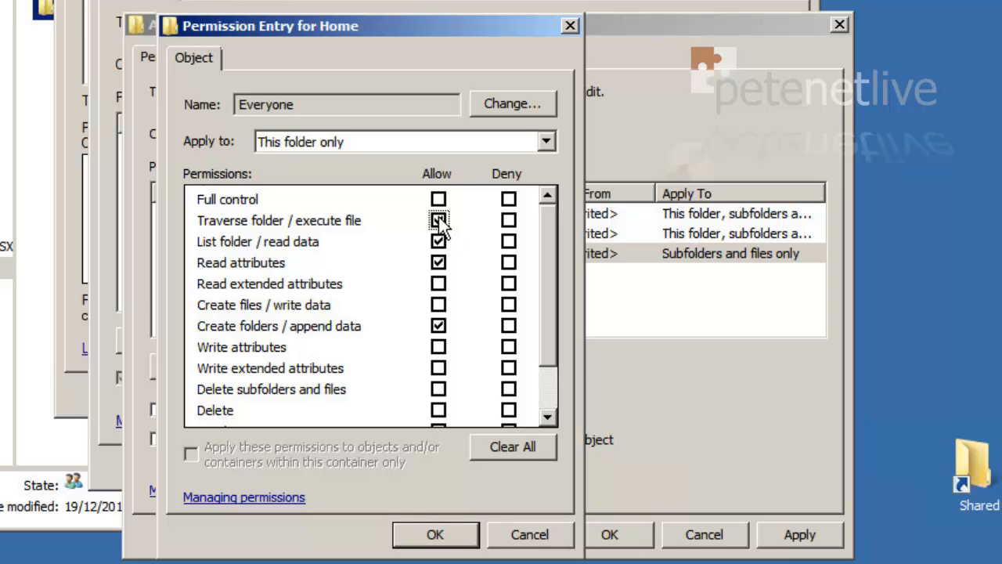
{"action": "left_click", "coordinate": [439, 220]}
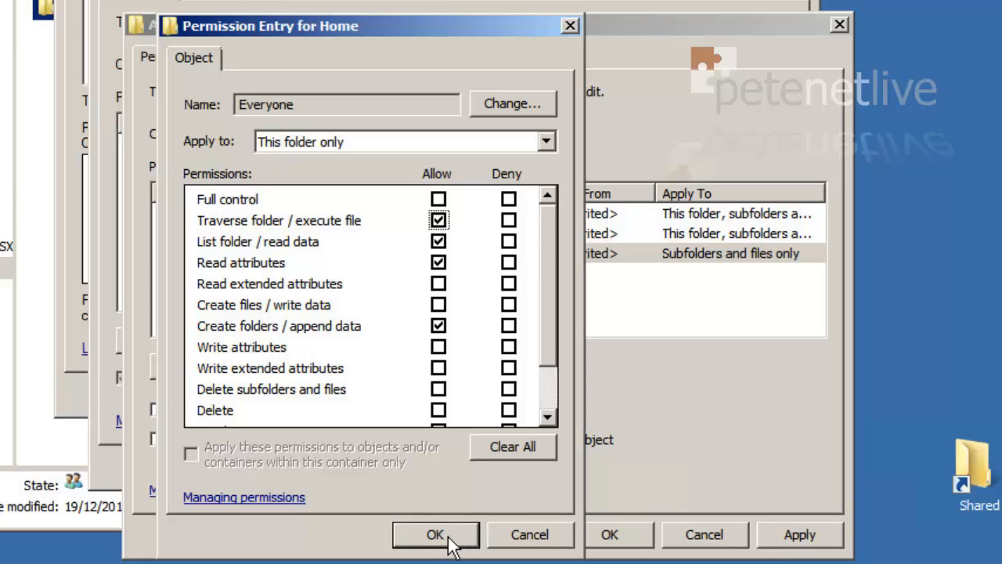
{"action": "left_click", "coordinate": [435, 535]}
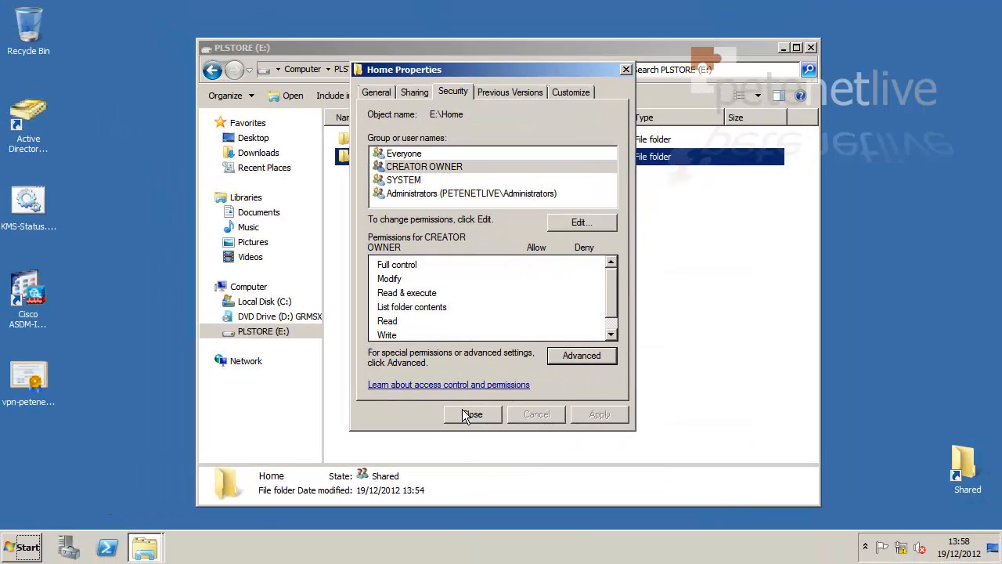
- Close Home Properties and Explorer, then run dsa.msc to launch Active Directory Users and Computers
{"action": "left_click", "coordinate": [473, 414]}
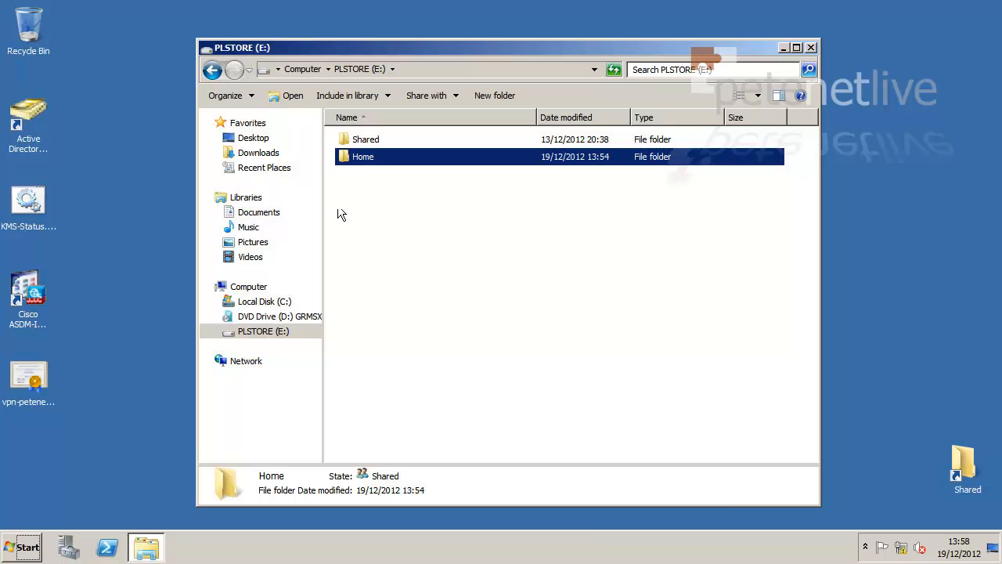
{"action": "mouse_move", "coordinate": [507, 287]}
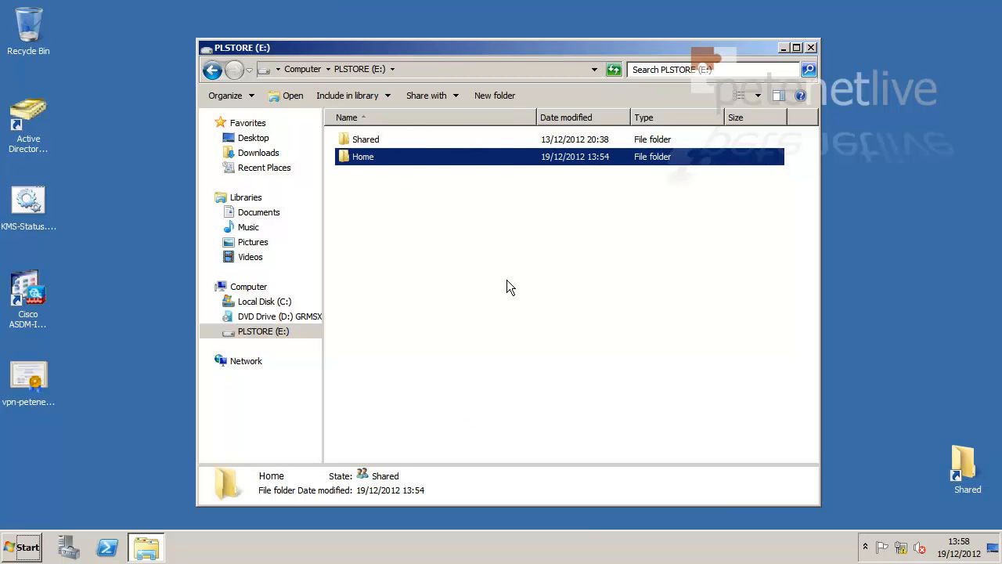
{"action": "mouse_move", "coordinate": [816, 108]}
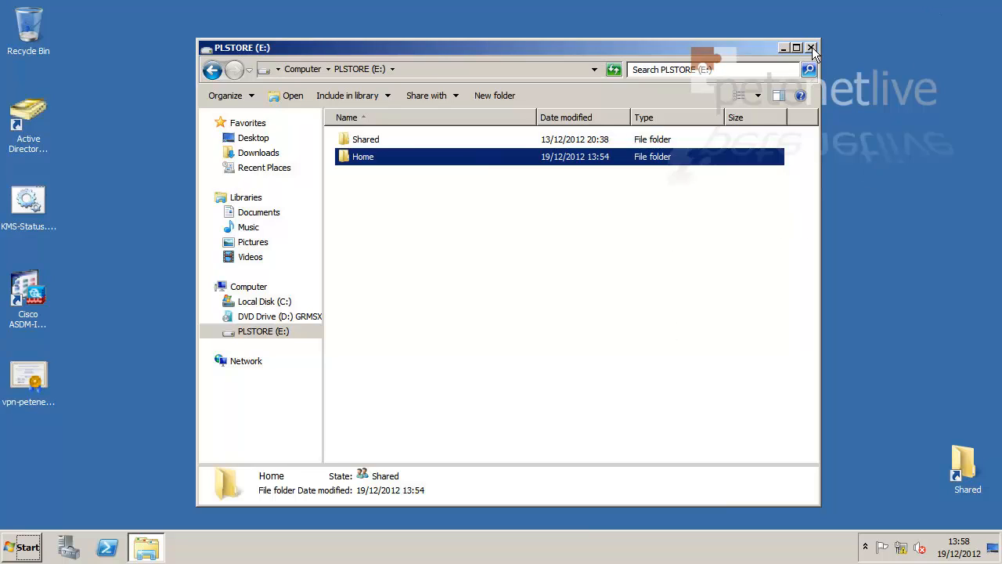
{"action": "left_click", "coordinate": [812, 47]}
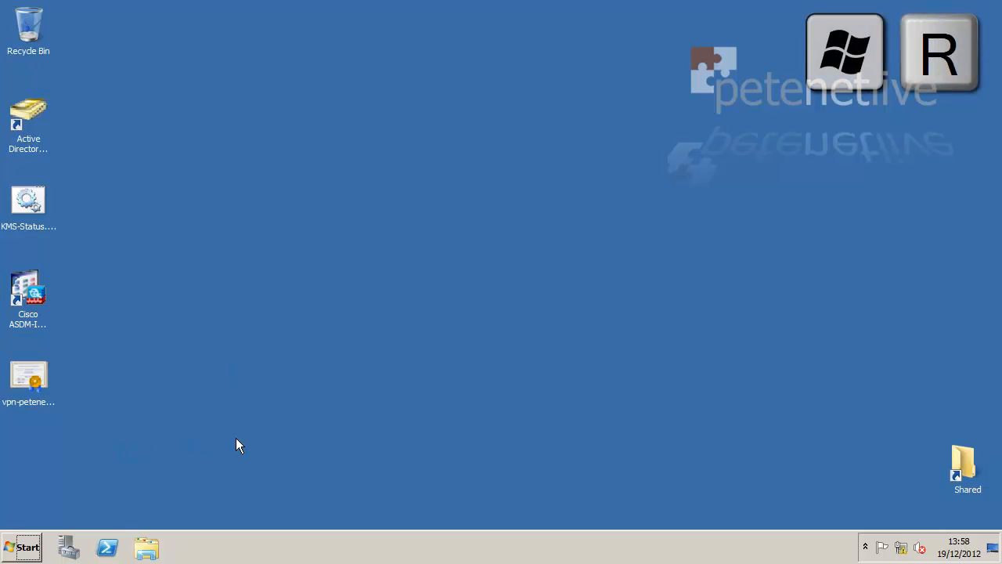
{"action": "key", "text": "Win+r"}
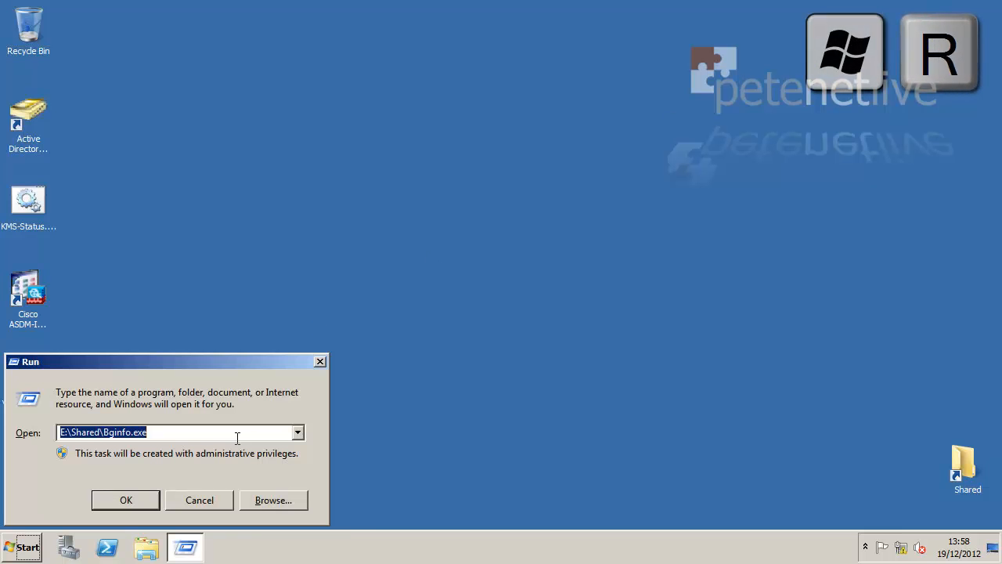
{"action": "type", "text": "dsa."}
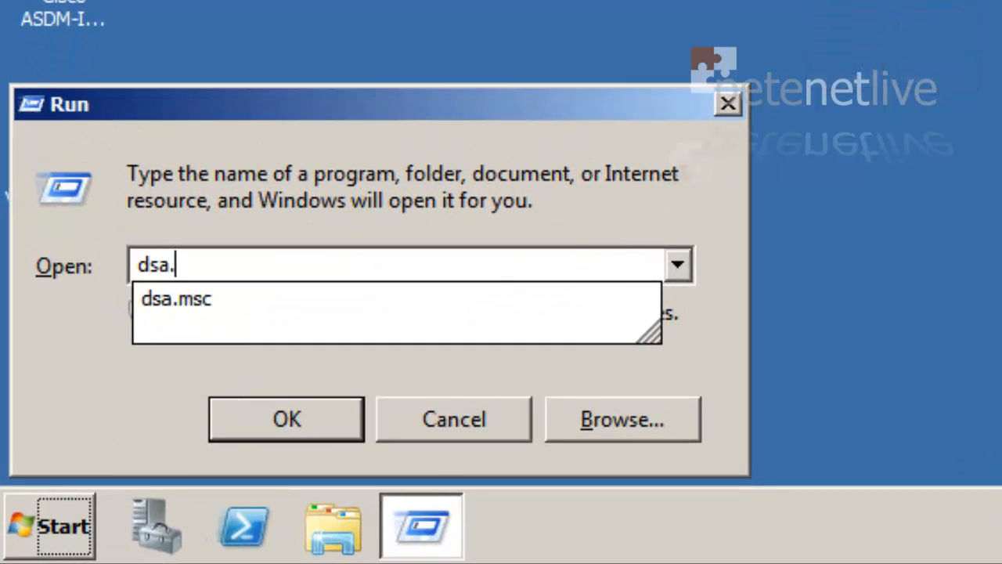
{"action": "left_click", "coordinate": [285, 418]}
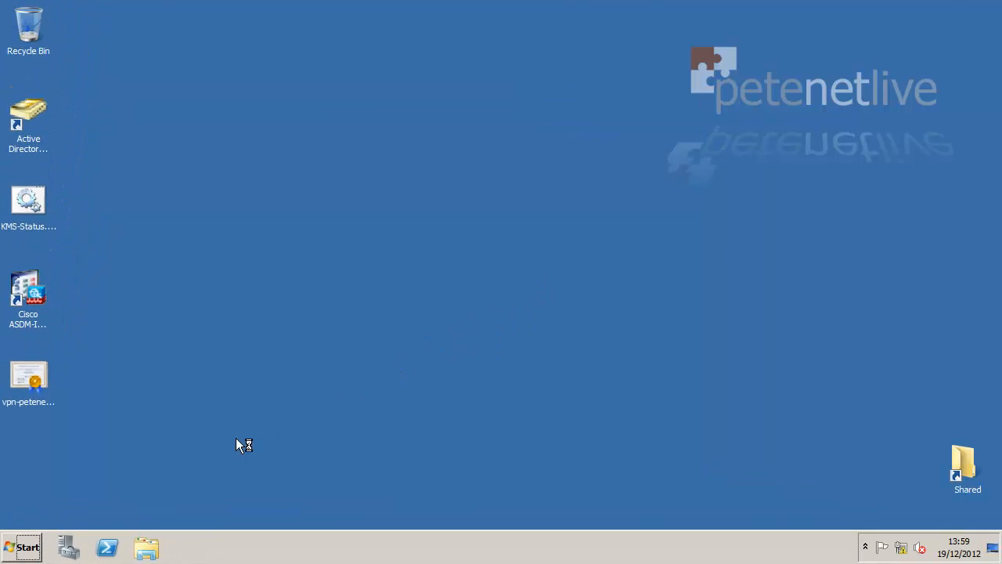
- Open the PNL-Users OU and select all of its user accounts with Ctrl+A
{"action": "double_click", "coordinate": [28, 109]}
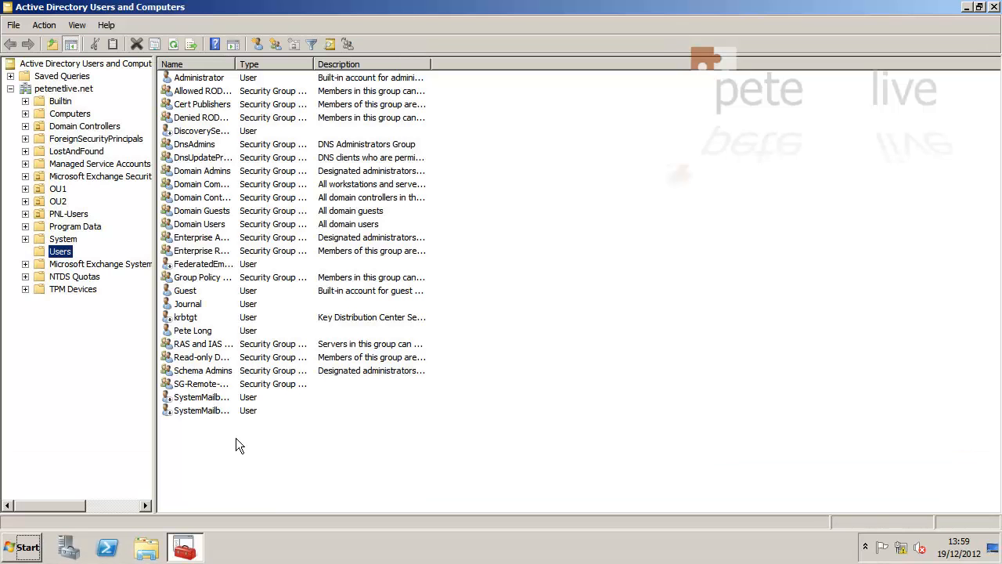
{"action": "left_click", "coordinate": [204, 344]}
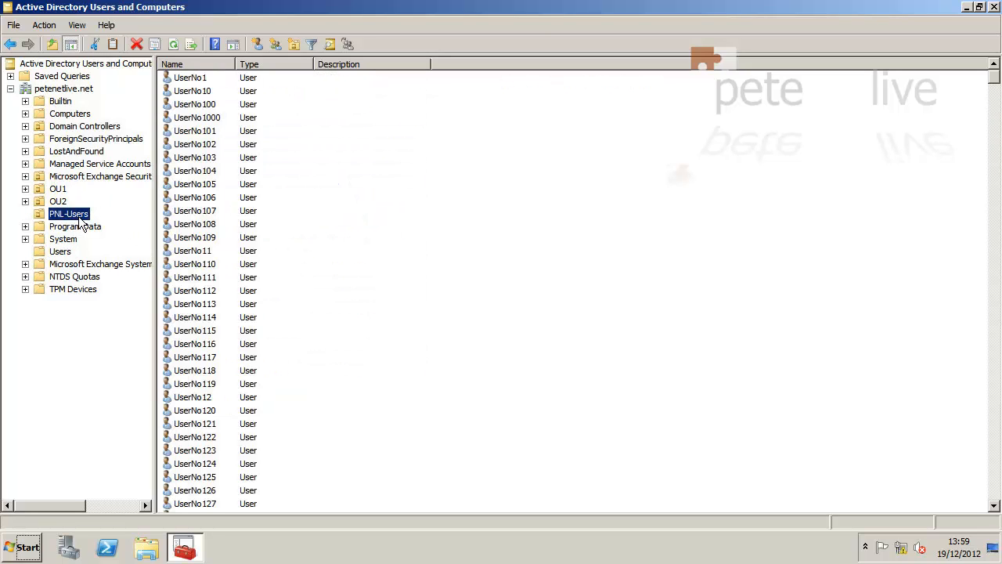
{"action": "left_click", "coordinate": [189, 76]}
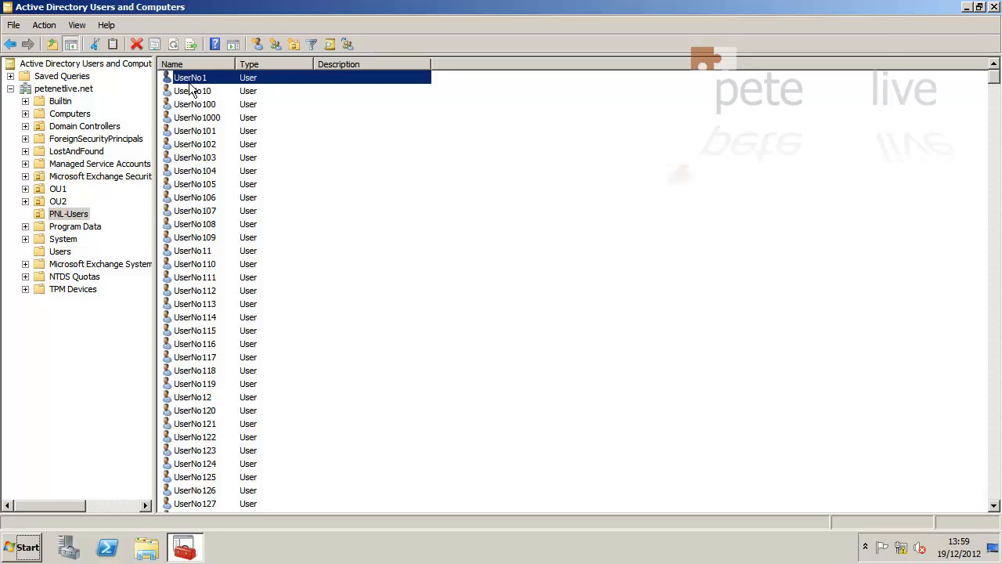
{"action": "key", "text": "ctrl+a"}
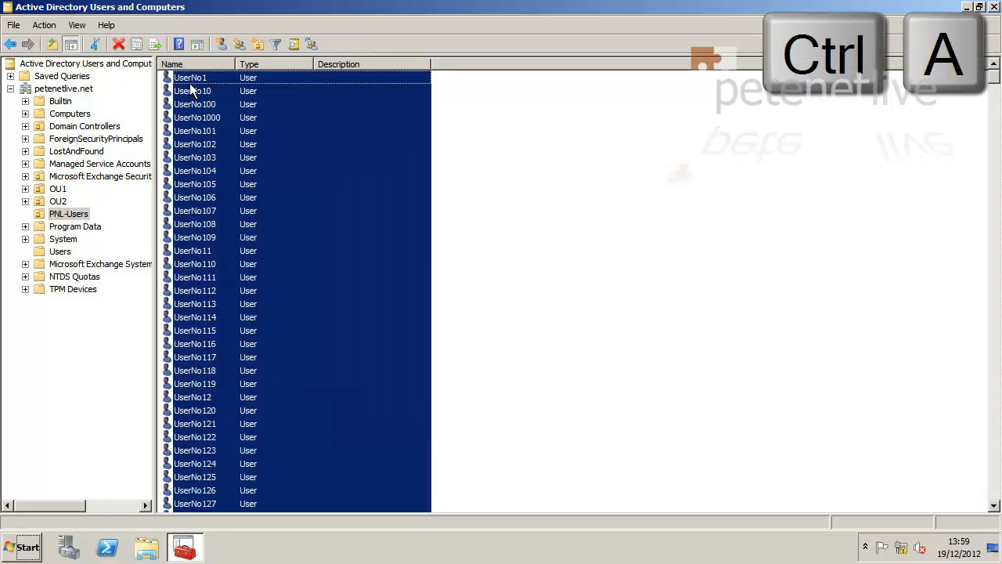
{"action": "key", "text": "ctrl+a"}
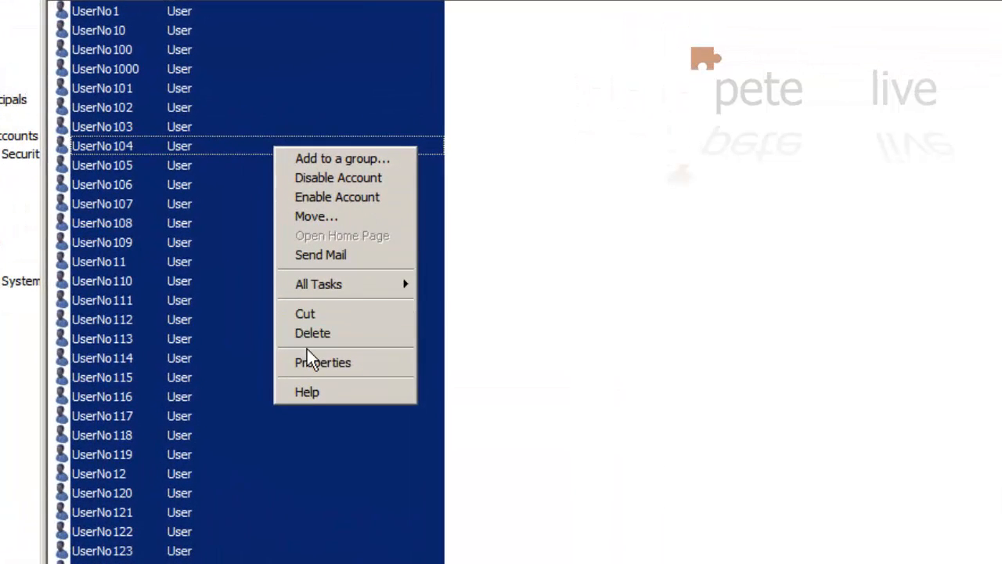
- For all selected users, set Home folder to connect H: to \\PNL-DC\Home$\%username%
{"action": "left_click", "coordinate": [323, 361]}
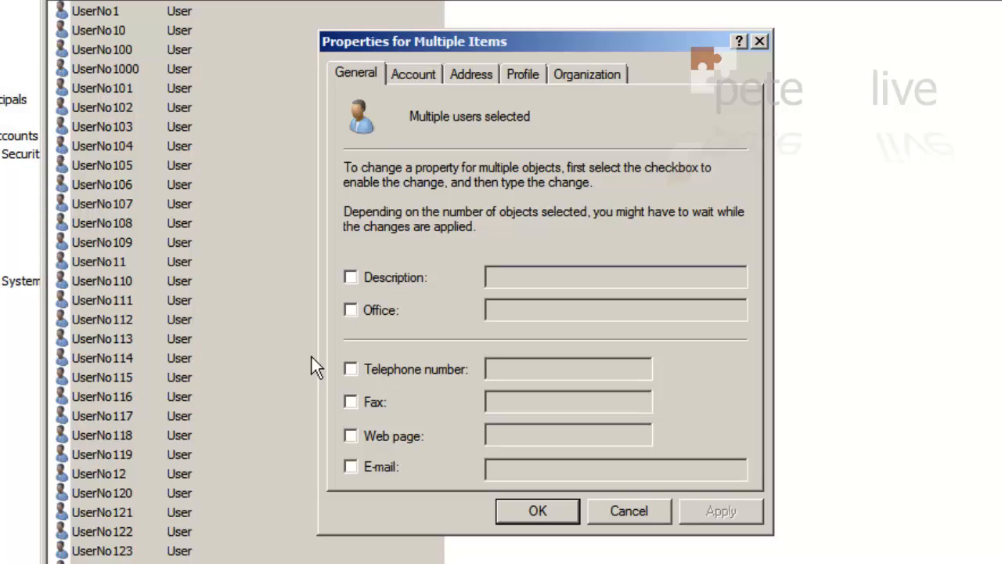
{"action": "mouse_move", "coordinate": [479, 144]}
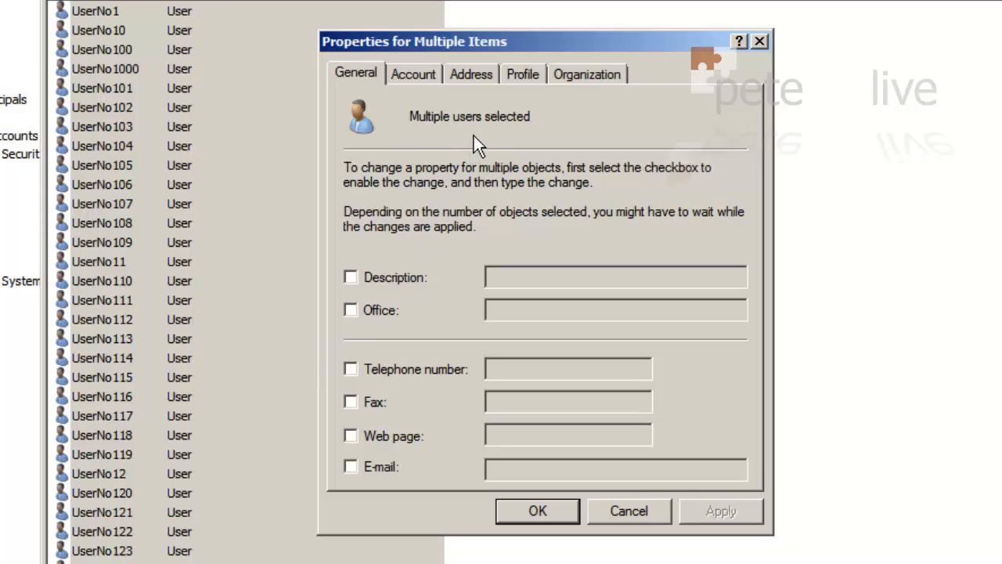
{"action": "left_click", "coordinate": [523, 74]}
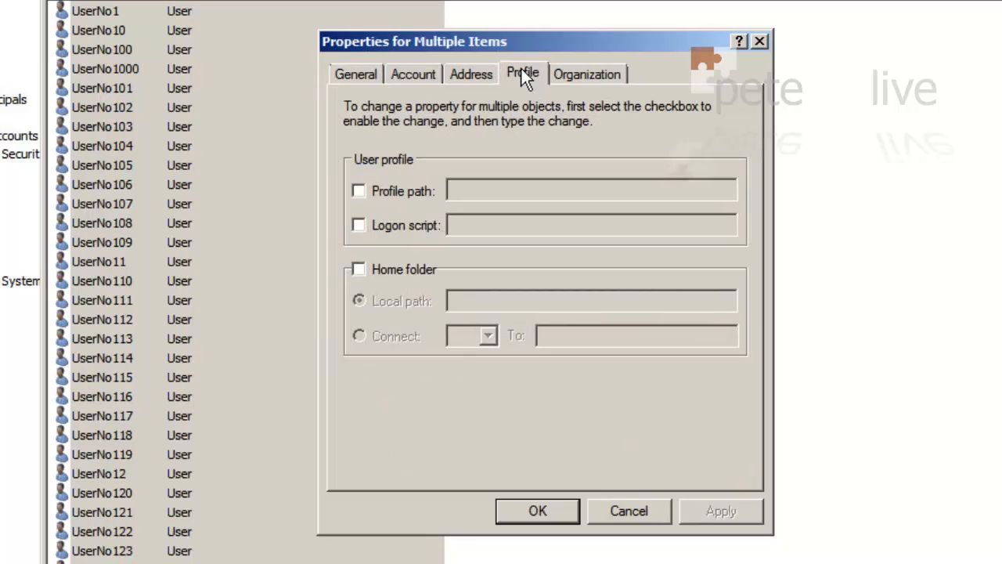
{"action": "left_click", "coordinate": [358, 270]}
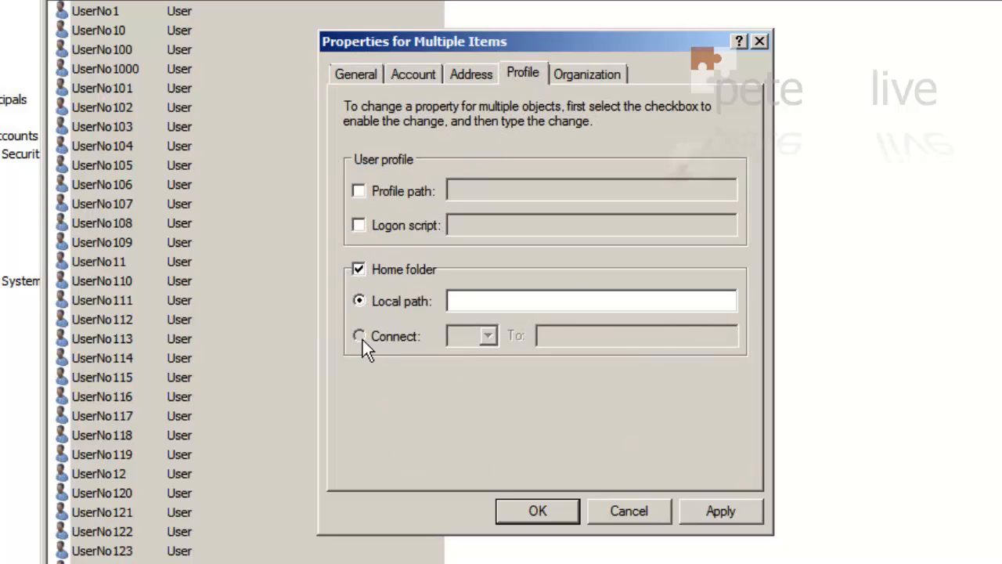
{"action": "left_click", "coordinate": [359, 336]}
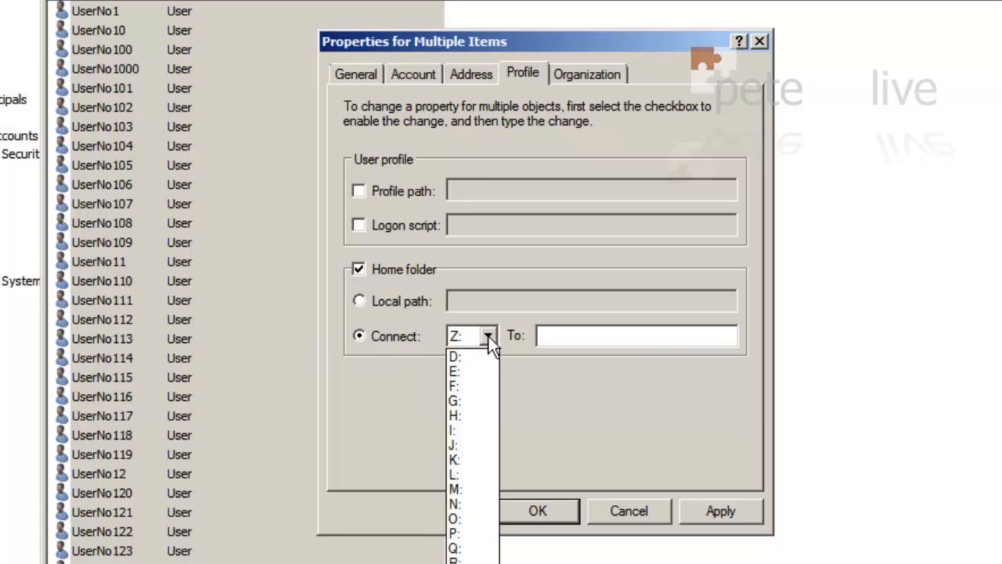
{"action": "left_click", "coordinate": [455, 415]}
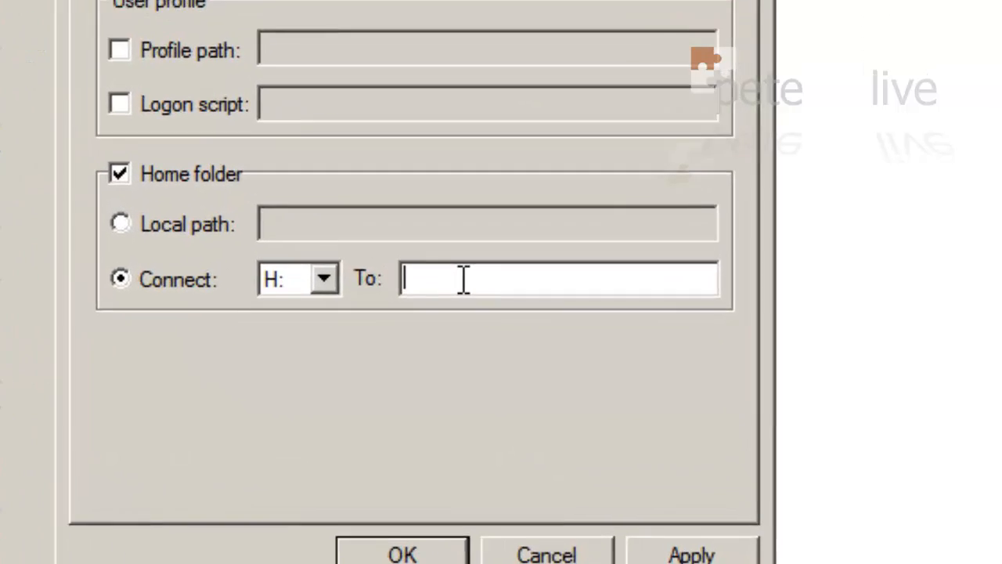
{"action": "type", "text": "\\\\PNL-DC\\Home$\\%username%"}
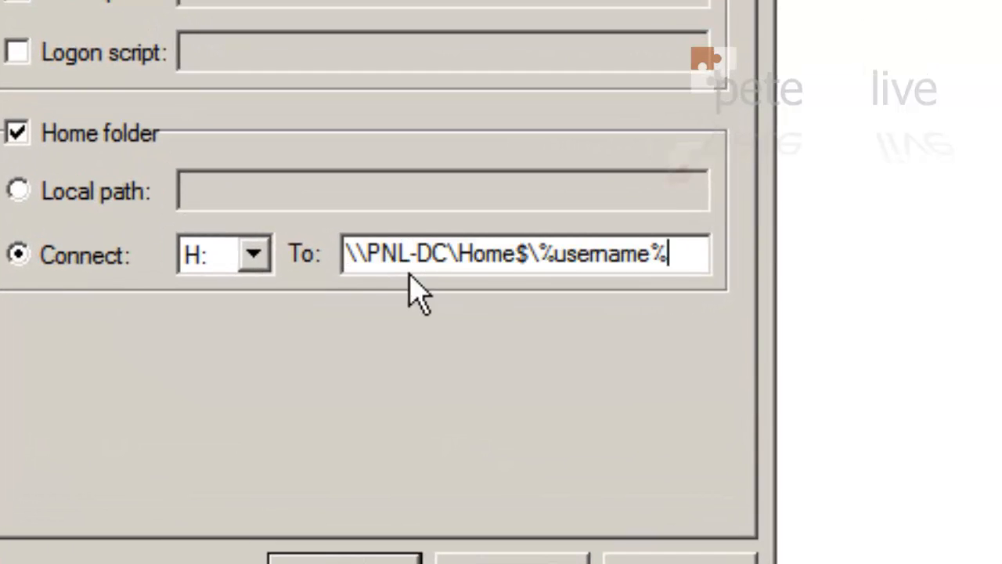
{"action": "mouse_move", "coordinate": [481, 302]}
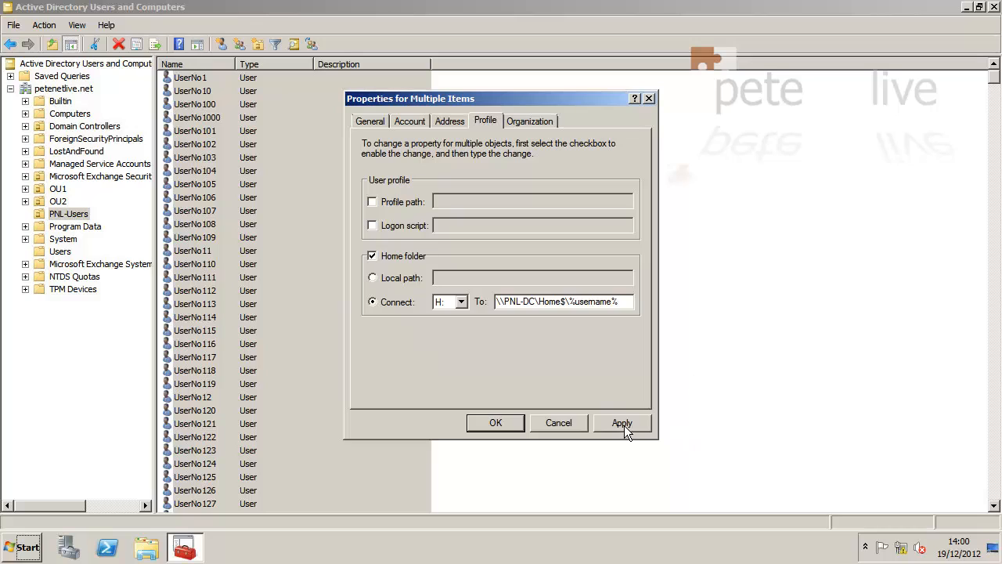
{"action": "left_click", "coordinate": [621, 423]}
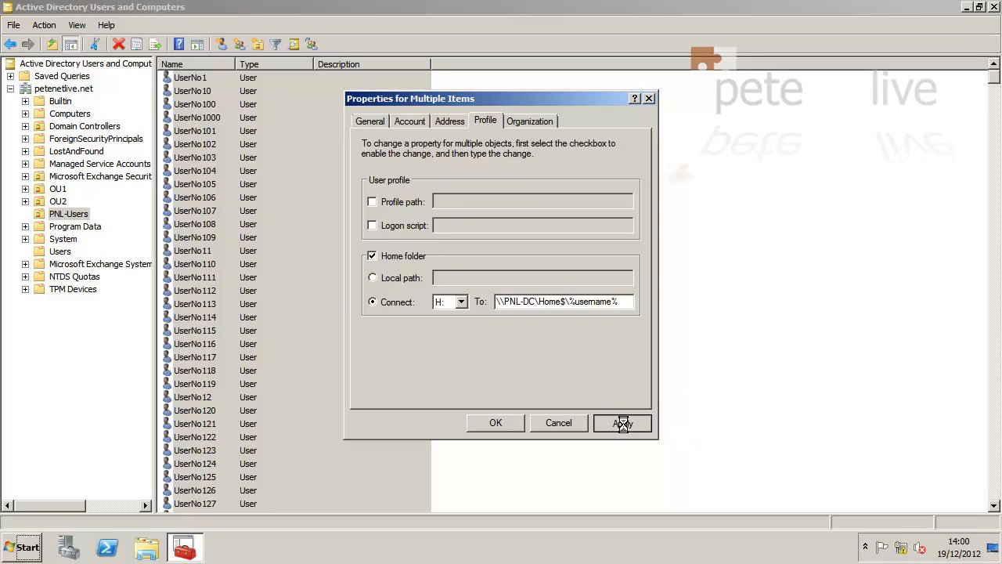
{"action": "left_click", "coordinate": [373, 255]}
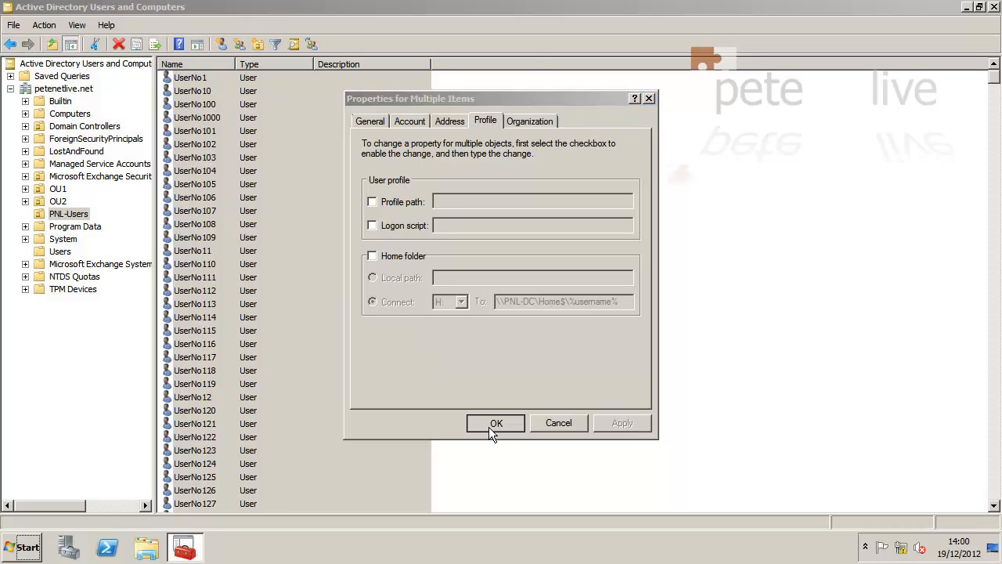
{"action": "left_click", "coordinate": [495, 422]}
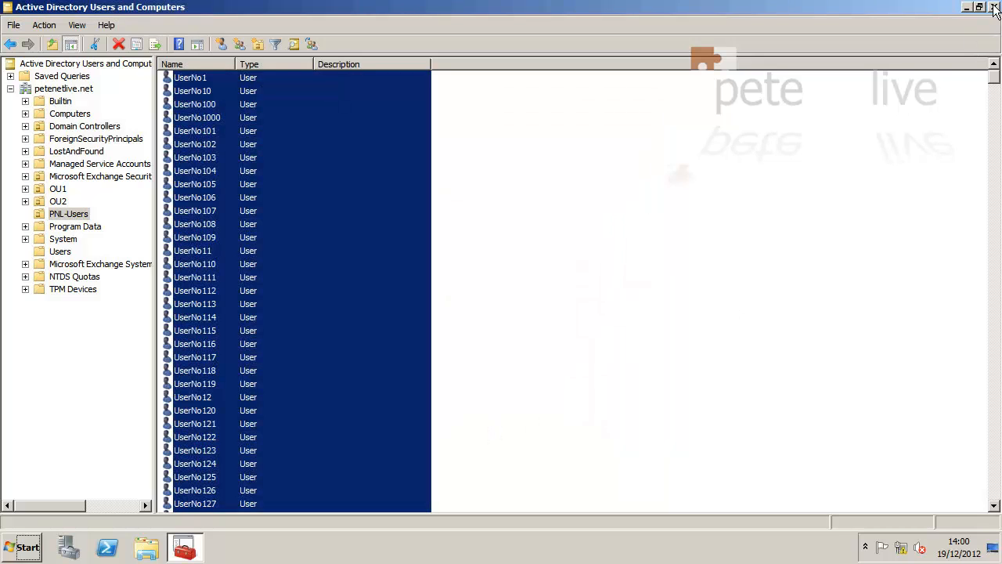
- Close ADUC and create a folder named Profiles on the PLSTORE (E:) drive
{"action": "left_click", "coordinate": [995, 7]}
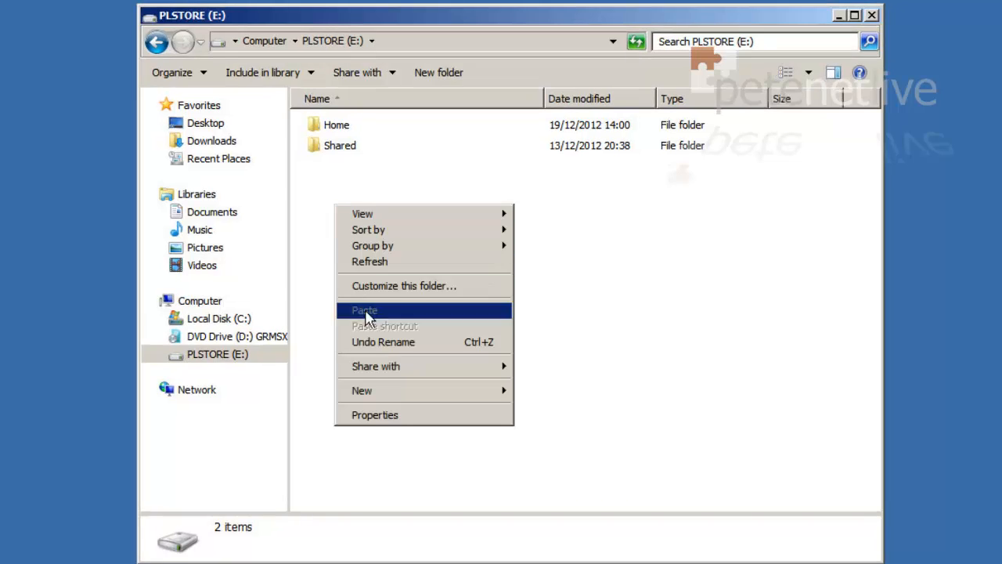
{"action": "left_click", "coordinate": [364, 310]}
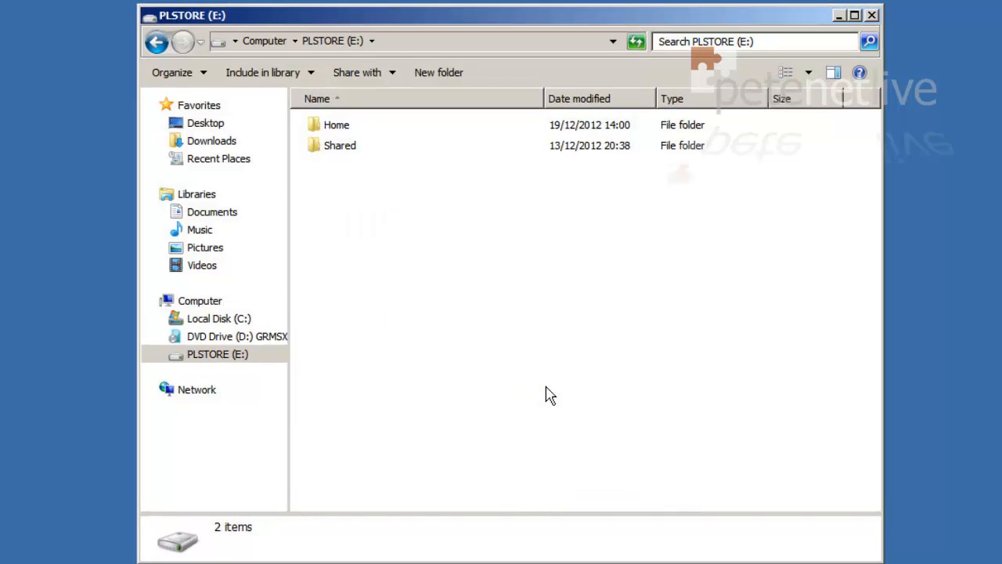
{"action": "type", "text": "Pro"}
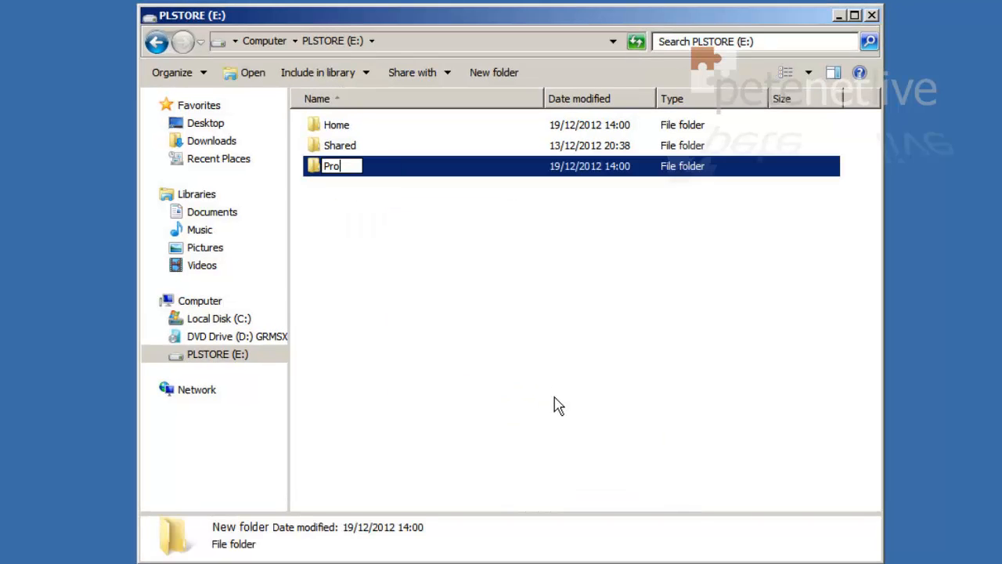
{"action": "type", "text": "files"}
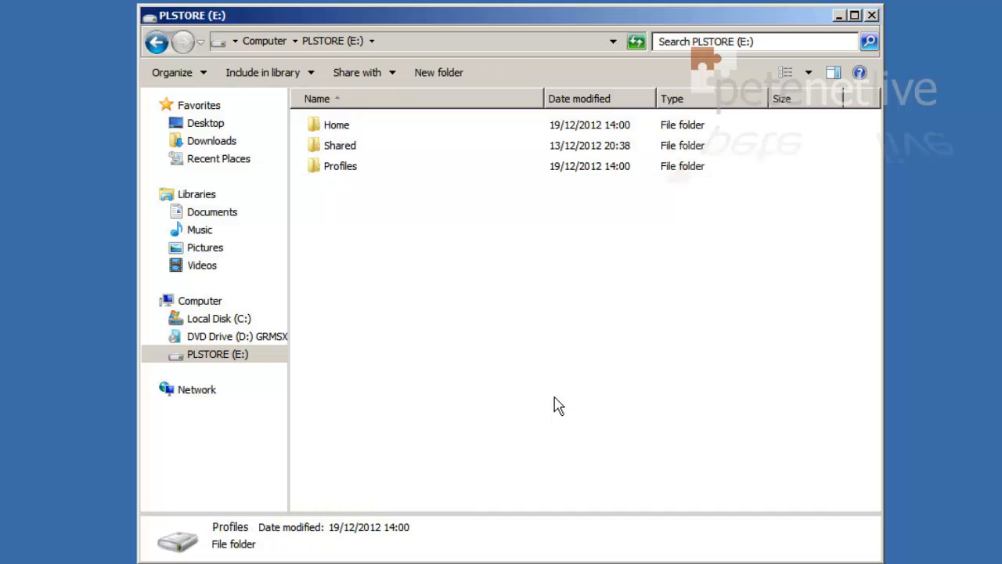
{"action": "right_click", "coordinate": [340, 165]}
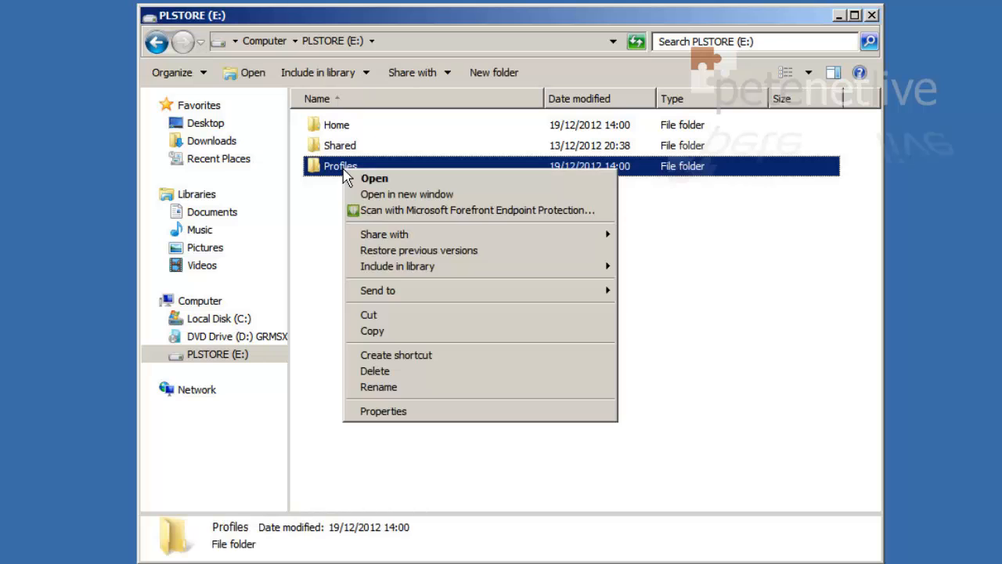
- Share Profiles as Profiles$ through Advanced Sharing, keeping the default Everyone Read permissions
{"action": "left_click", "coordinate": [383, 410]}
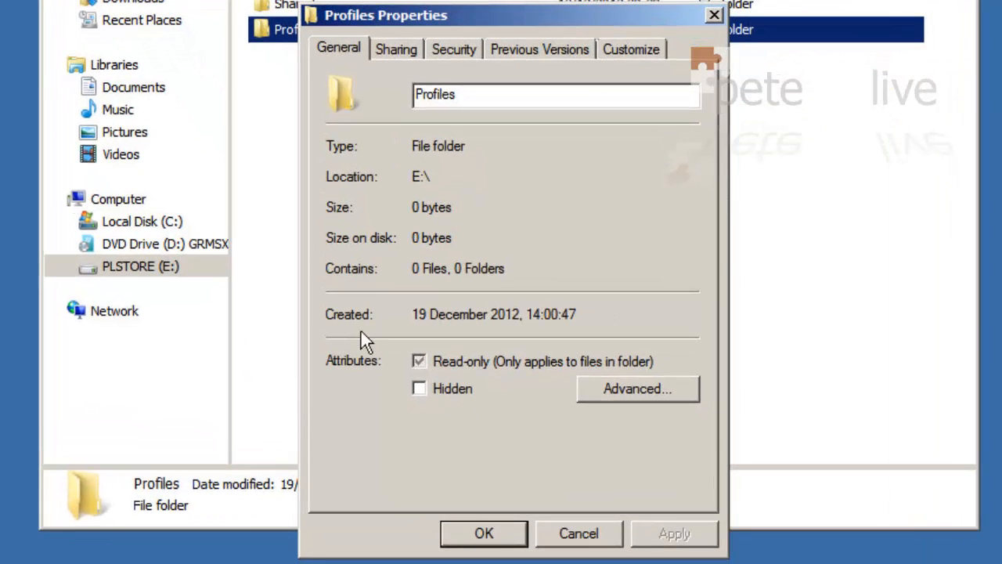
{"action": "left_click", "coordinate": [395, 48]}
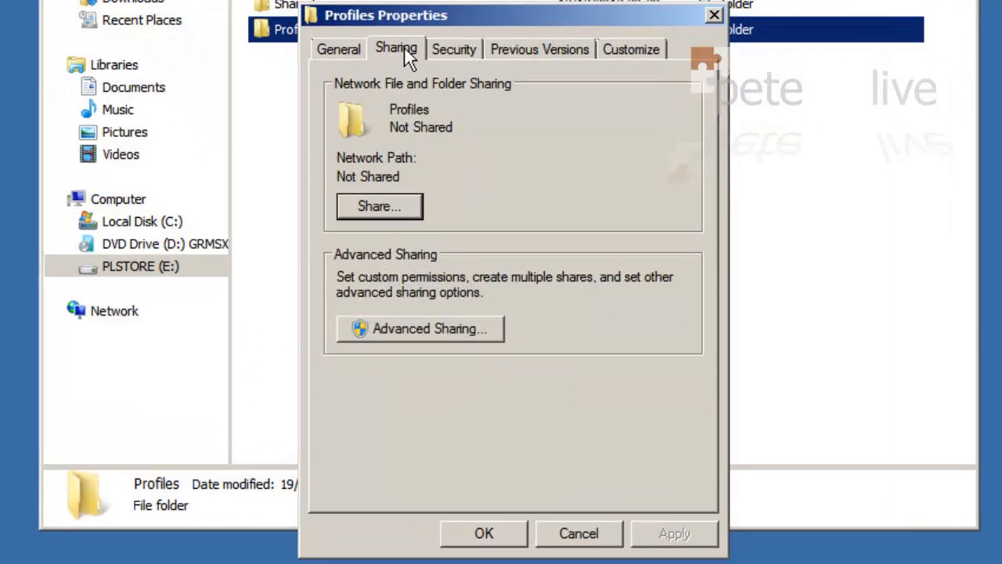
{"action": "left_click", "coordinate": [420, 328]}
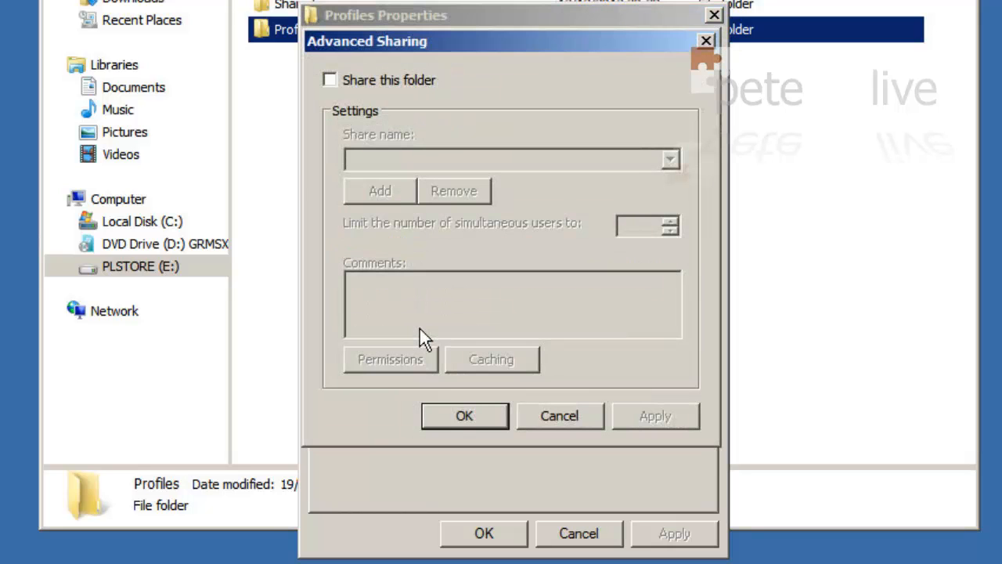
{"action": "left_click", "coordinate": [329, 79]}
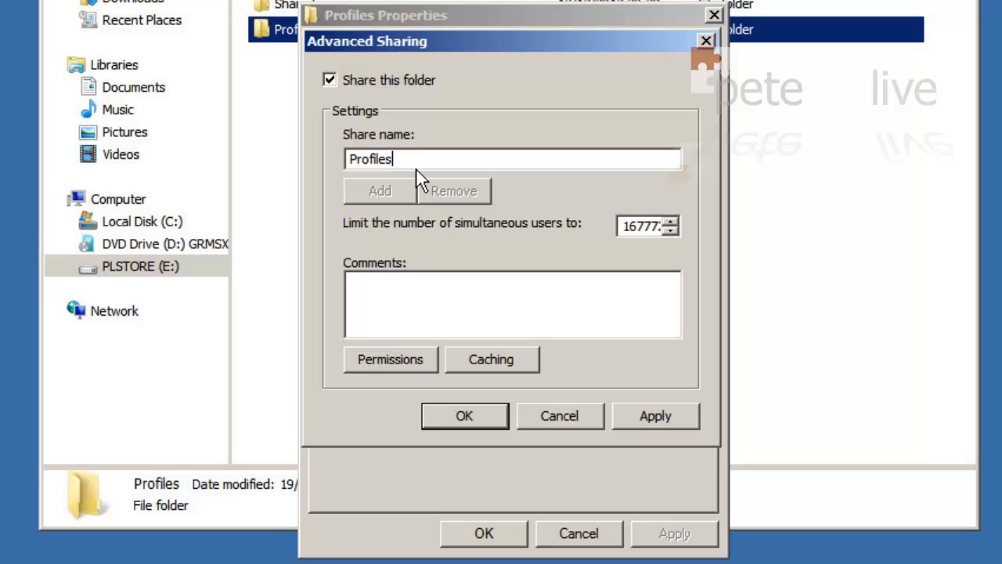
{"action": "type", "text": "$"}
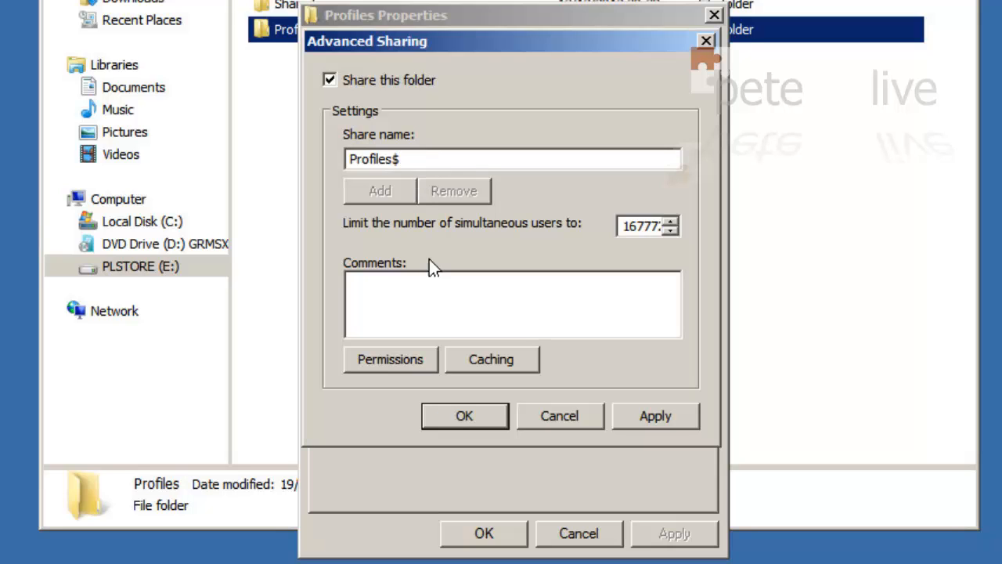
{"action": "left_click", "coordinate": [390, 359]}
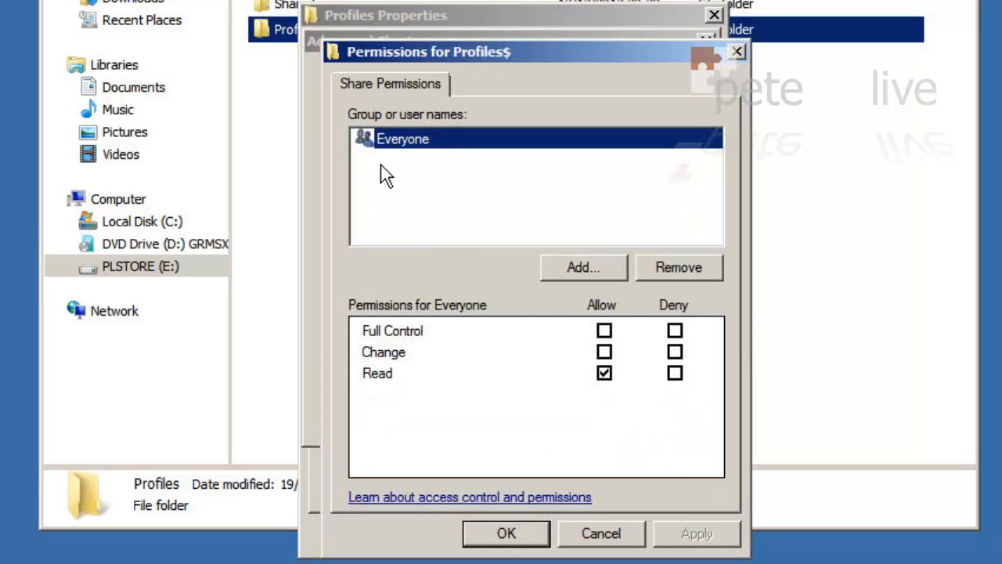
{"action": "left_click", "coordinate": [604, 330]}
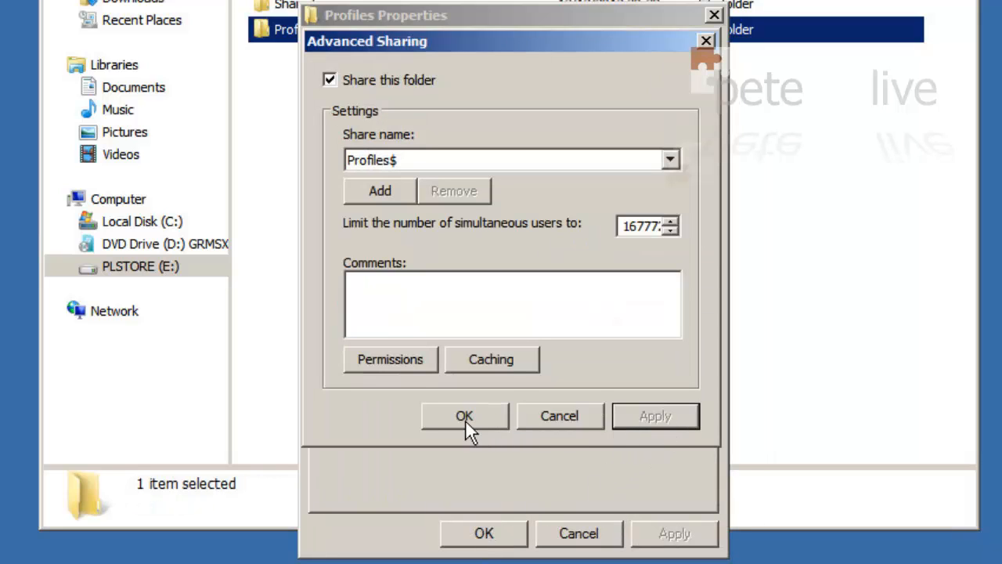
{"action": "left_click", "coordinate": [465, 416]}
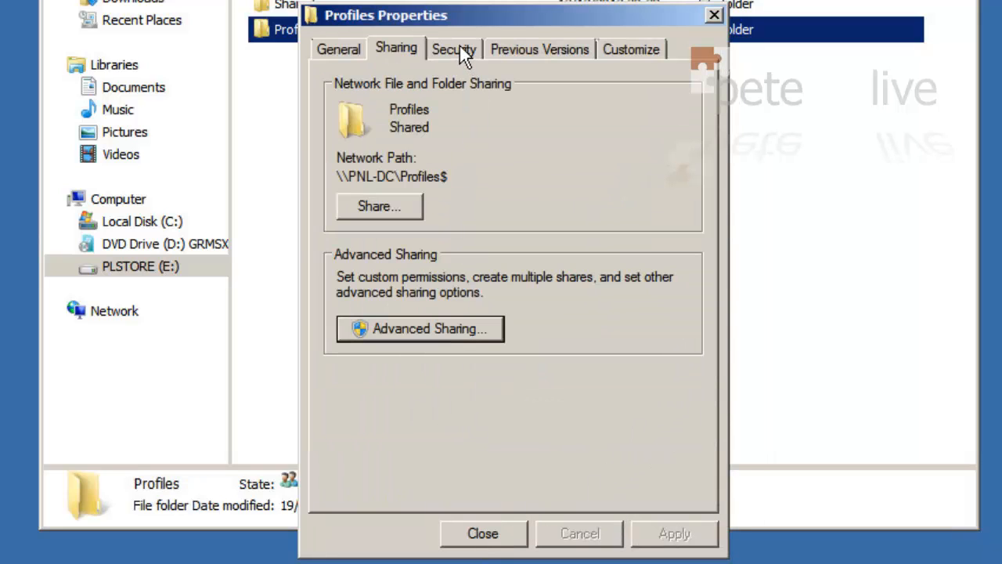
- Stop Profiles inheriting permissions from the drive, keeping inherited entries as explicit ones
{"action": "left_click", "coordinate": [453, 49]}
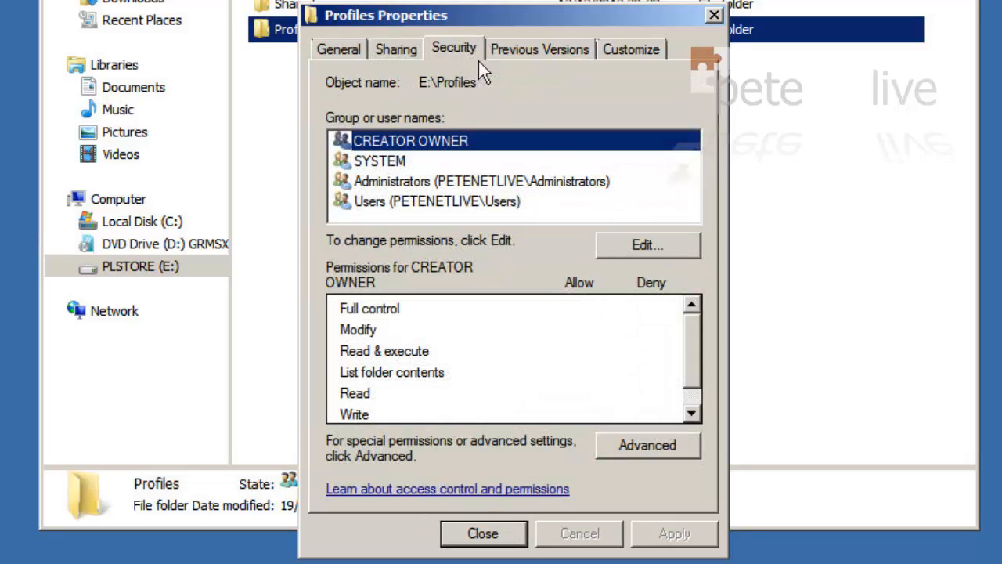
{"action": "left_click", "coordinate": [647, 445]}
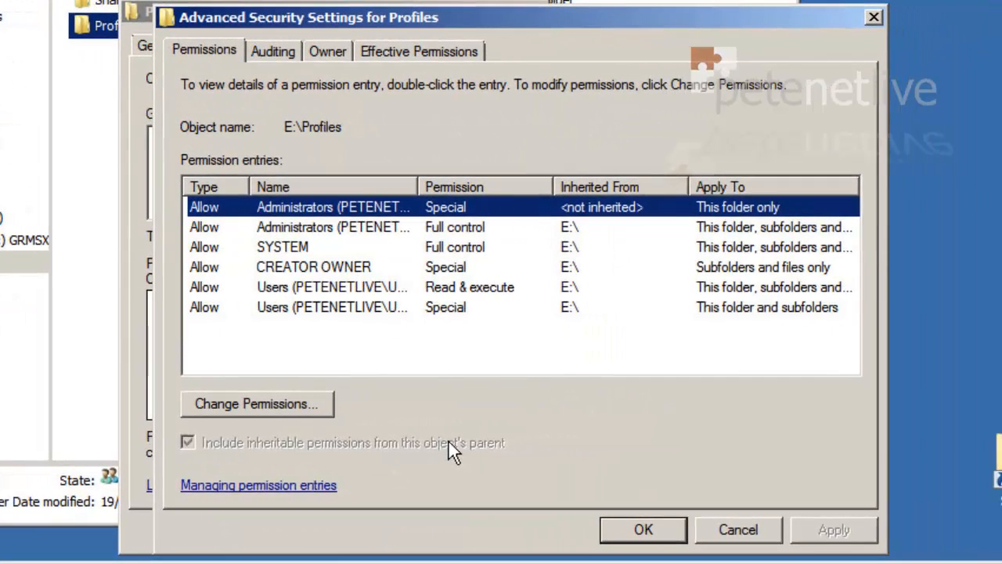
{"action": "left_click", "coordinate": [256, 404]}
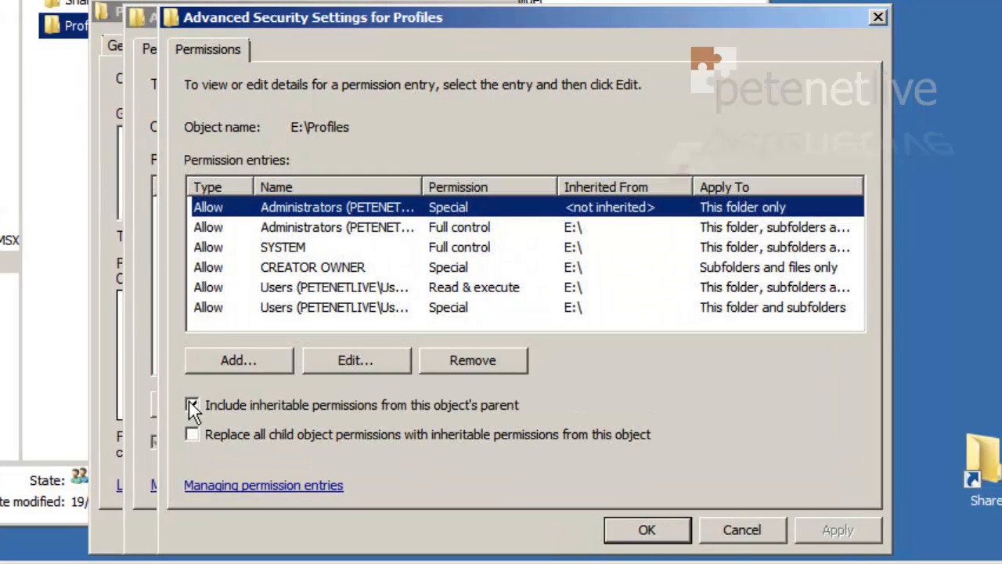
{"action": "left_click", "coordinate": [193, 404]}
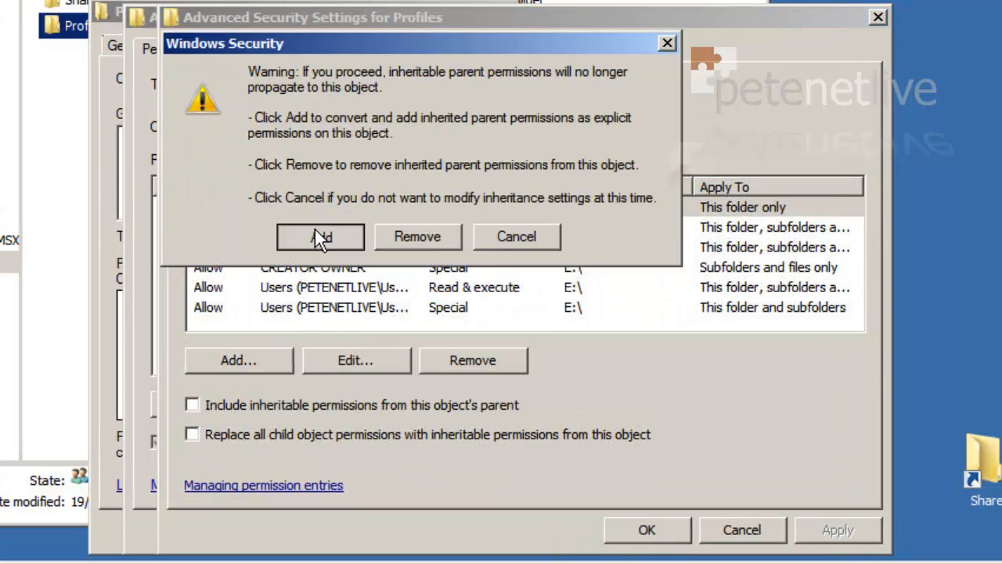
{"action": "left_click", "coordinate": [319, 236]}
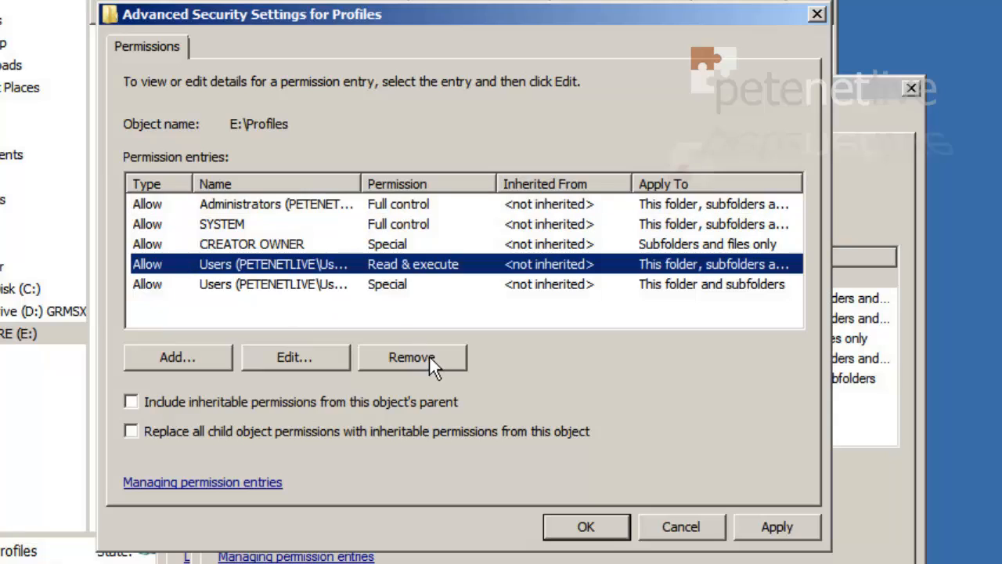
- Remove both Users entries and set an entry to apply to subfolders and files only
{"action": "left_click", "coordinate": [411, 357]}
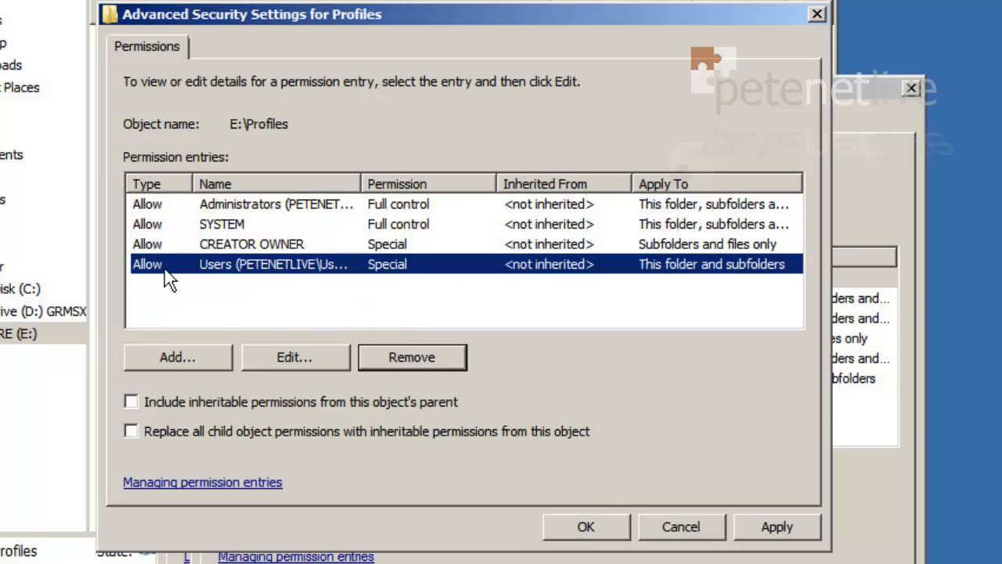
{"action": "left_click", "coordinate": [412, 357]}
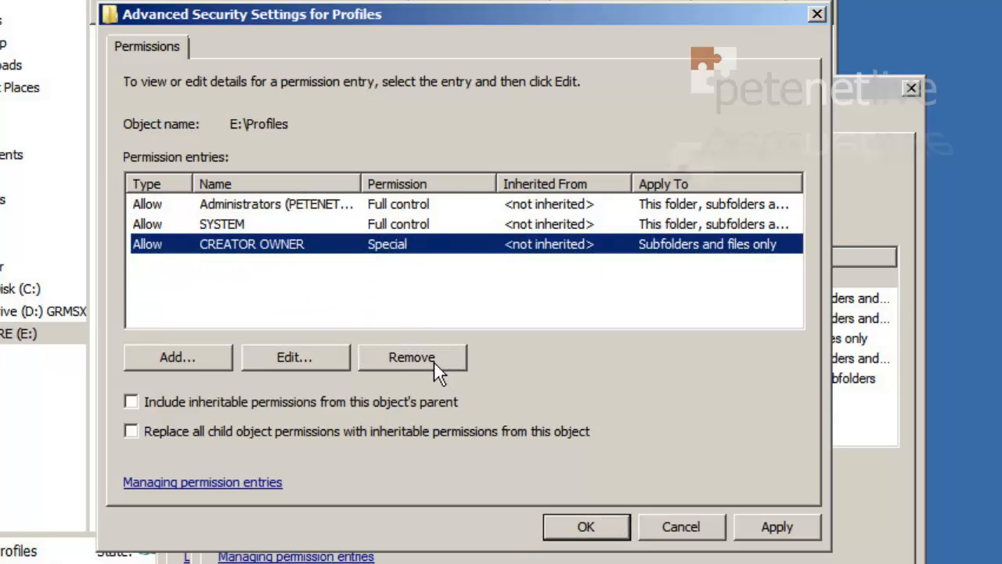
{"action": "mouse_move", "coordinate": [164, 216]}
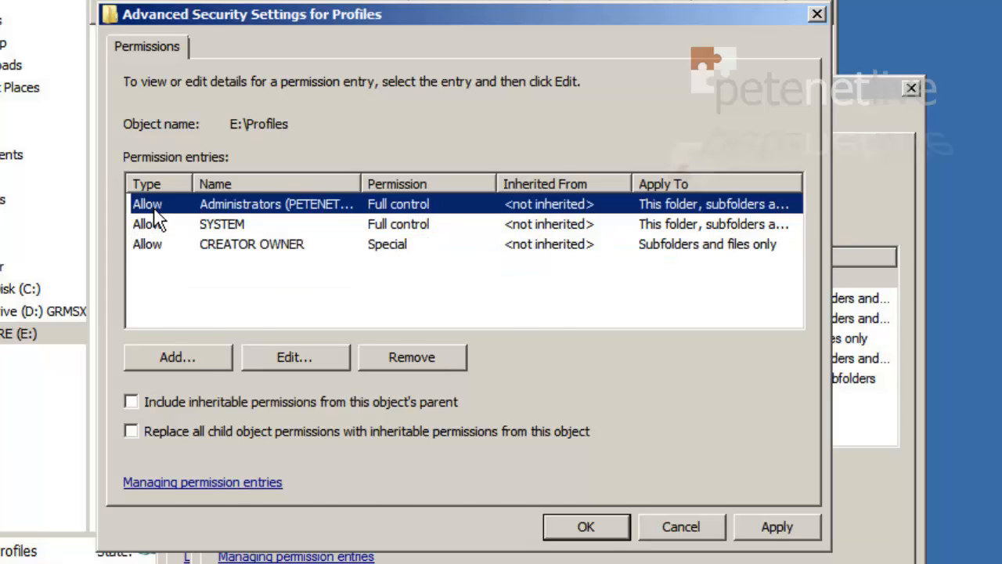
{"action": "left_click", "coordinate": [293, 357]}
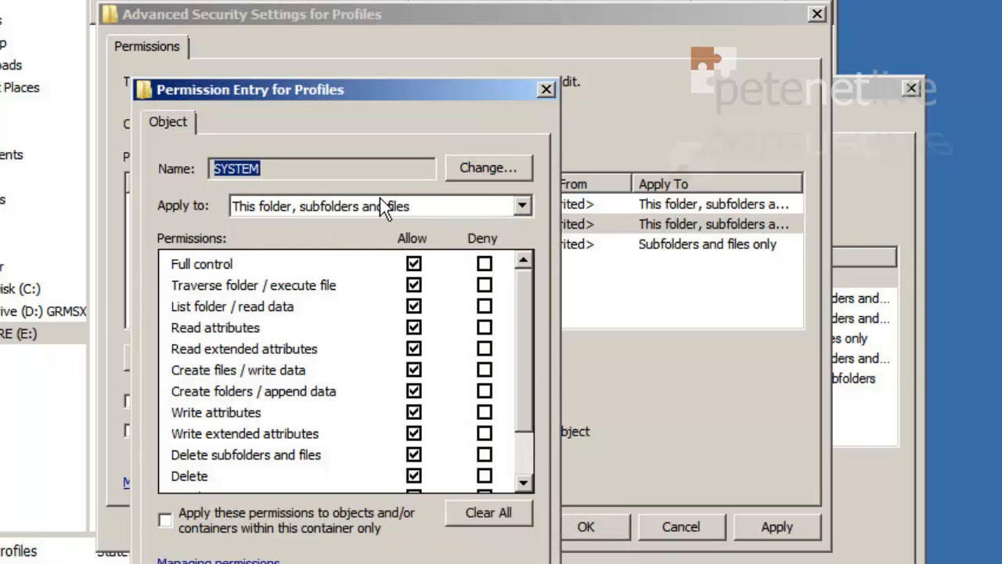
{"action": "mouse_move", "coordinate": [206, 290]}
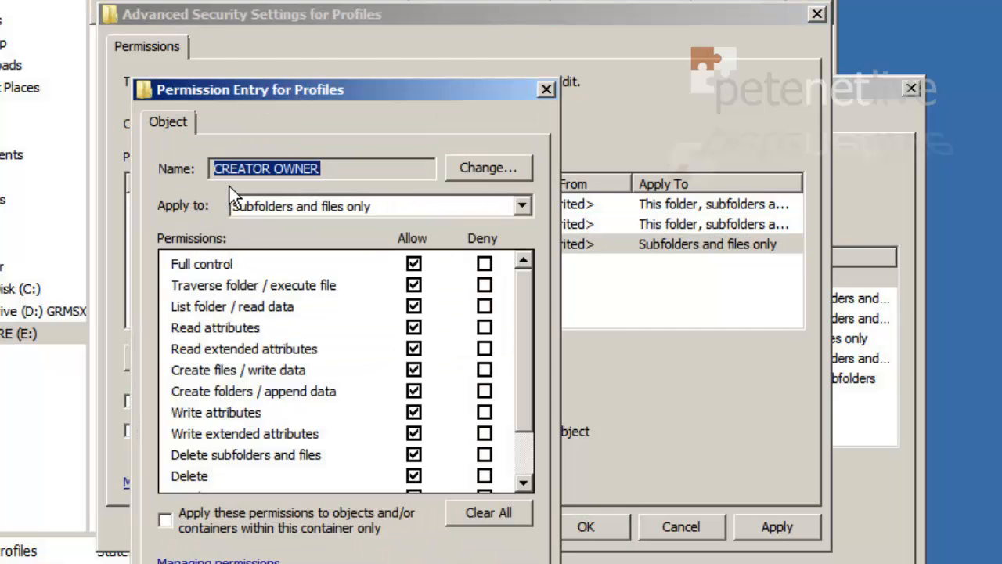
{"action": "mouse_move", "coordinate": [241, 217]}
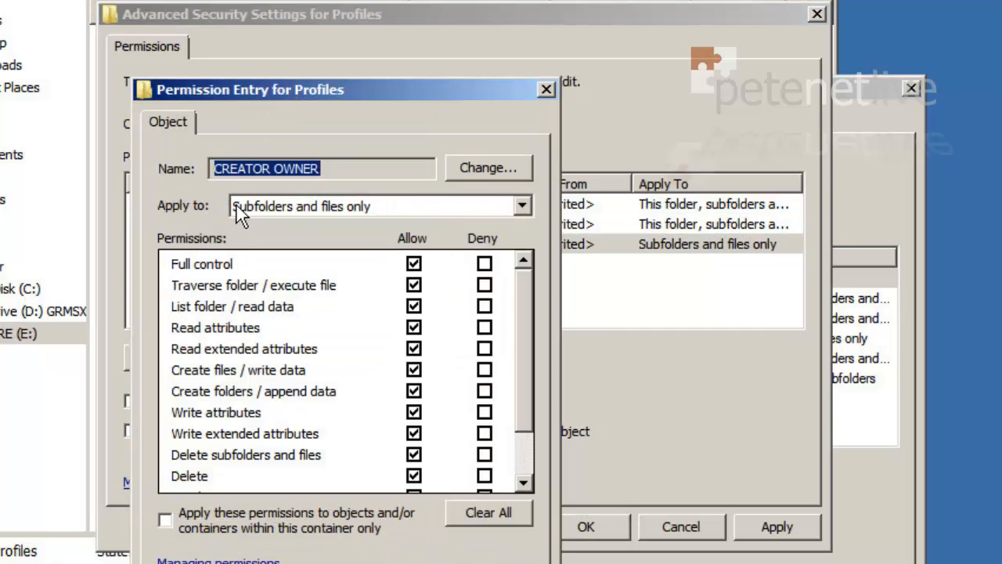
{"action": "left_click", "coordinate": [380, 206]}
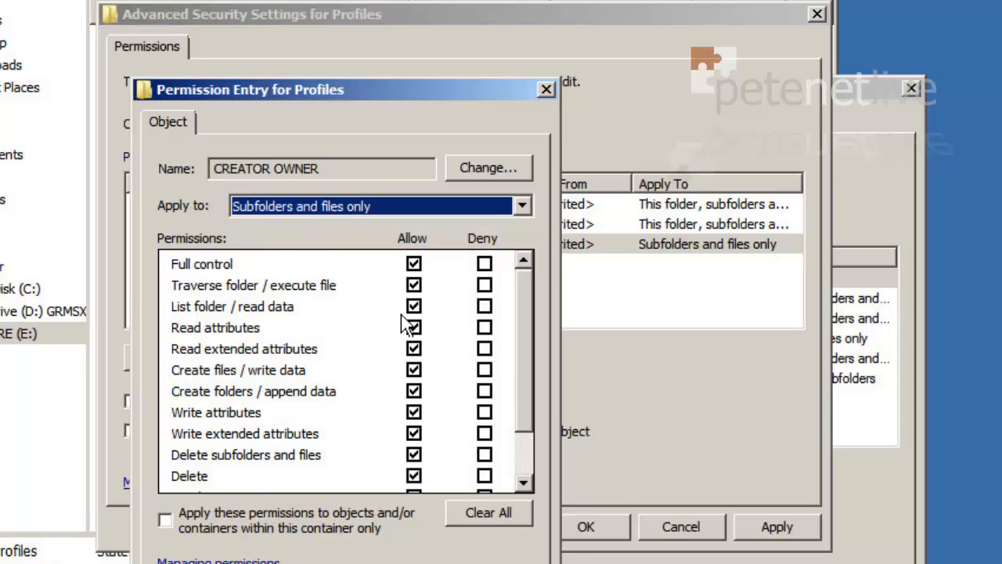
{"action": "mouse_move", "coordinate": [458, 278]}
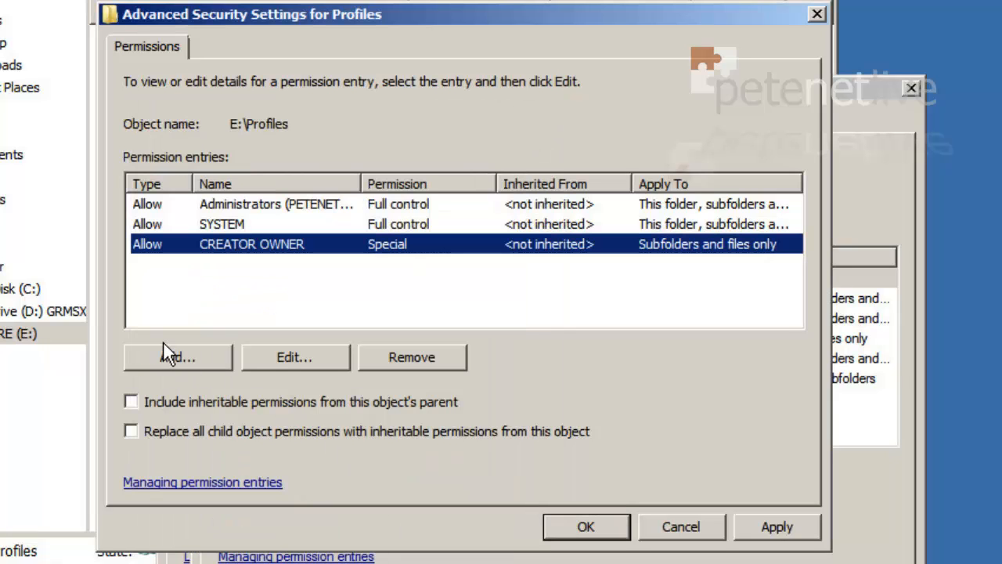
- Add Everyone as a new permission entry on the Profiles folder
{"action": "left_click", "coordinate": [176, 357]}
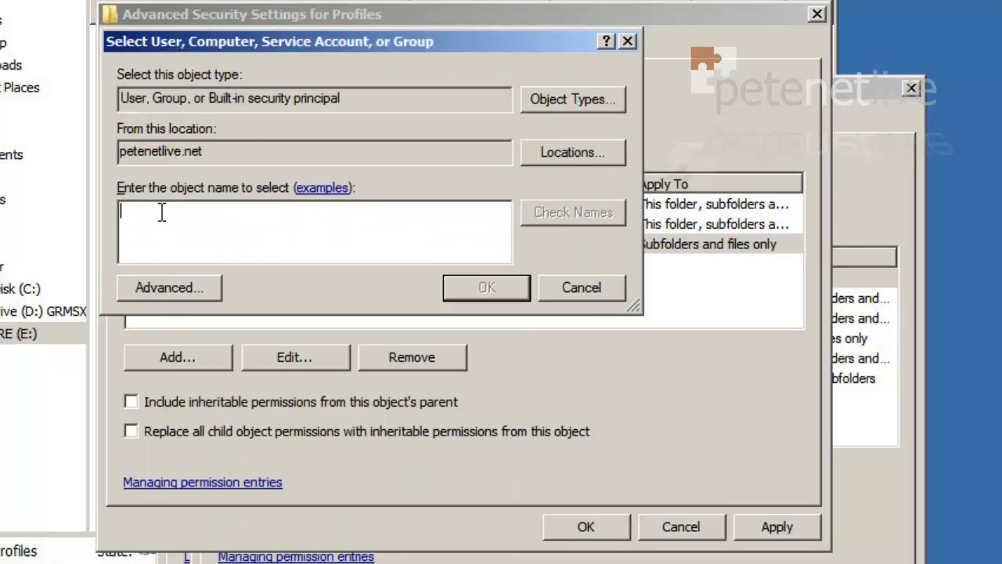
{"action": "type", "text": "everyo"}
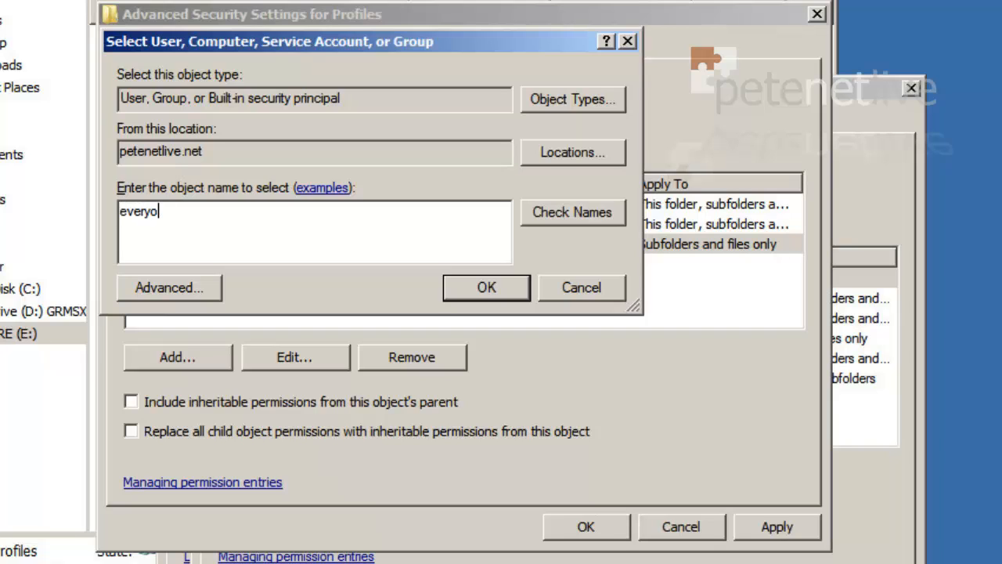
{"action": "type", "text": "ne"}
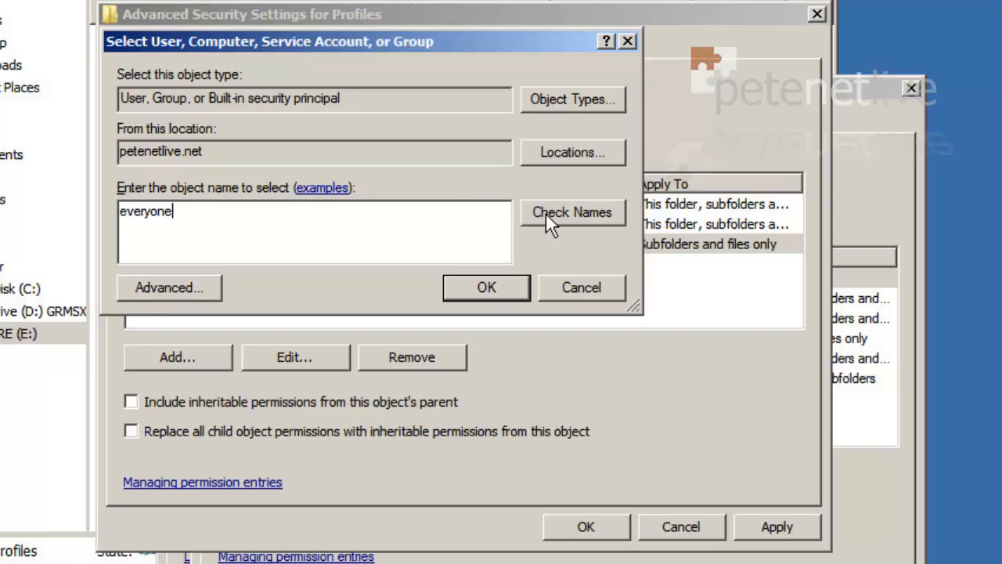
{"action": "left_click", "coordinate": [572, 212]}
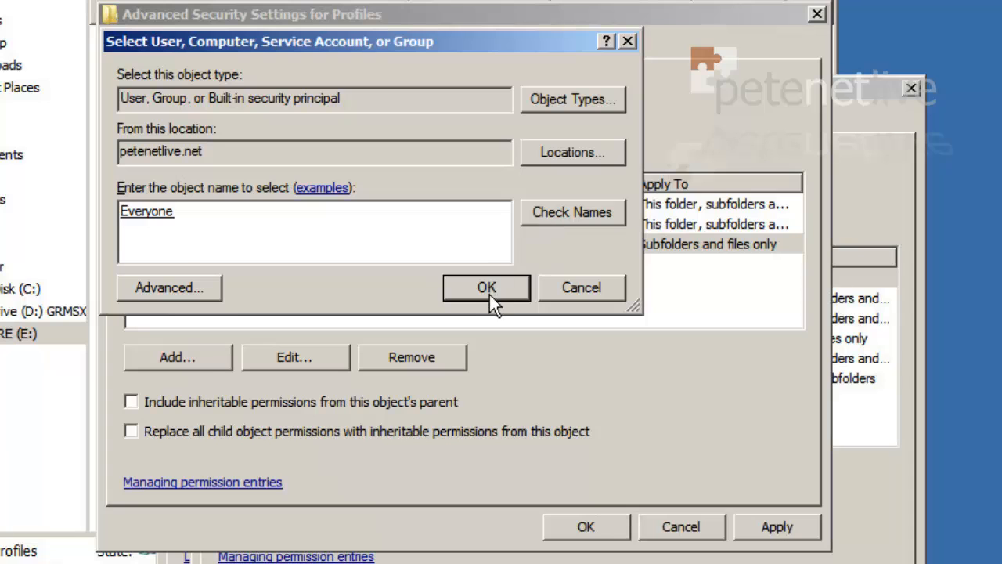
{"action": "left_click", "coordinate": [485, 287]}
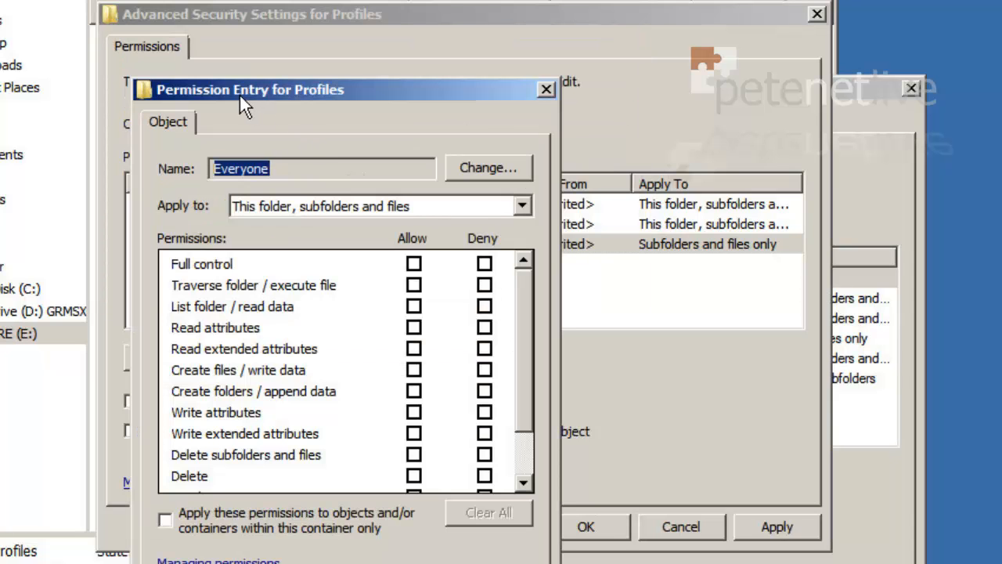
{"action": "left_click_drag", "start_coordinate": [247, 90], "coordinate": [363, 45]}
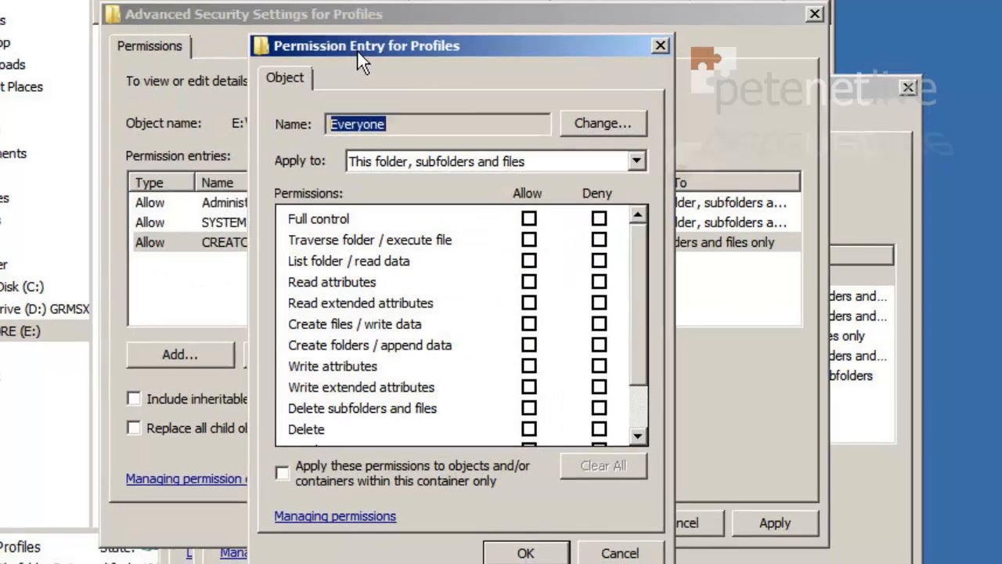
- Limit Everyone's entry to this folder only, allowing create folders and list folder
{"action": "left_click", "coordinate": [635, 160]}
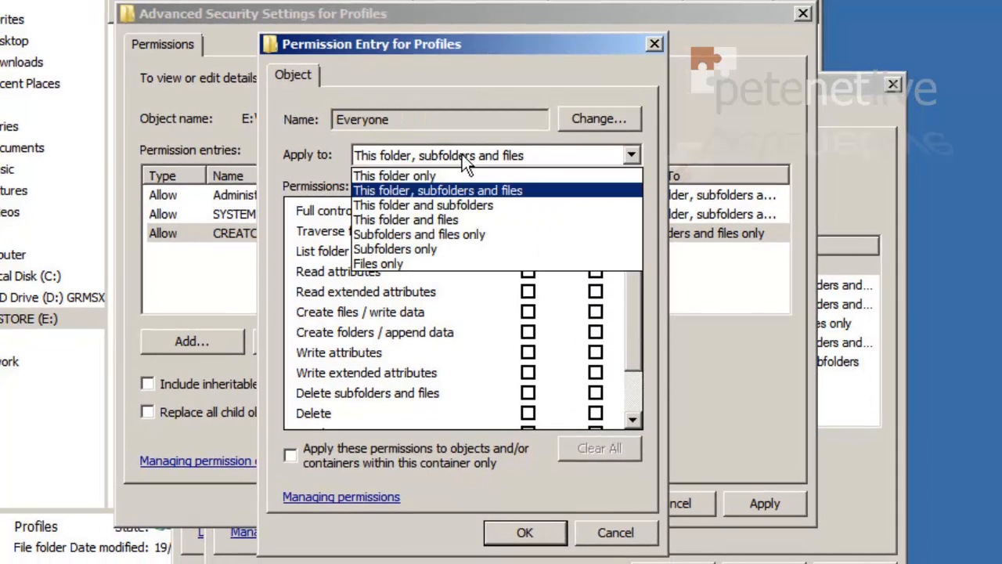
{"action": "left_click", "coordinate": [394, 175]}
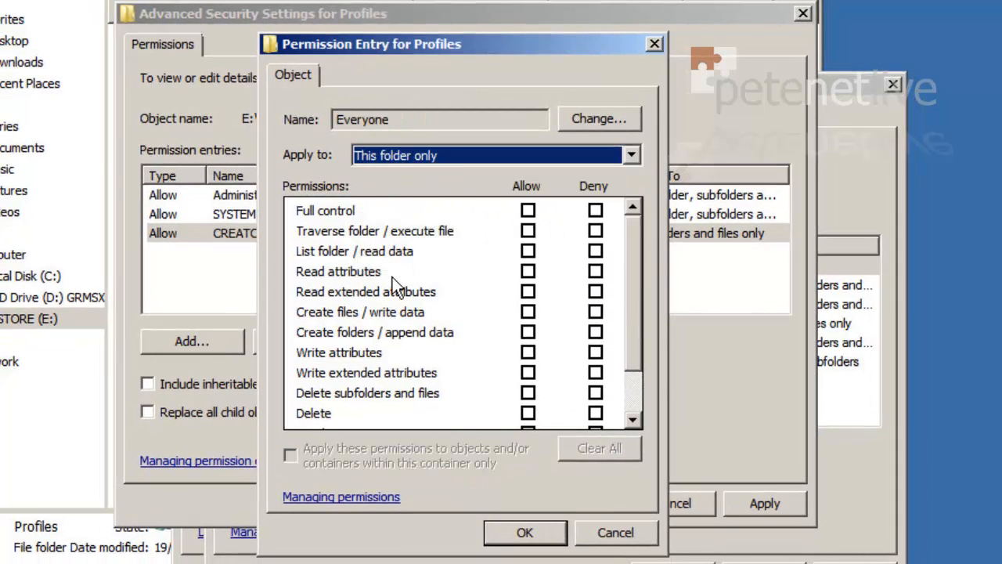
{"action": "mouse_move", "coordinate": [446, 341]}
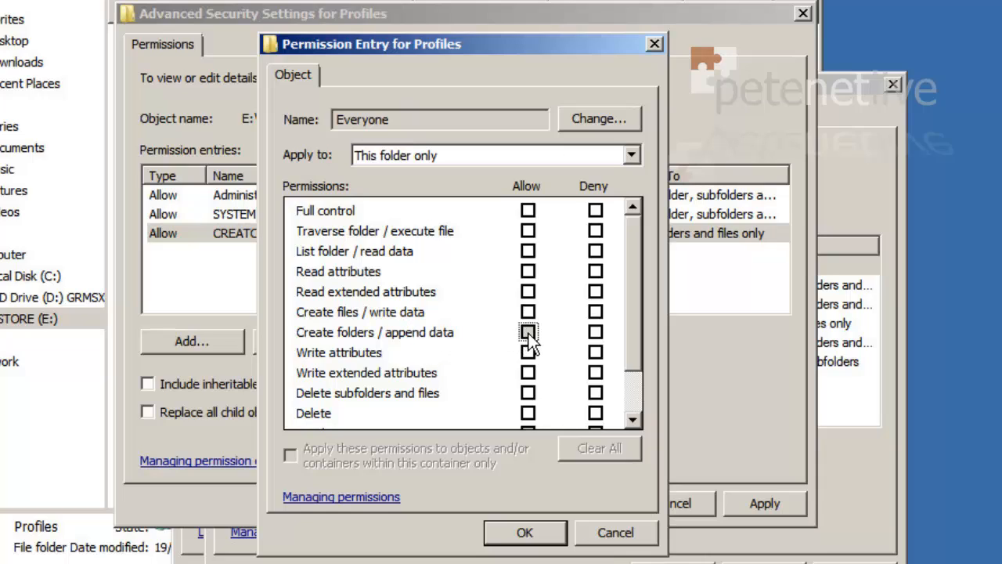
{"action": "left_click", "coordinate": [528, 332]}
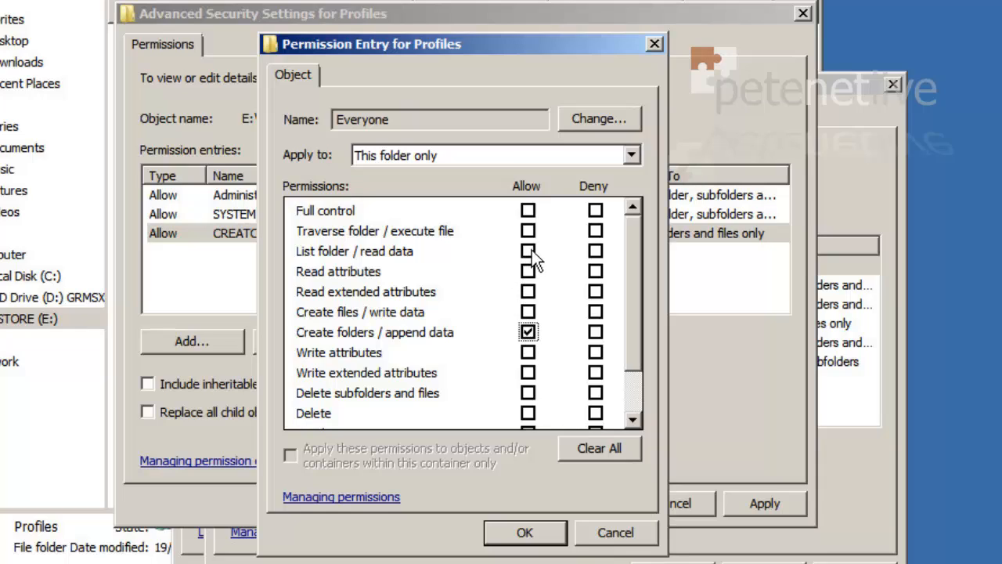
{"action": "left_click", "coordinate": [527, 250]}
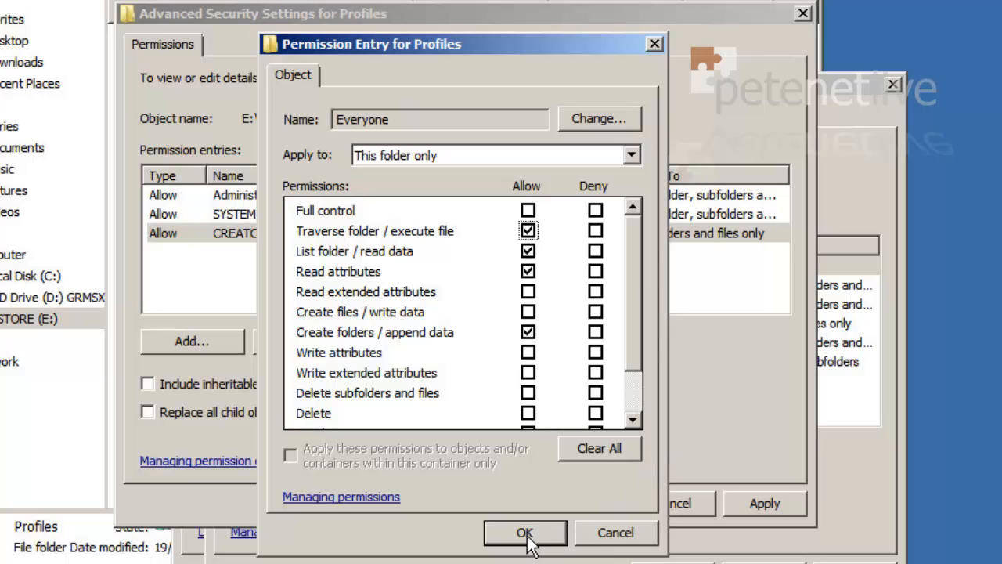
{"action": "left_click", "coordinate": [524, 532]}
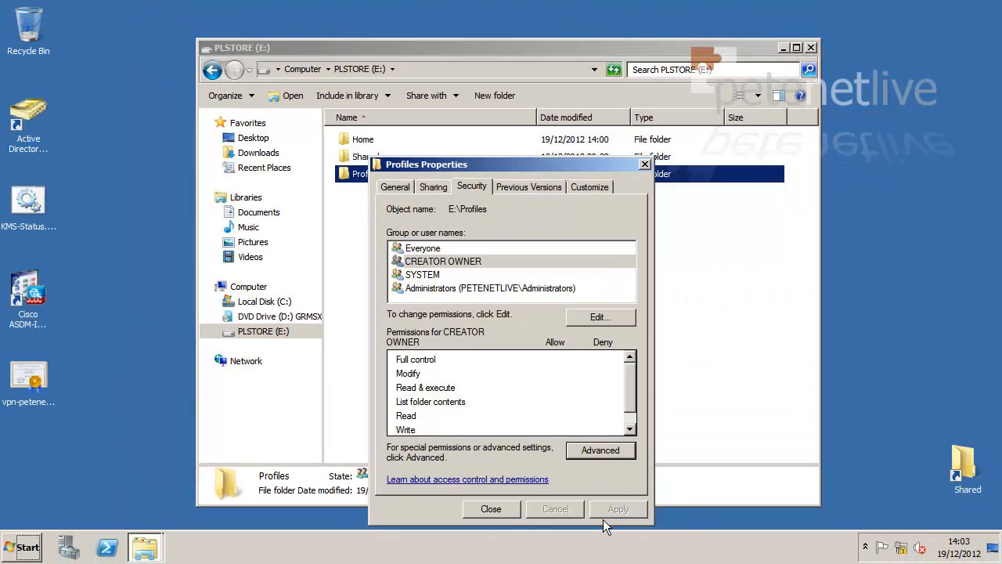
- Close the Profiles properties and the PLSTORE (E:) Explorer window
{"action": "left_click", "coordinate": [491, 508]}
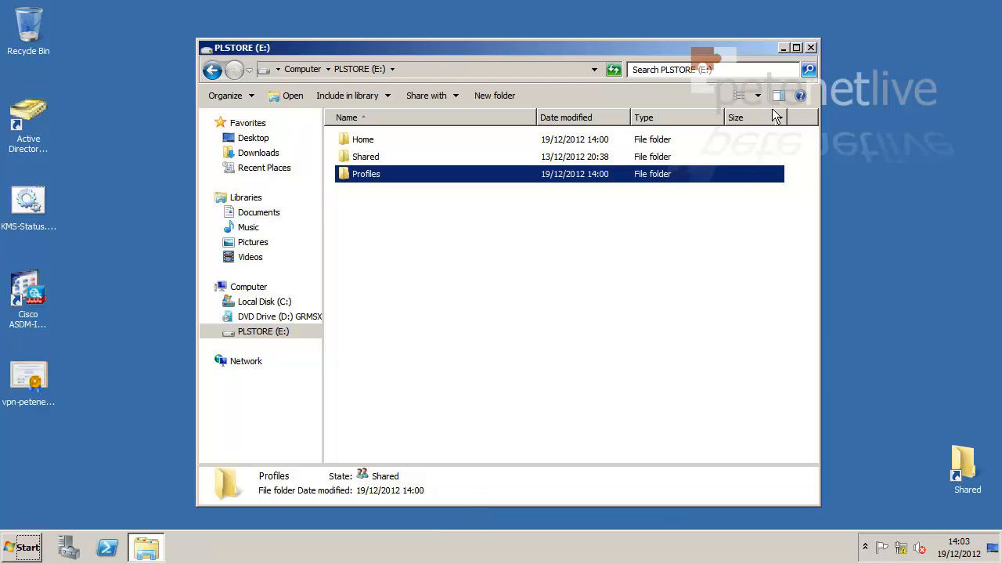
{"action": "left_click", "coordinate": [811, 48]}
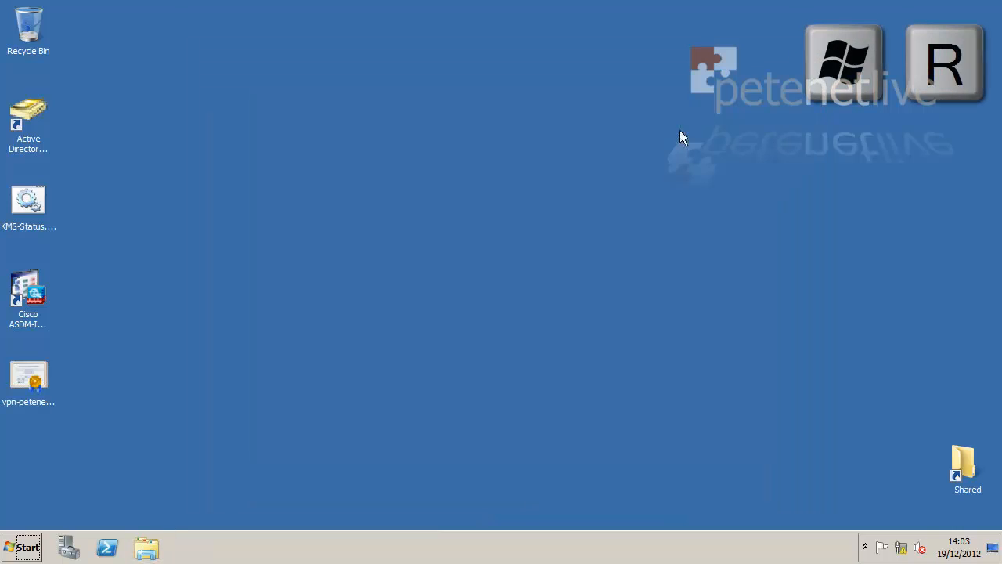
- Relaunch Active Directory Users and Computers and select every user in PNL-Users
{"action": "key", "text": "Win+r"}
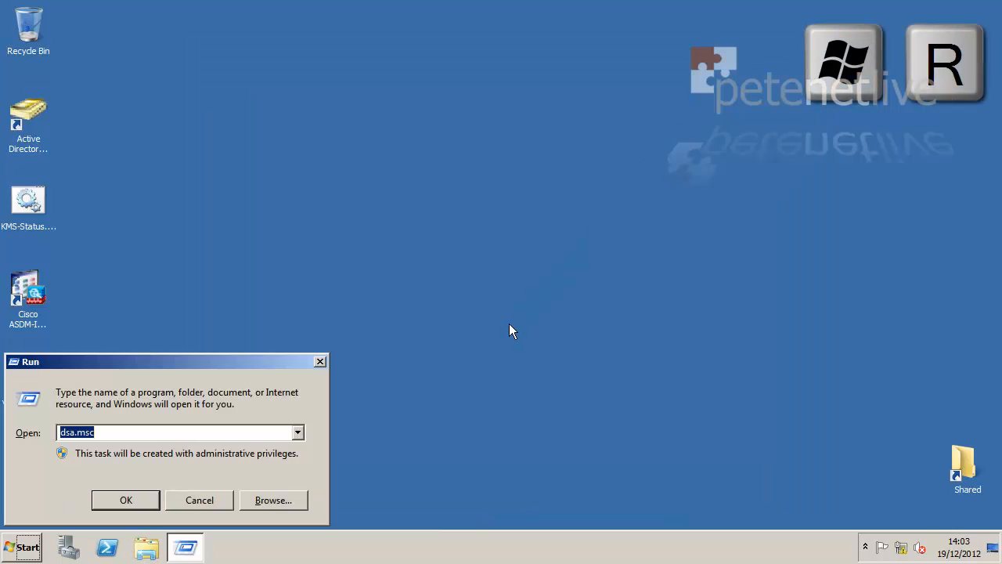
{"action": "left_click", "coordinate": [125, 499]}
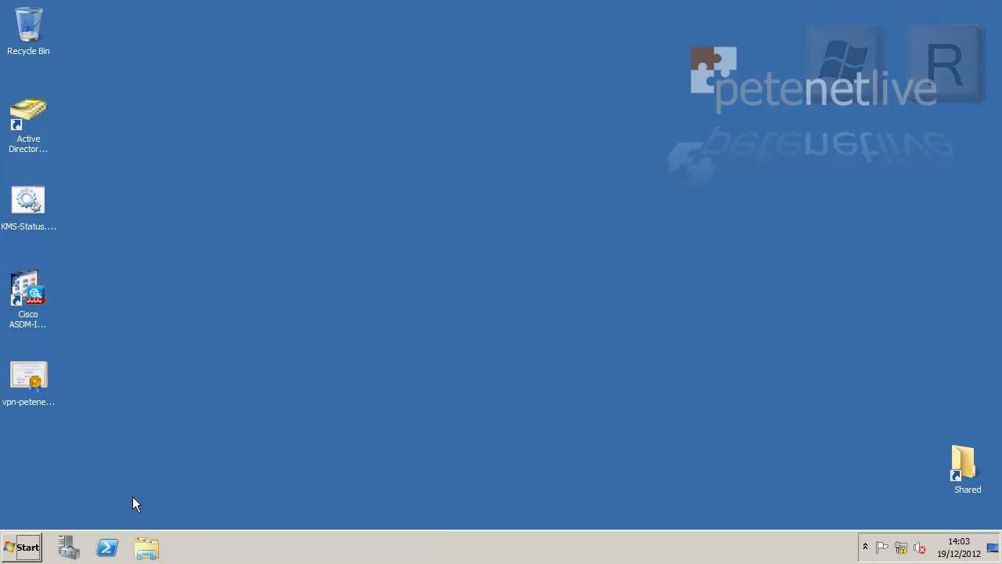
{"action": "double_click", "coordinate": [29, 121]}
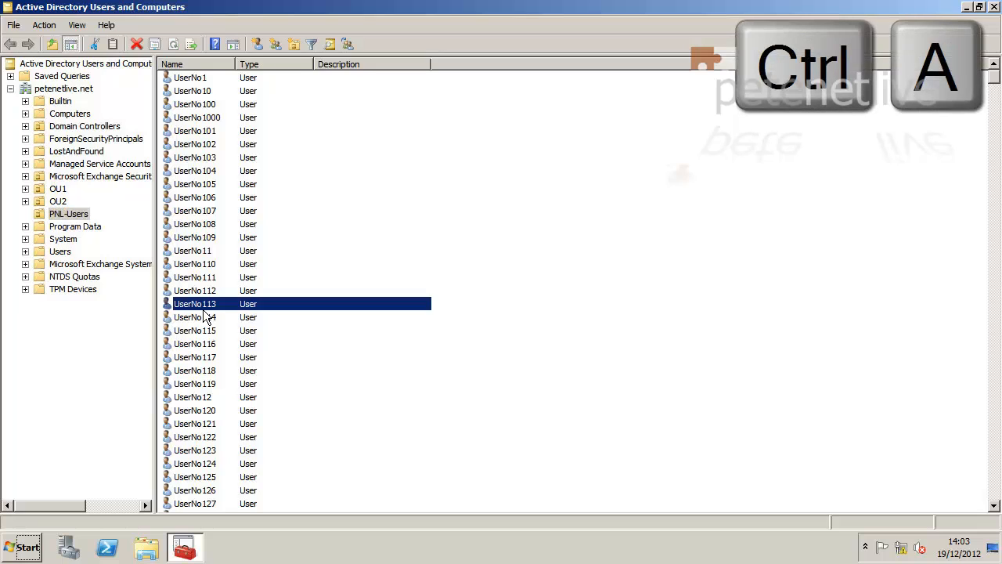
{"action": "key", "text": "ctrl+a"}
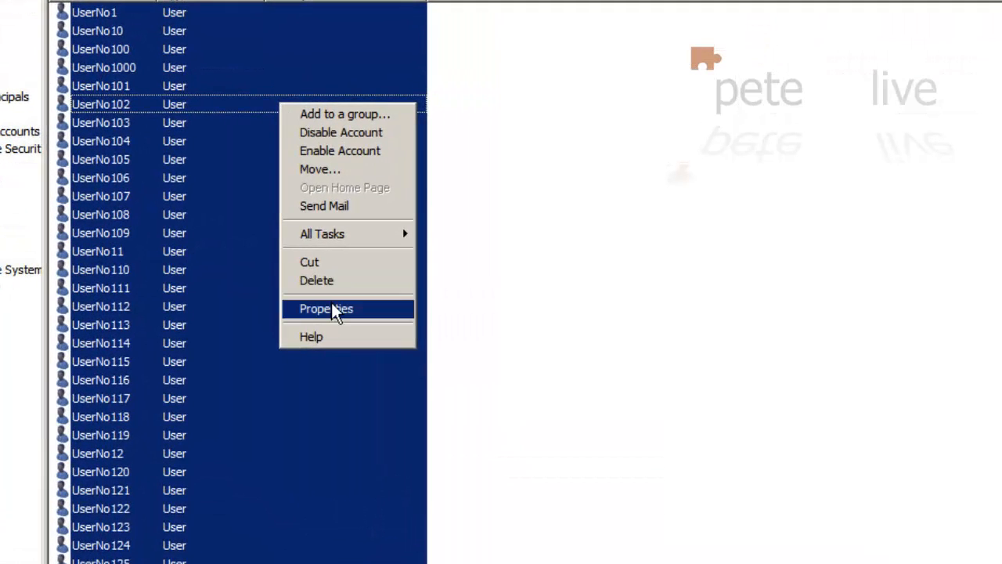
- Set the selected users' profile path to \\PNL-DC\Profiles$\%username%
{"action": "left_click", "coordinate": [326, 308]}
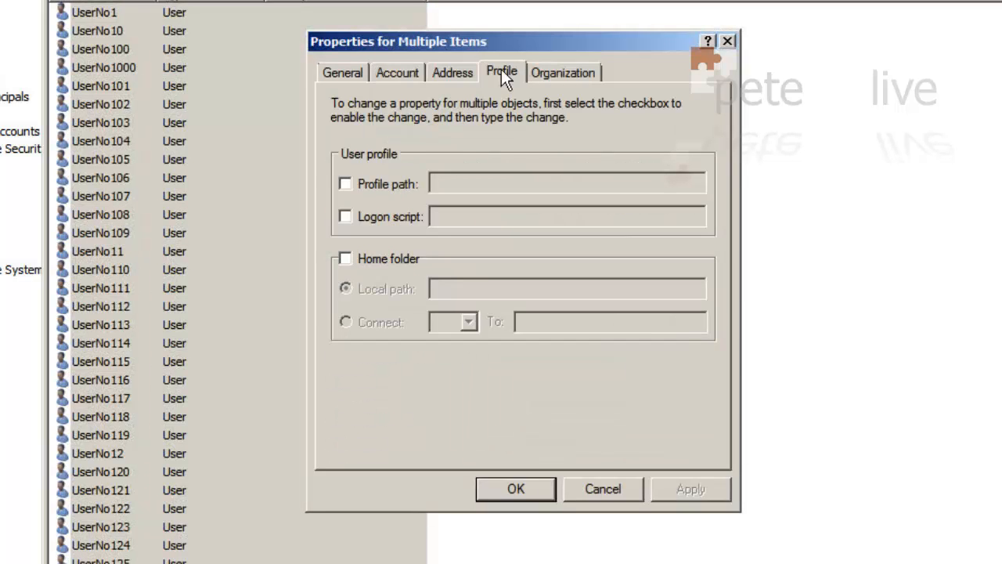
{"action": "left_click", "coordinate": [346, 184]}
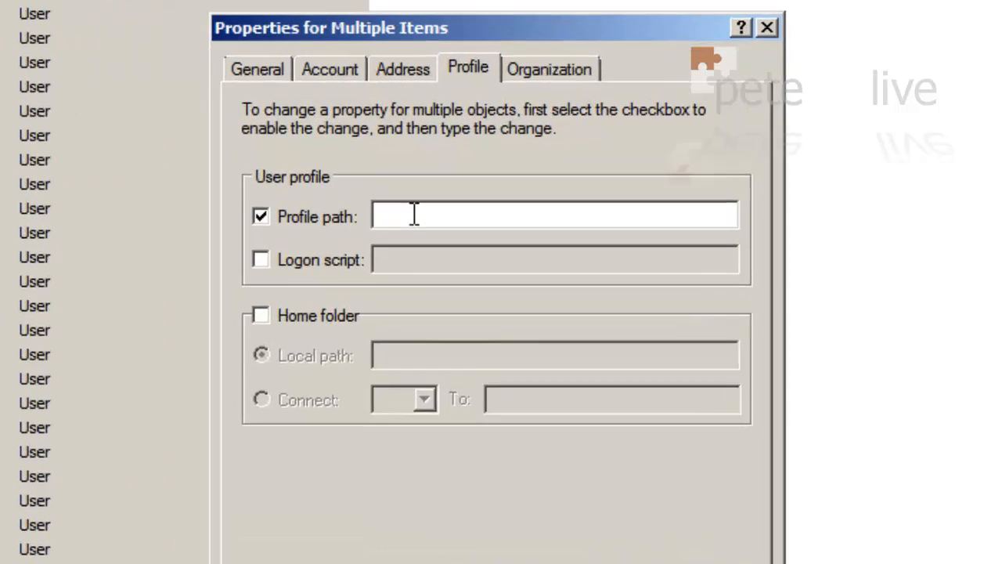
{"action": "type", "text": "\\\\PNL-DC\\Home$\\%username%"}
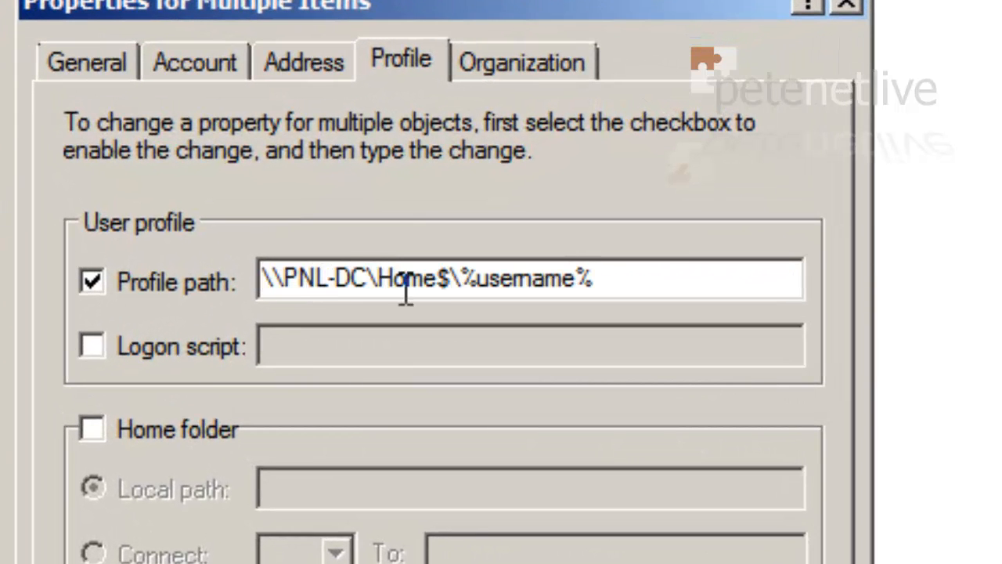
{"action": "double_click", "coordinate": [411, 279]}
{"action": "type", "text": "Profile"}
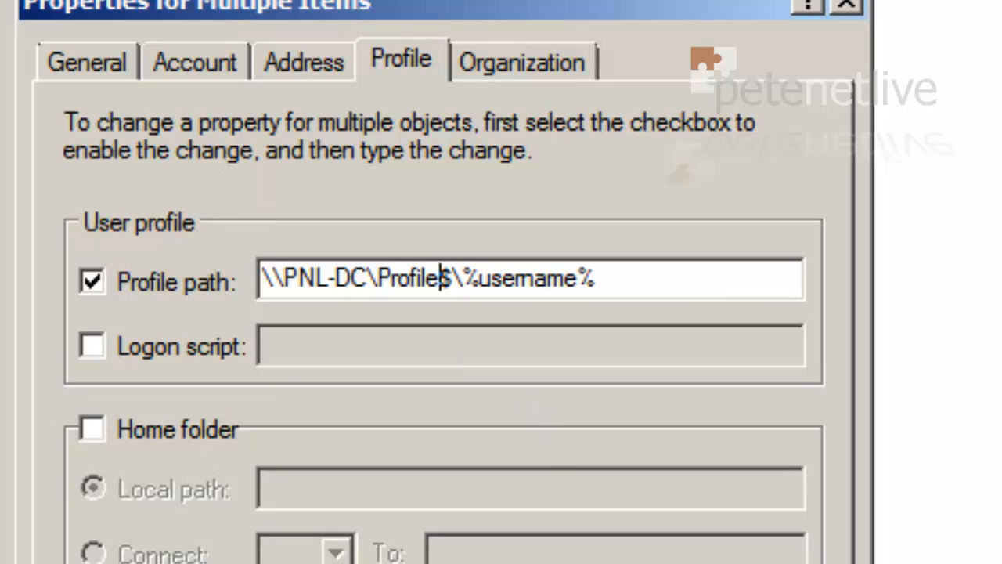
{"action": "type", "text": "s"}
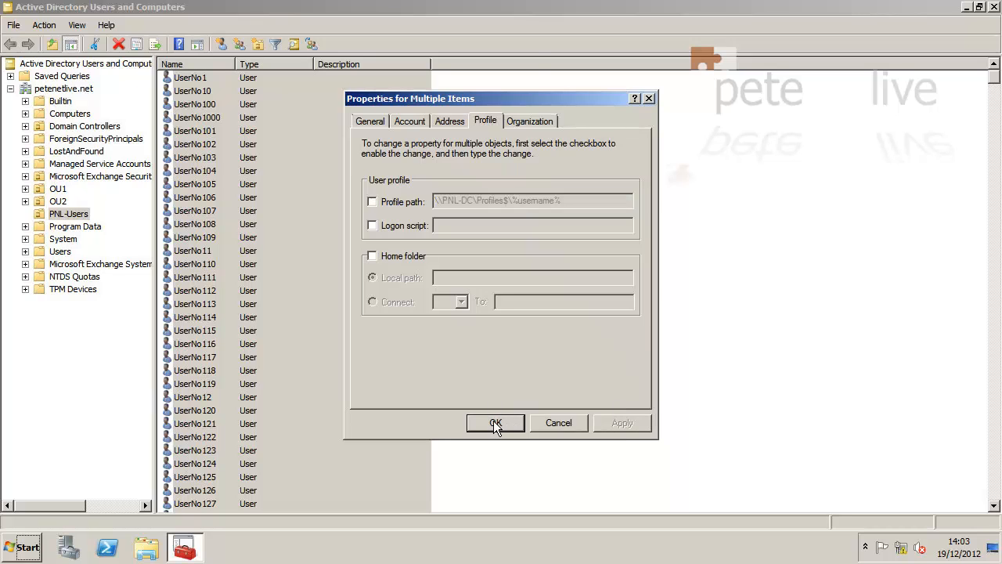
{"action": "left_click", "coordinate": [495, 423]}
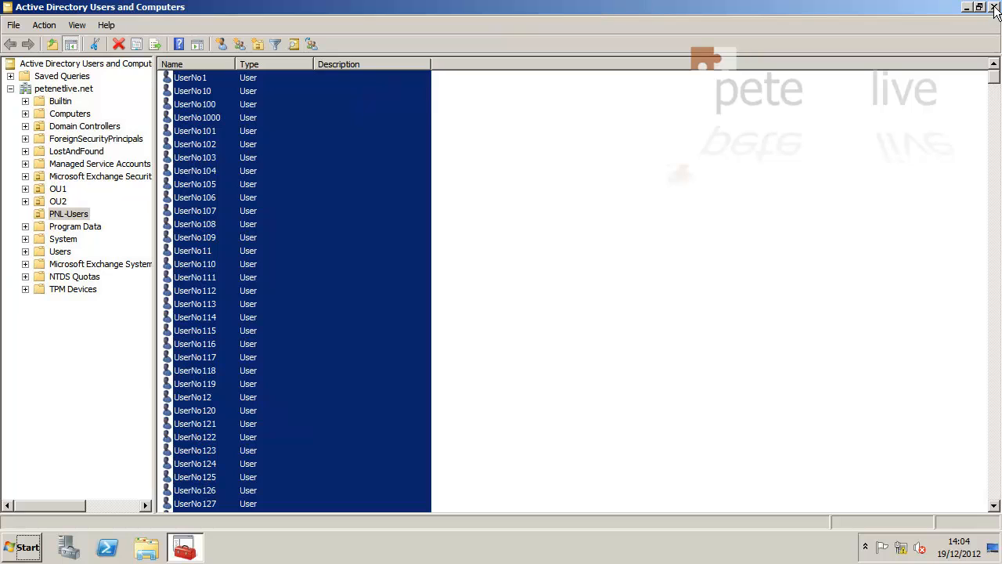
- Log on to the Windows 7 client as a PETENETLIVE domain test user
{"action": "left_click", "coordinate": [995, 7]}
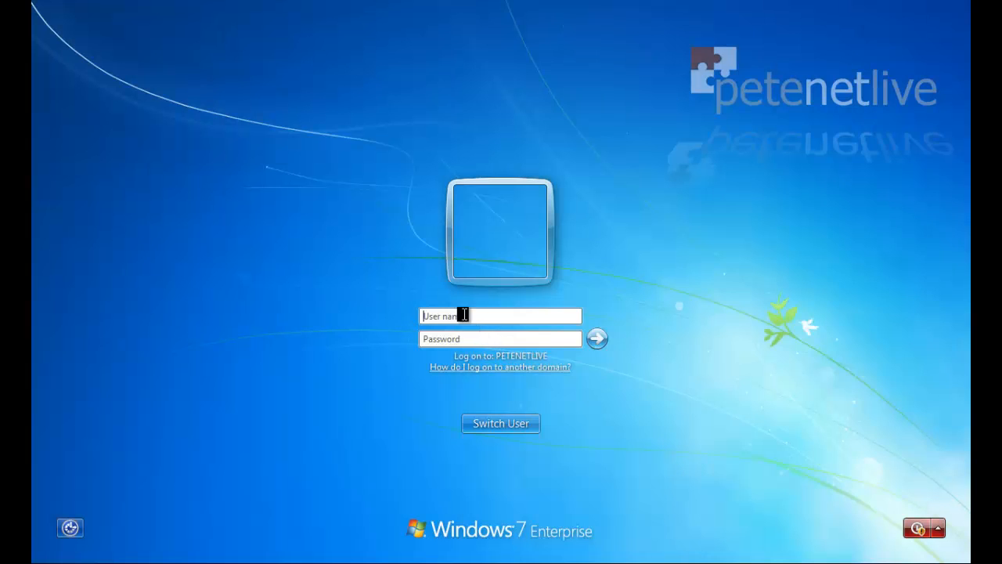
{"action": "type", "text": "u"}
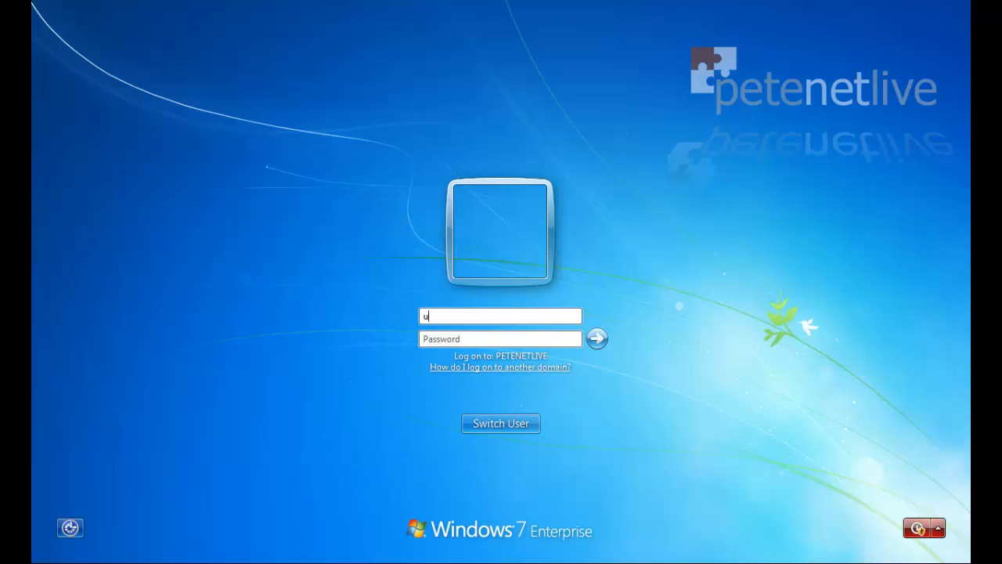
{"action": "left_click", "coordinate": [597, 338]}
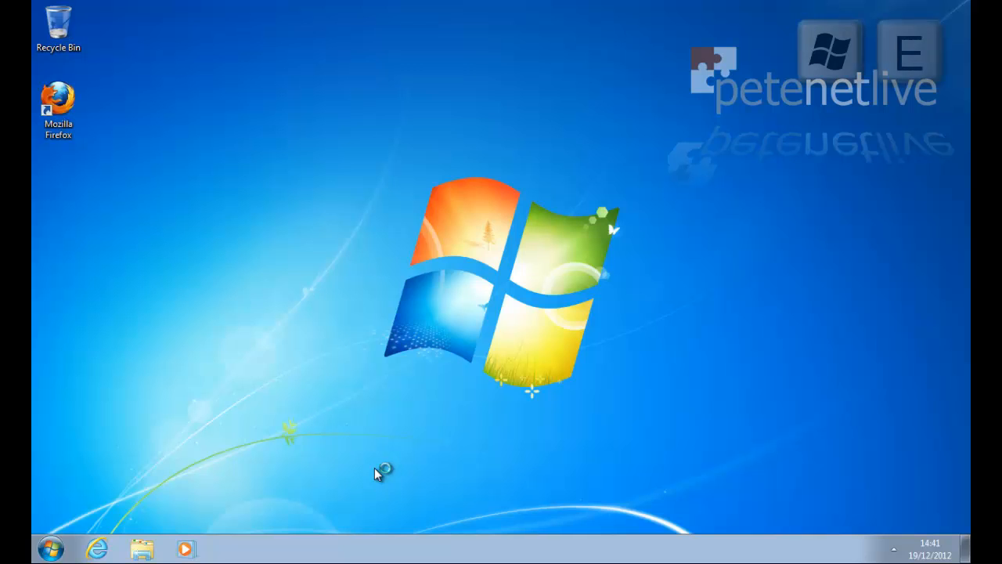
- Create a text document named mydocument on the H: home drive
{"action": "left_click", "coordinate": [142, 547]}
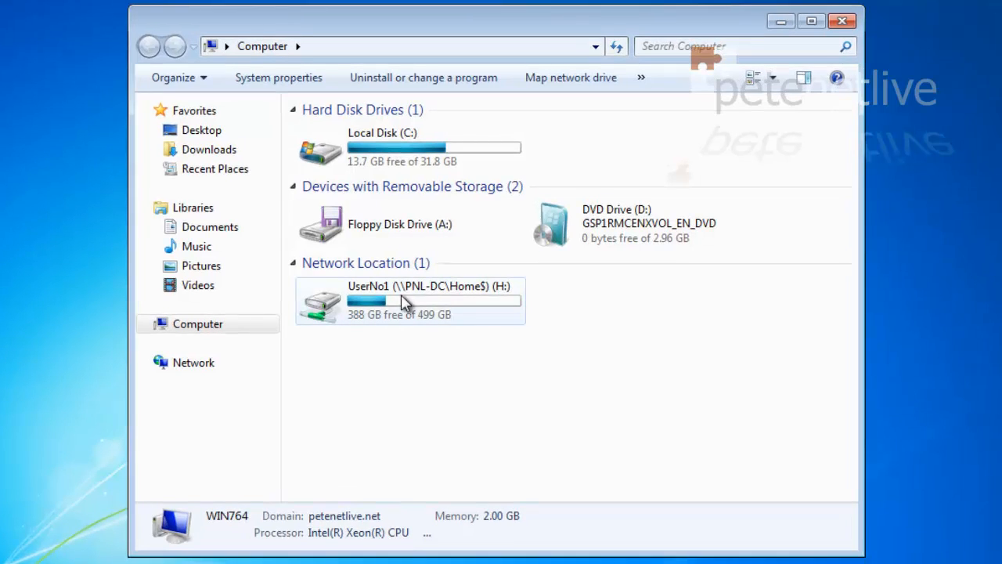
{"action": "left_click", "coordinate": [392, 300]}
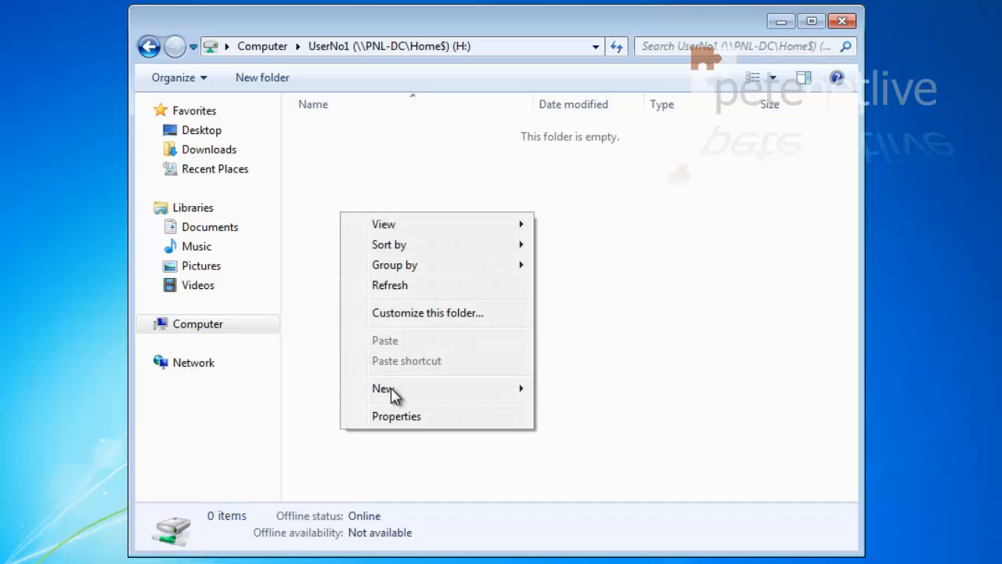
{"action": "left_click", "coordinate": [383, 389]}
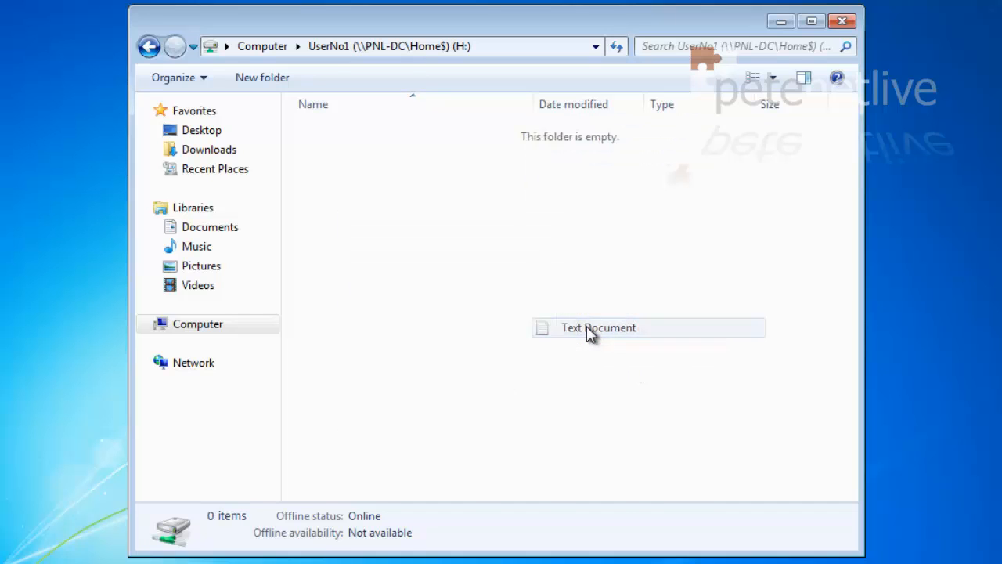
{"action": "type", "text": "my"}
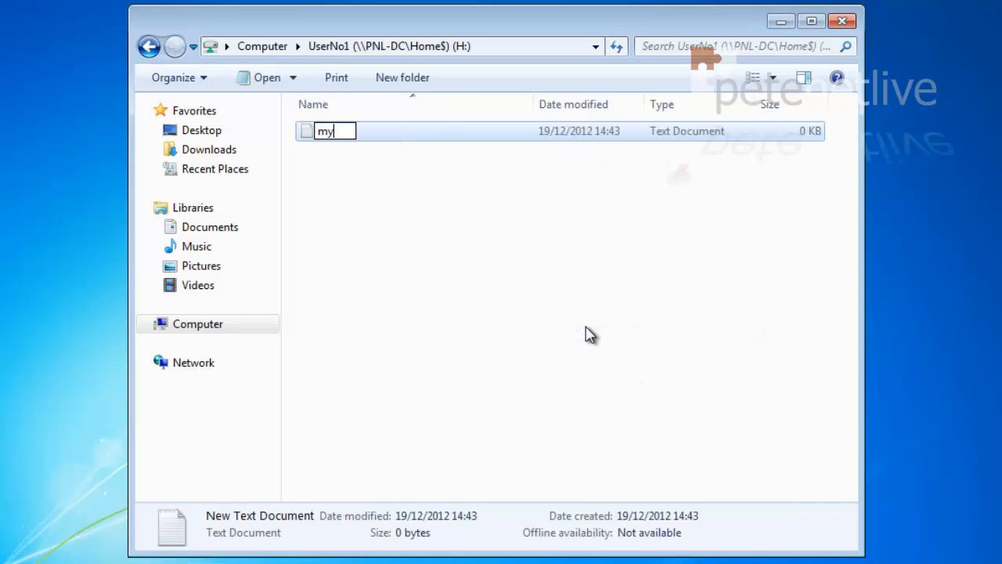
{"action": "type", "text": "document"}
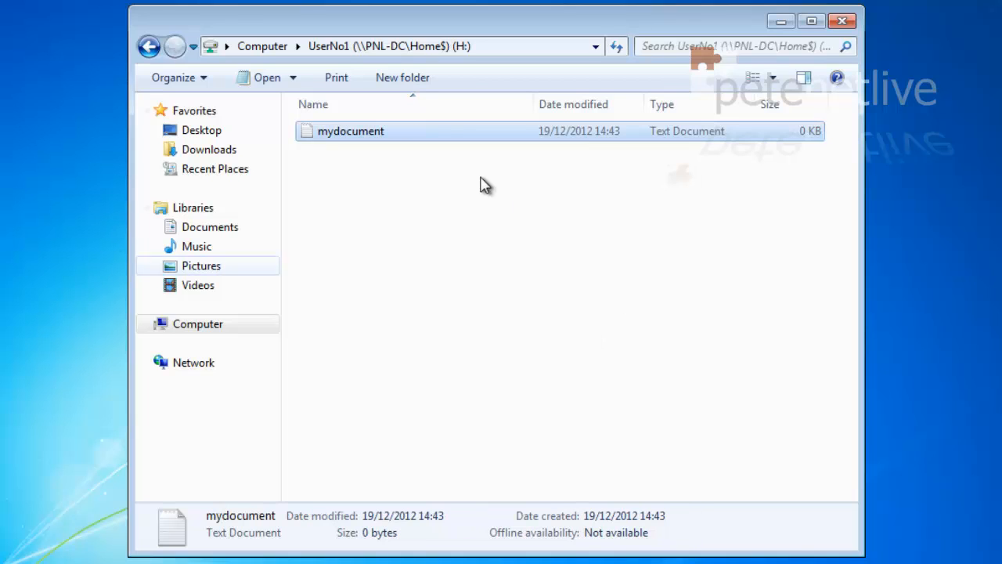
{"action": "mouse_move", "coordinate": [843, 22]}
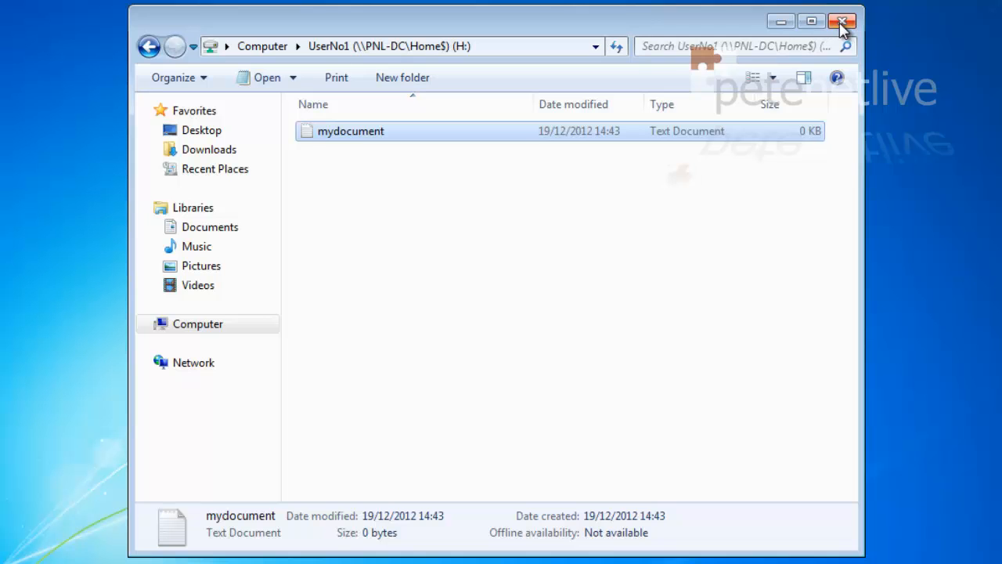
- Close the H: drive window and log the test user off
{"action": "left_click", "coordinate": [842, 21]}
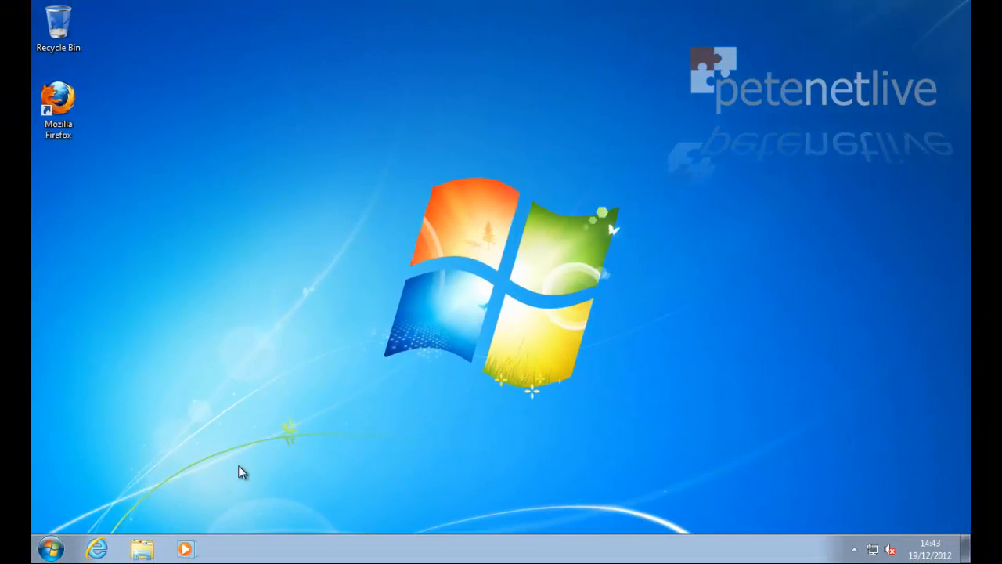
{"action": "left_click", "coordinate": [49, 548]}
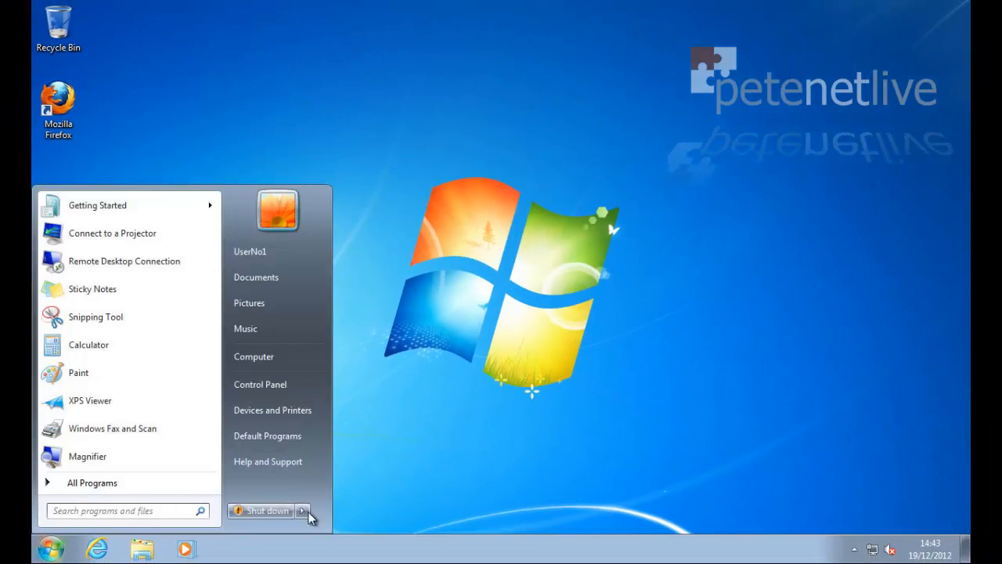
{"action": "left_click", "coordinate": [302, 510]}
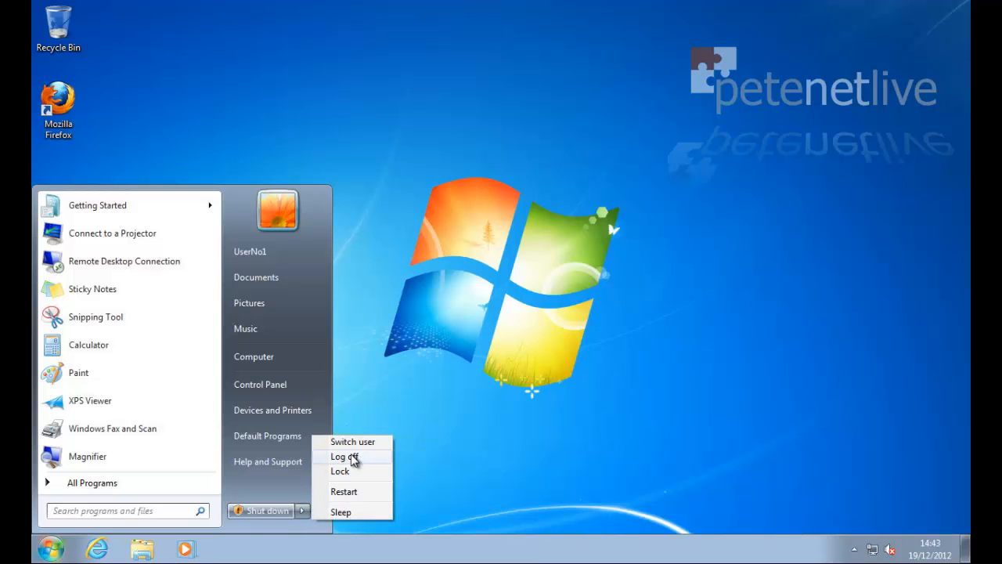
{"action": "left_click", "coordinate": [343, 457]}
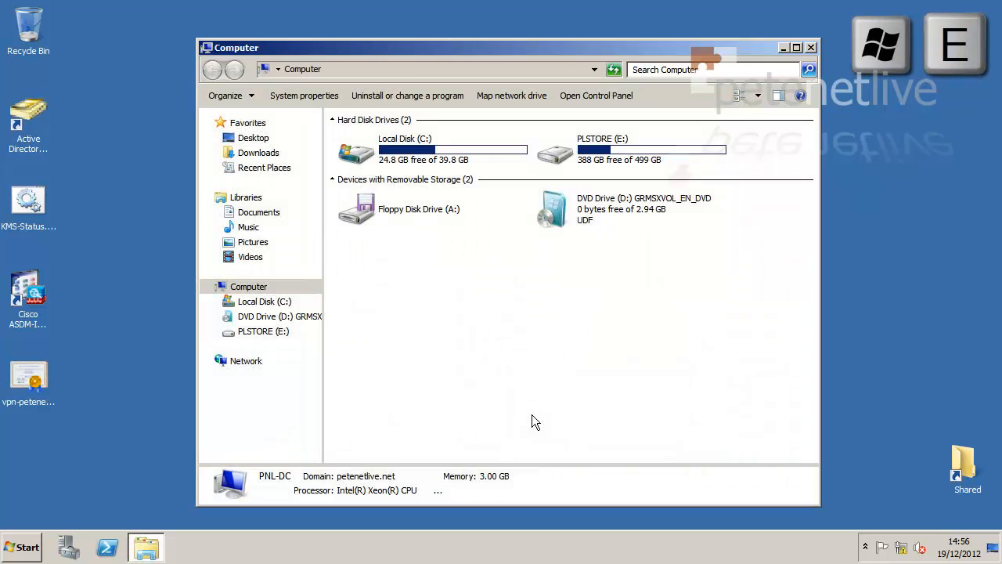
- Browse to E:\Home\UserNo1 on the PLSTORE drive to confirm mydocument.txt is there
{"action": "left_click", "coordinate": [652, 149]}
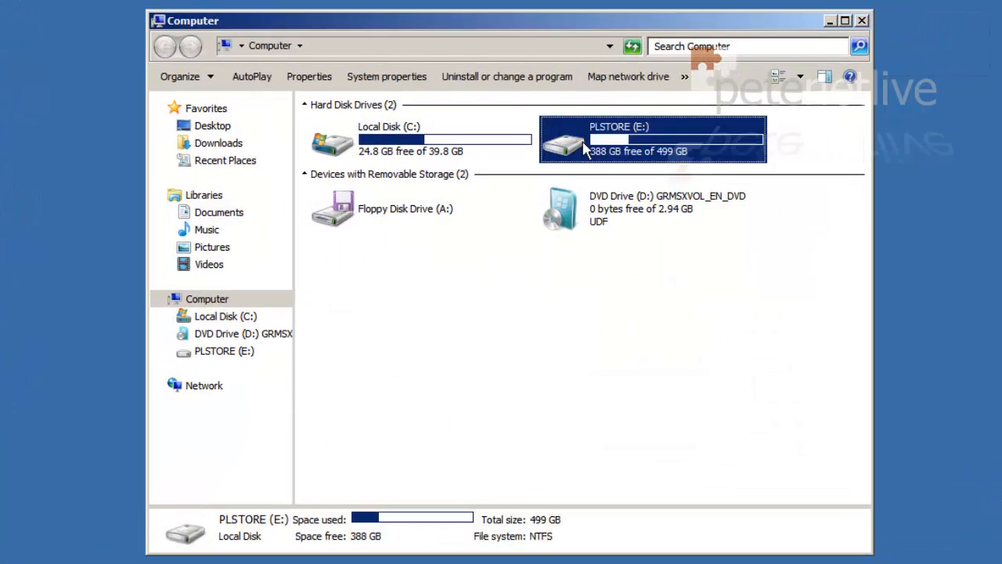
{"action": "double_click", "coordinate": [652, 138]}
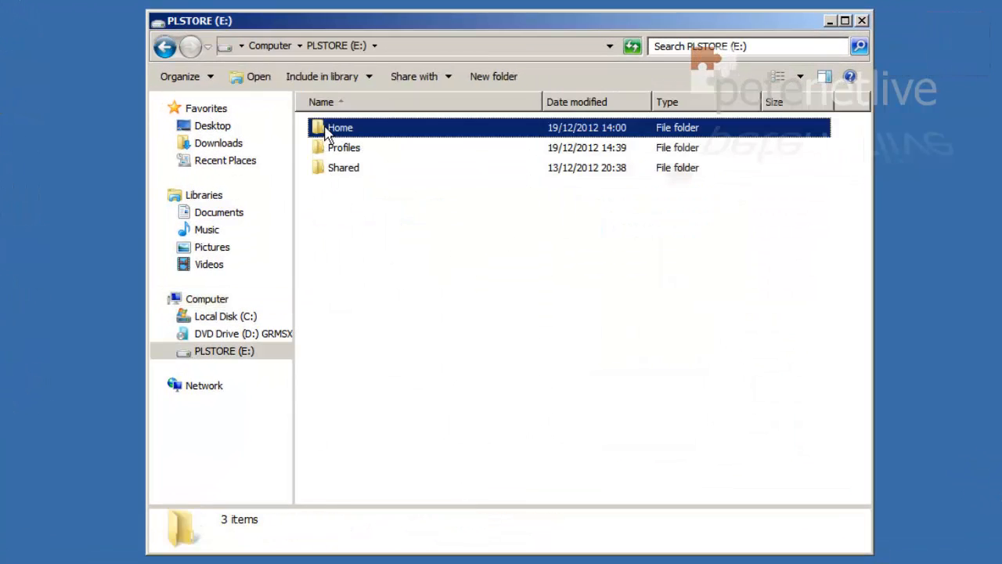
{"action": "double_click", "coordinate": [340, 127]}
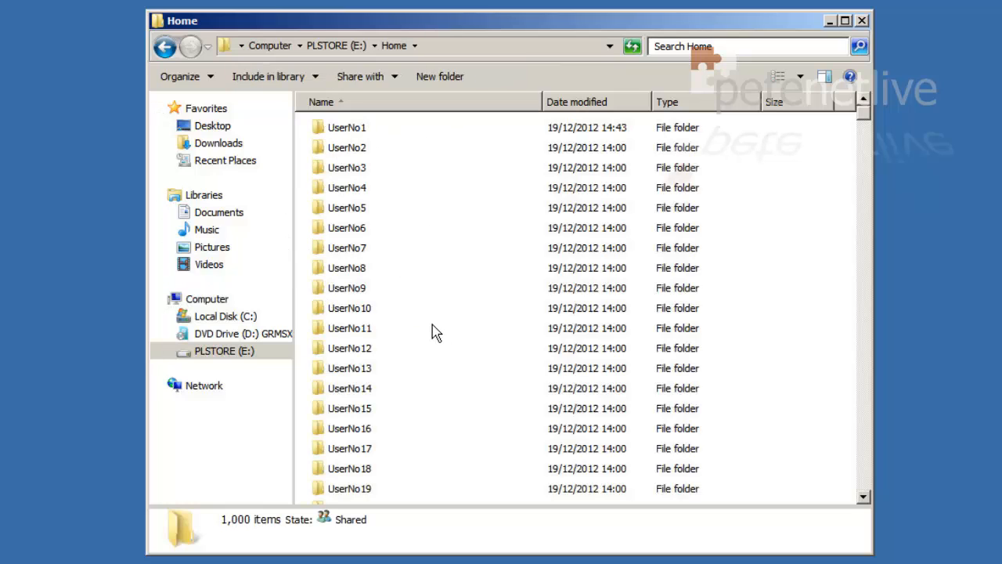
{"action": "mouse_move", "coordinate": [338, 139]}
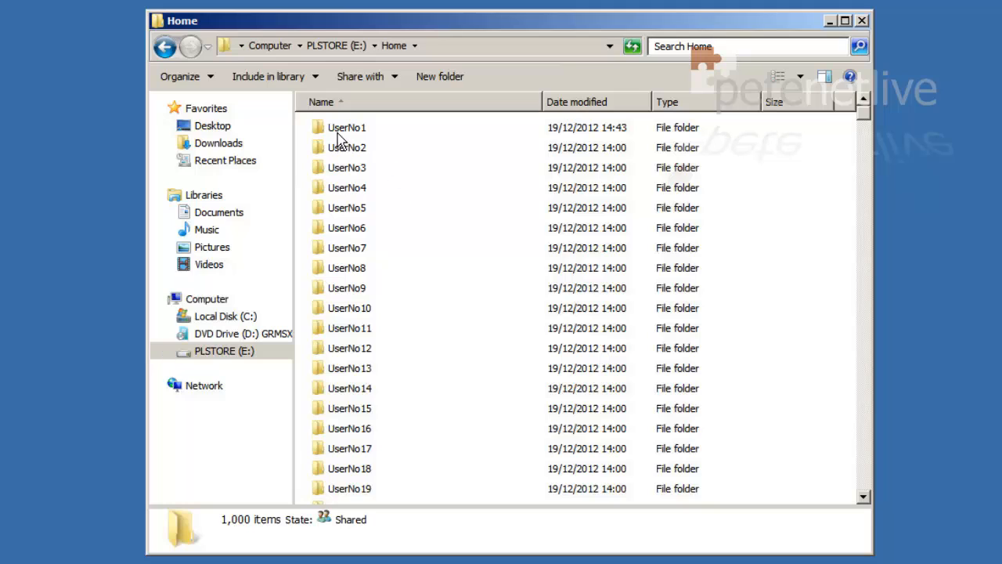
{"action": "double_click", "coordinate": [346, 126]}
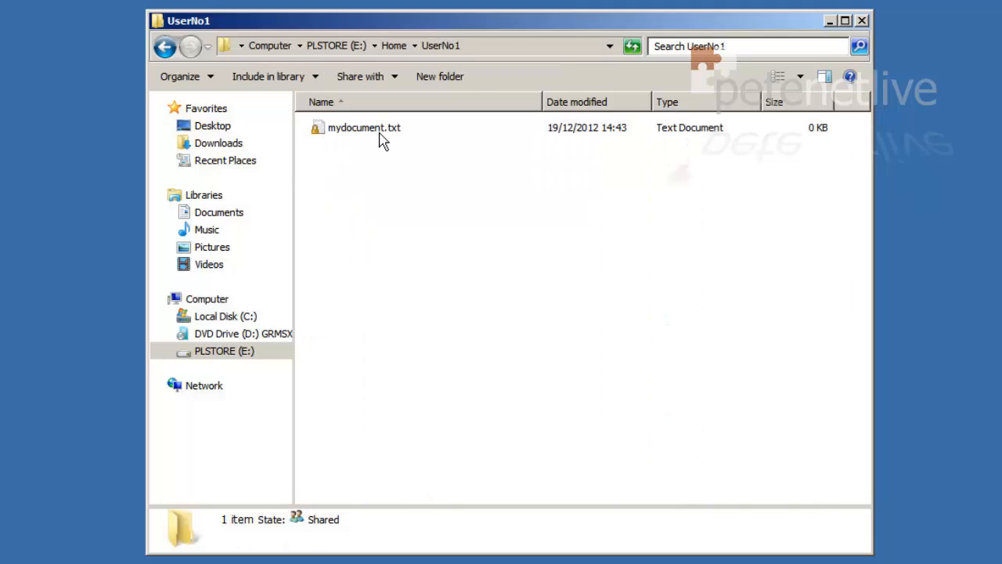
{"action": "mouse_move", "coordinate": [384, 131]}
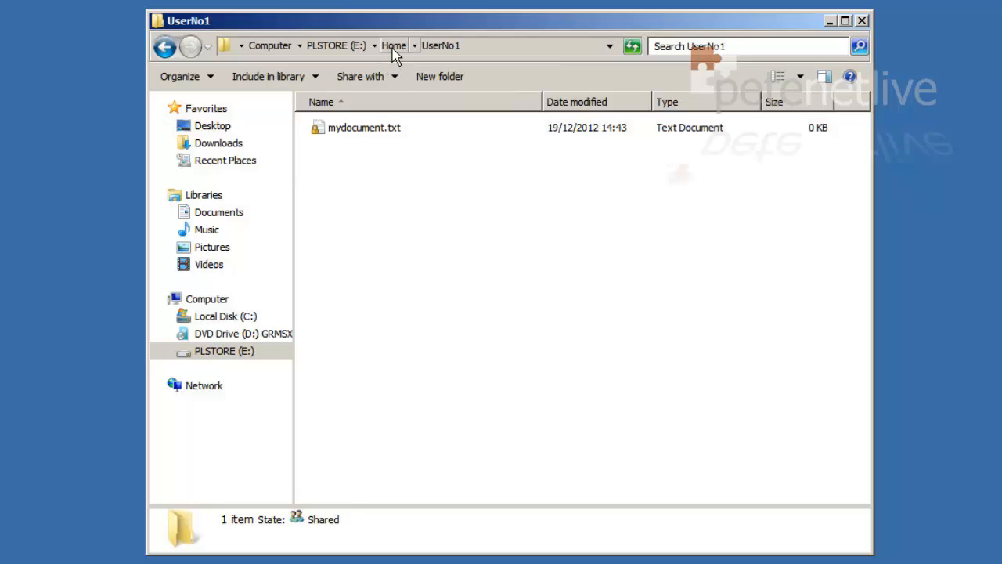
- Open Profiles\UserNo1.V2, grant access with Continue, then close Explorer
{"action": "left_click", "coordinate": [394, 45]}
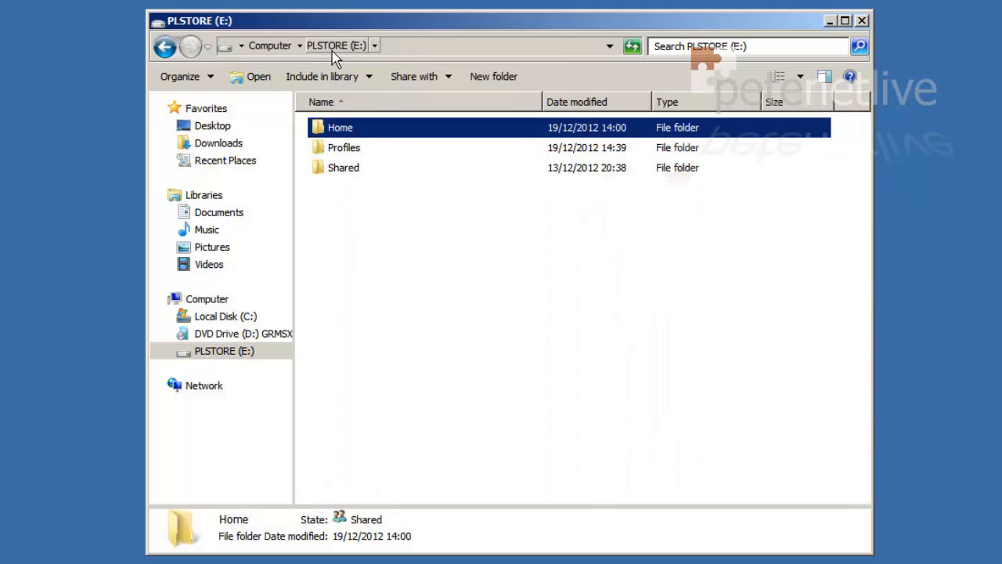
{"action": "double_click", "coordinate": [343, 148]}
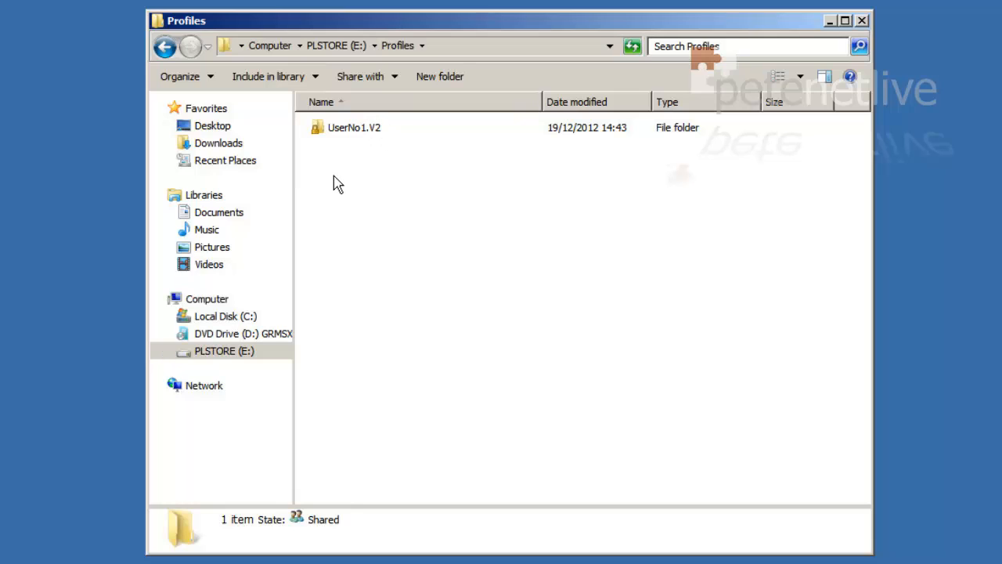
{"action": "mouse_move", "coordinate": [345, 127]}
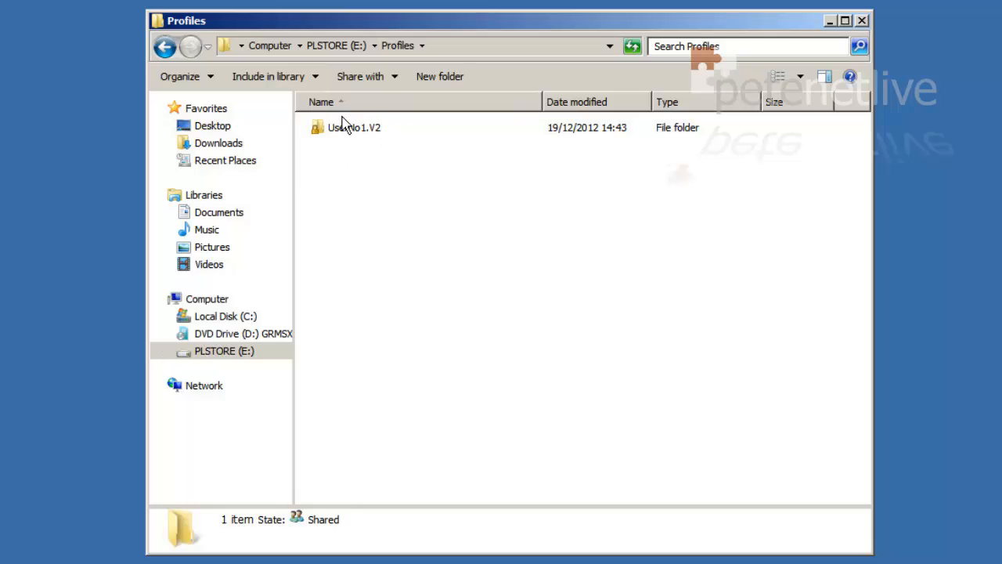
{"action": "double_click", "coordinate": [354, 127]}
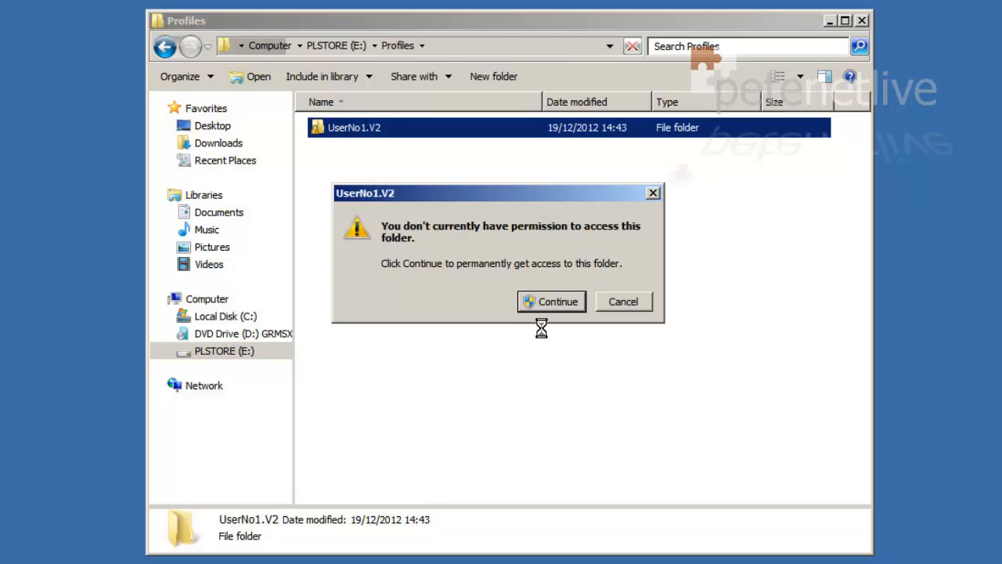
{"action": "left_click", "coordinate": [558, 301]}
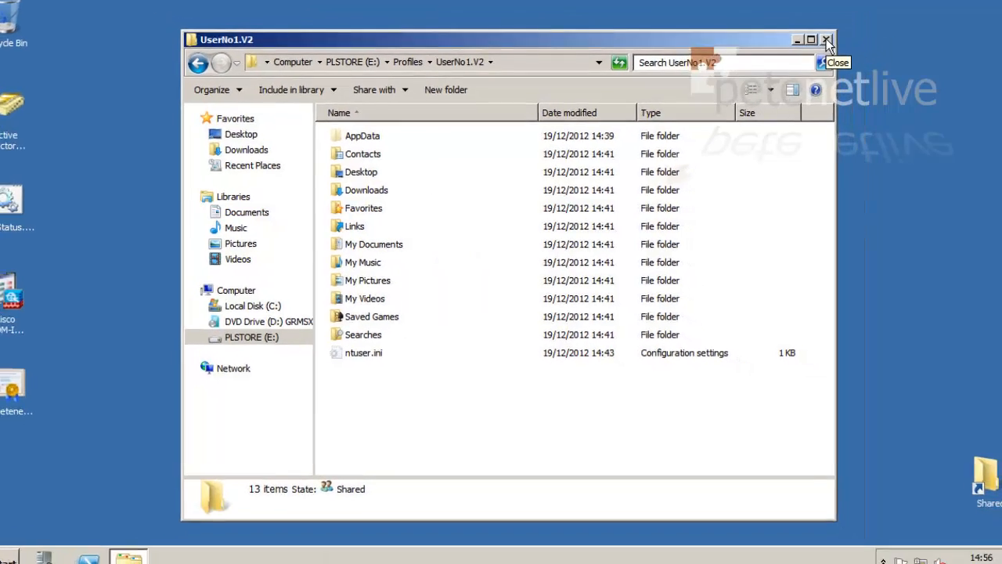
{"action": "left_click", "coordinate": [826, 39]}
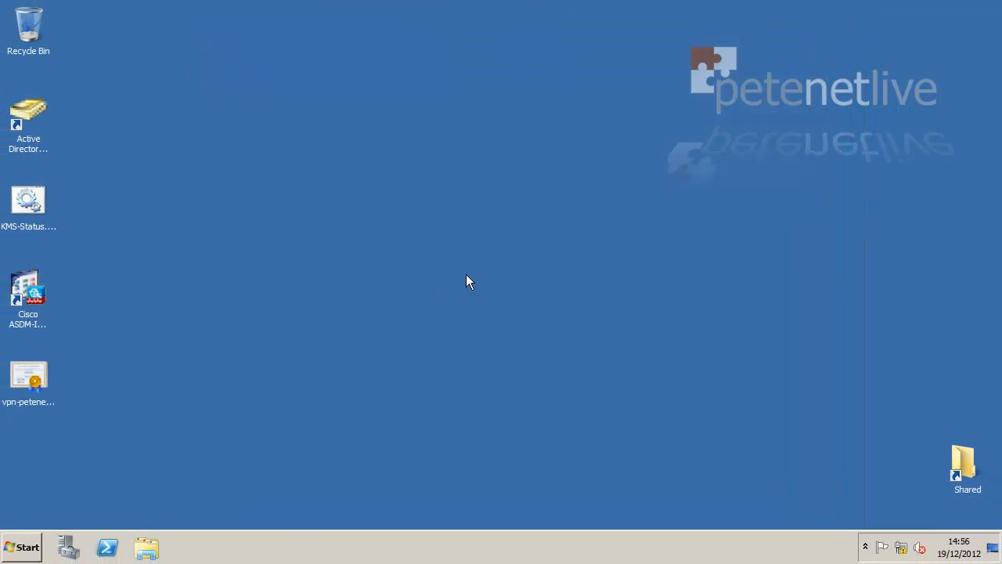